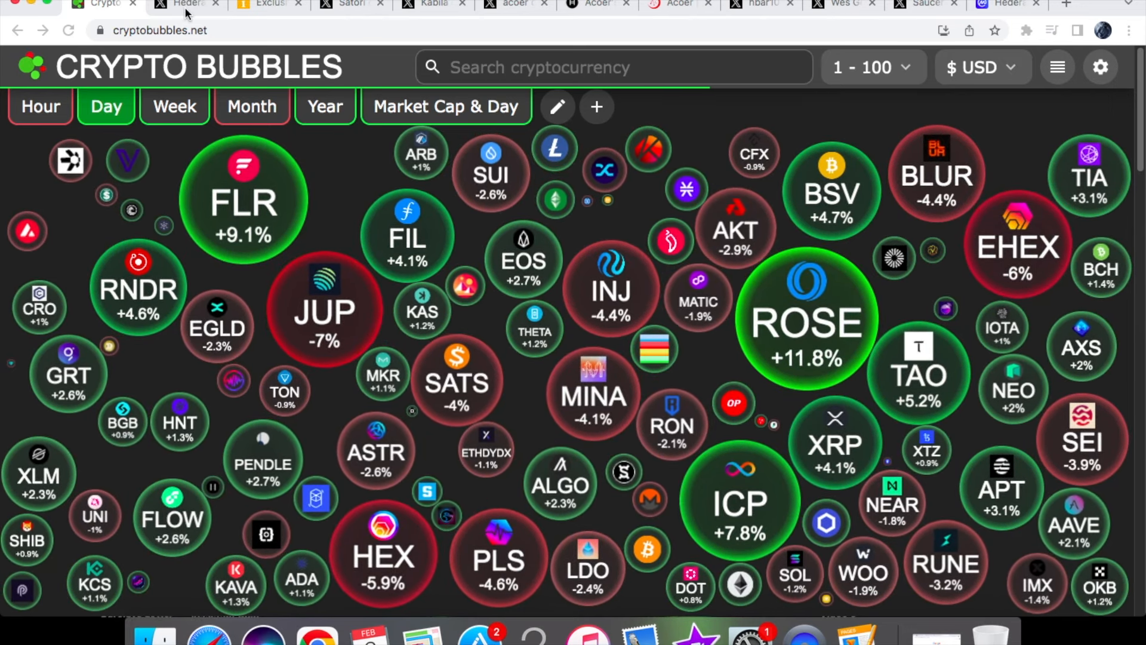
Open Hedera's X post quoting praise for its council and linking the Adkins interview.
click(185, 4)
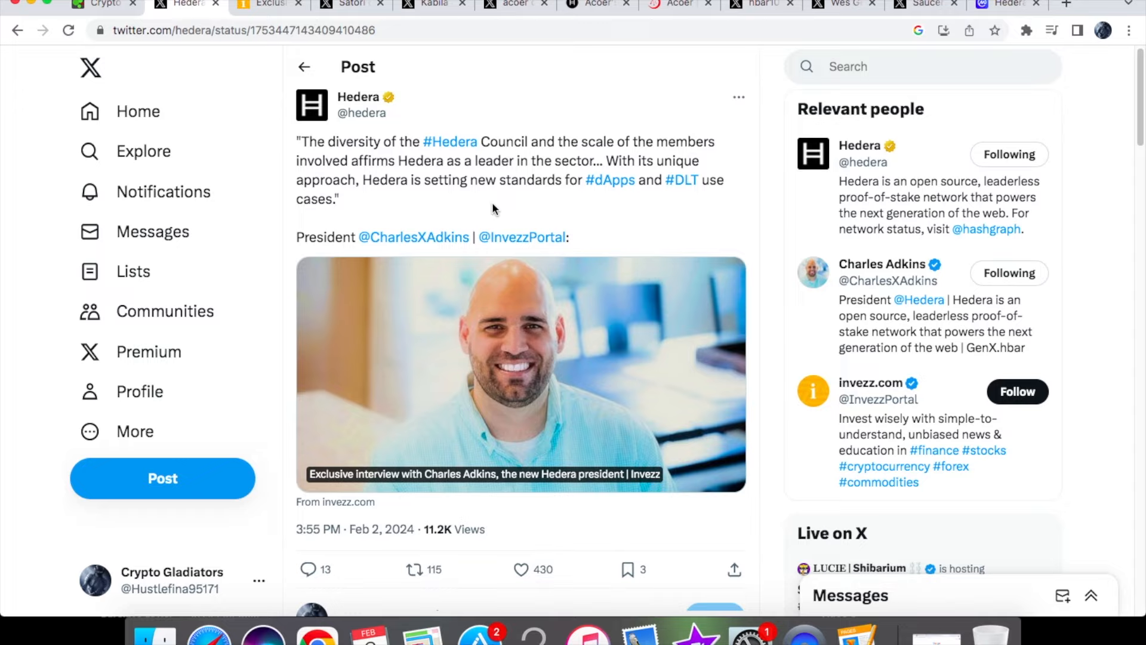
mouse_move(509, 189)
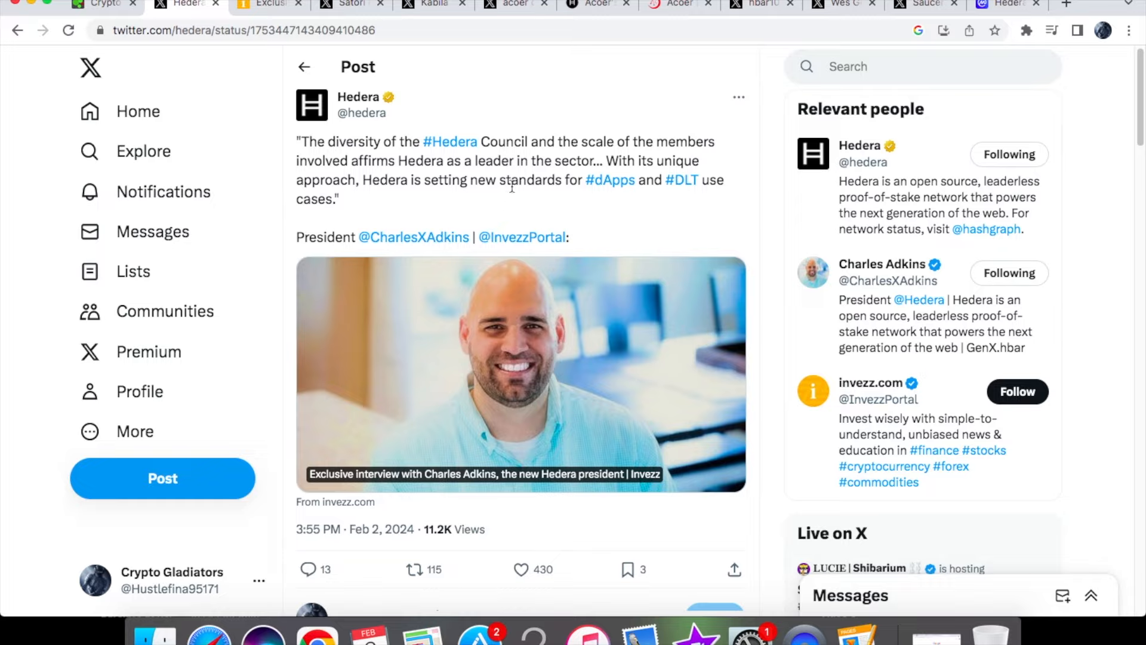
mouse_move(504, 197)
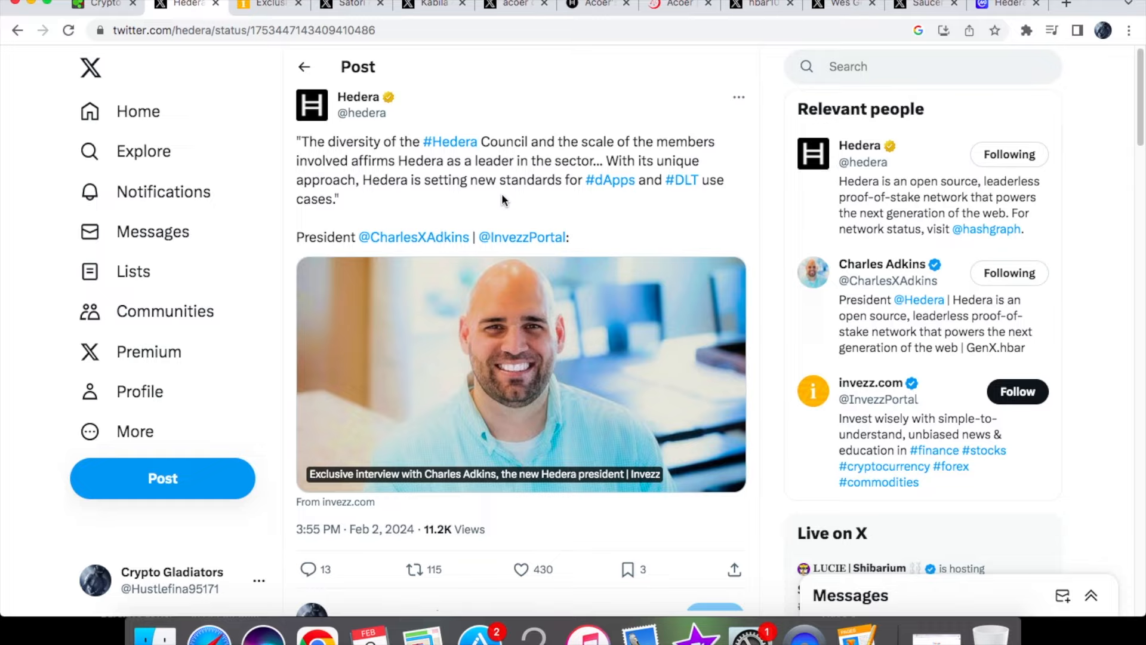
mouse_move(497, 124)
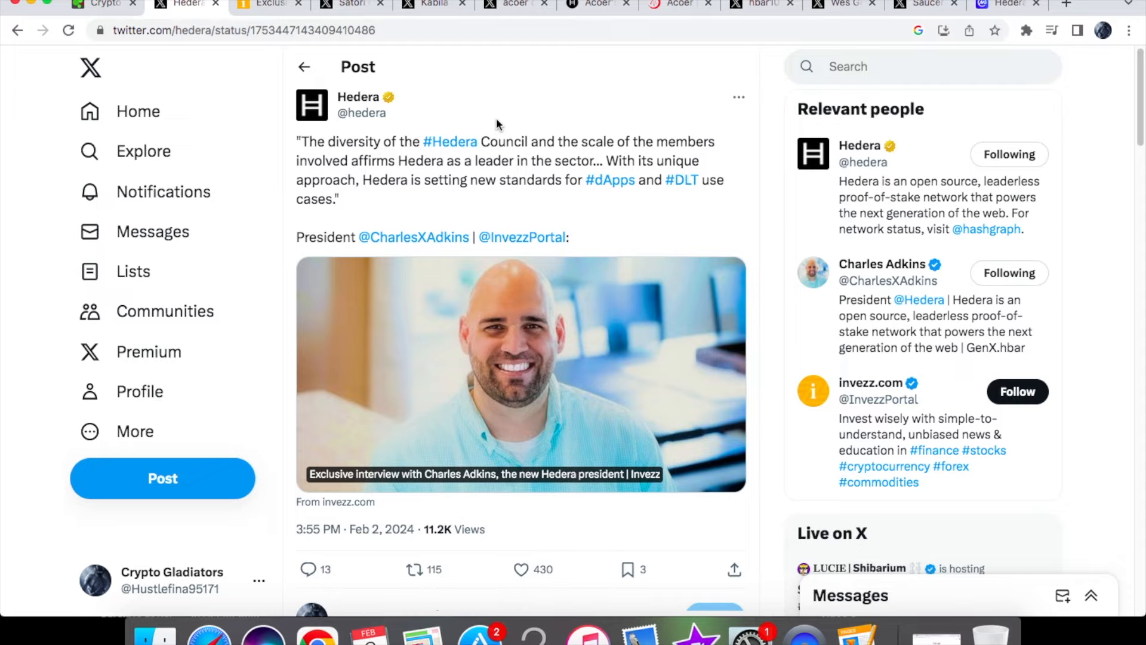
mouse_move(268, 4)
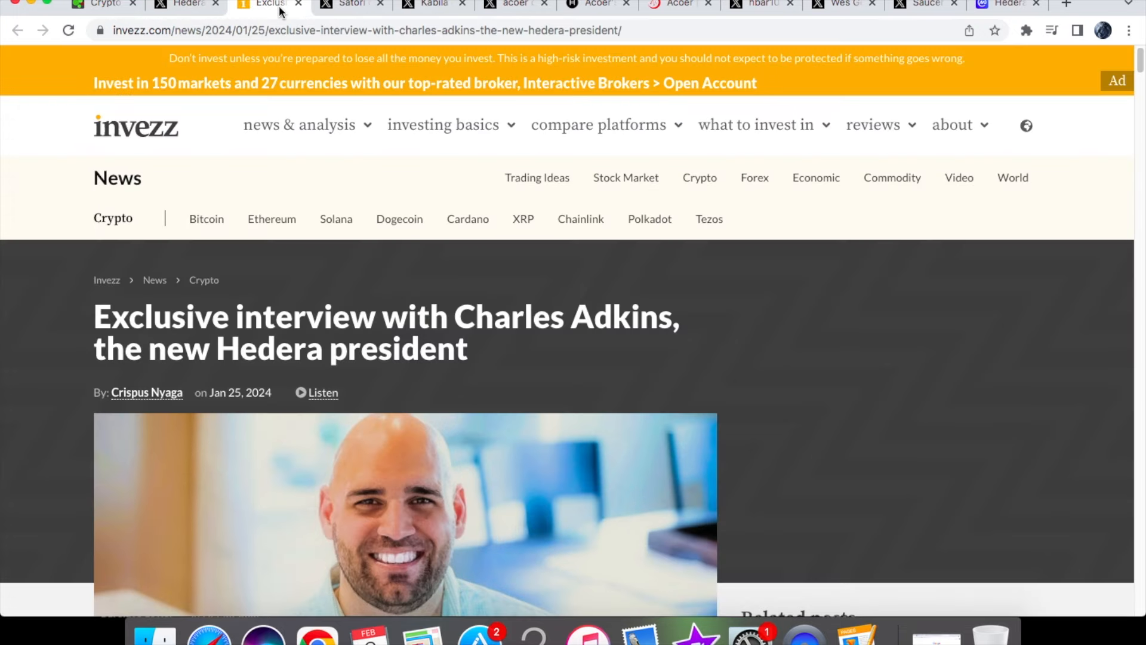
Scroll the Invezz Charles Adkins interview down to the Hitachi governing council answer.
scroll(down, 3)
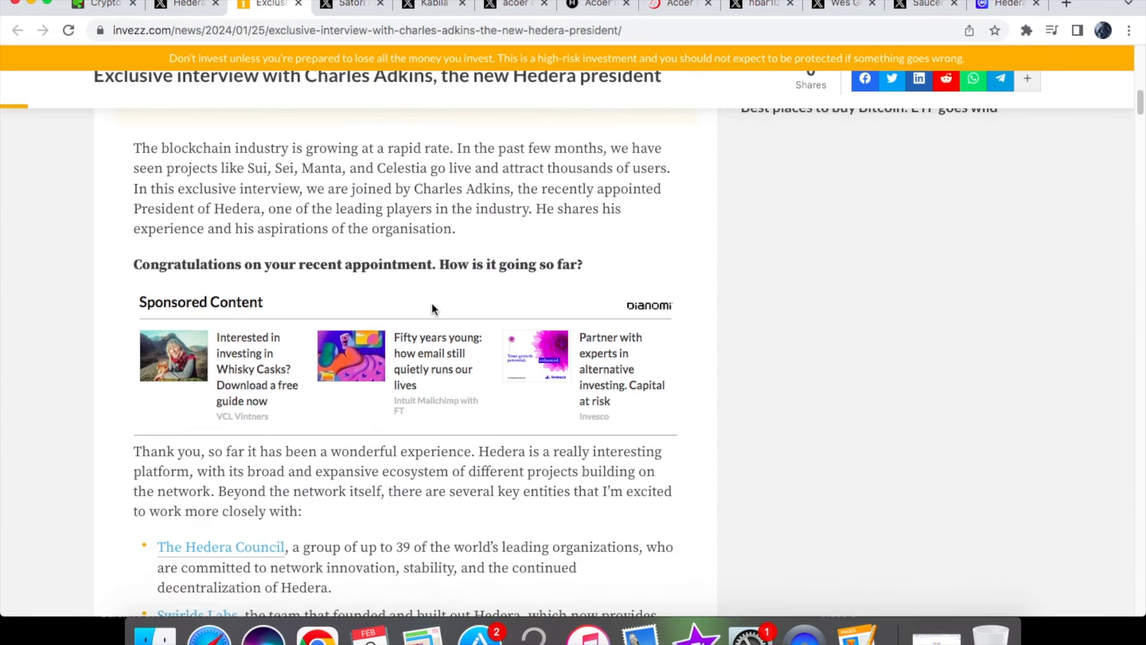
scroll(down, 3)
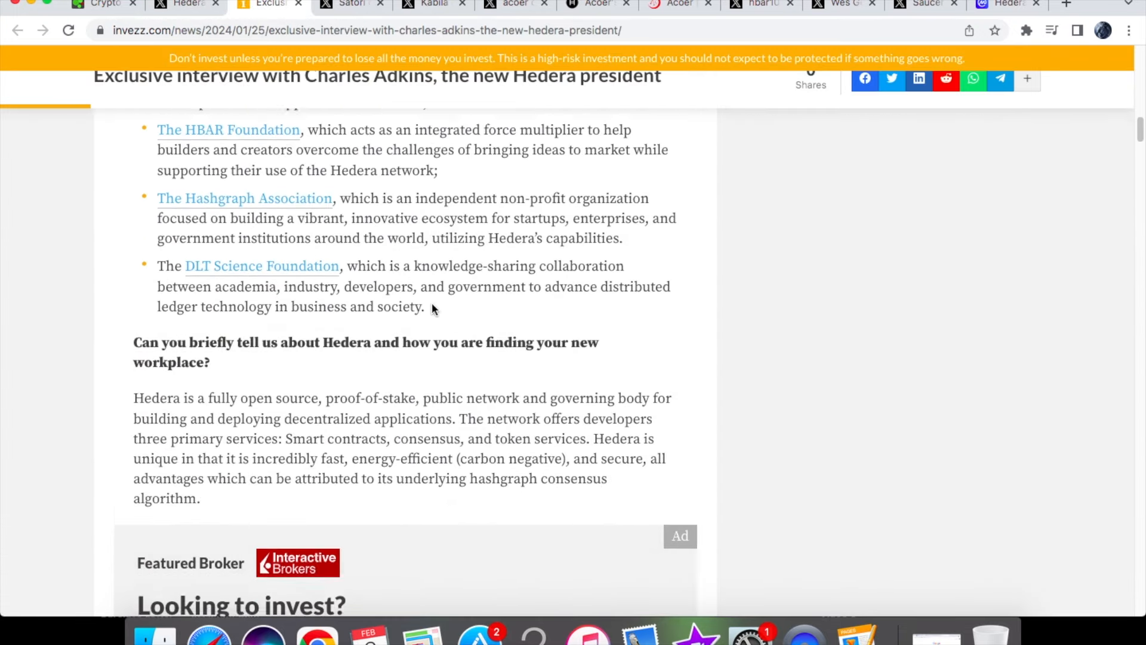
scroll(down, 3)
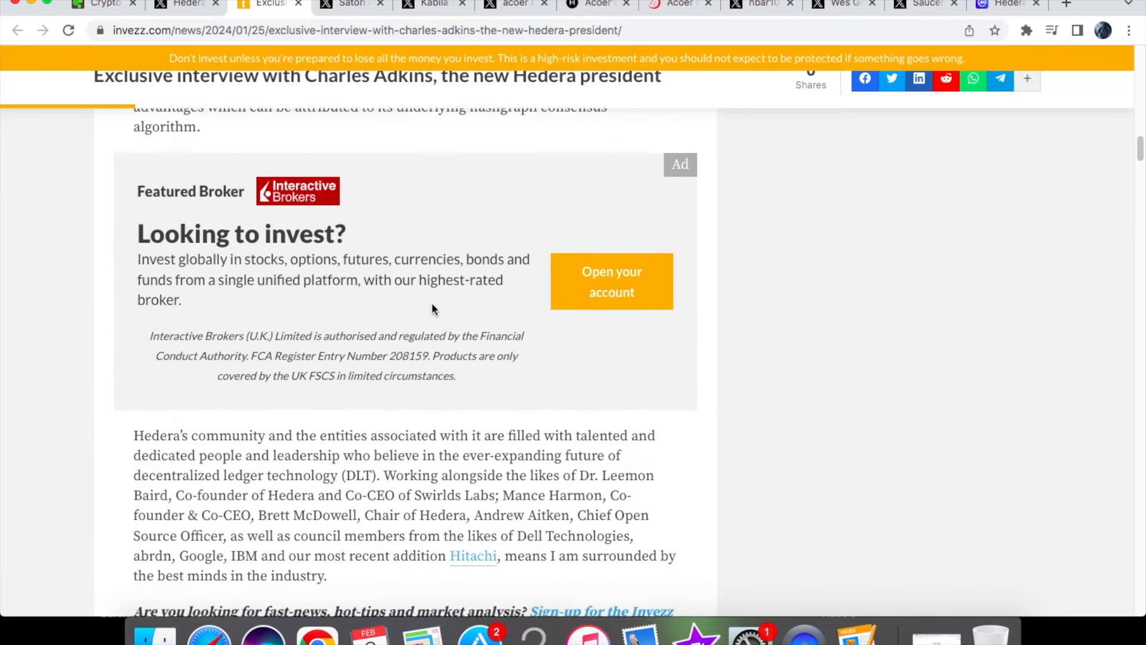
scroll(down, 3)
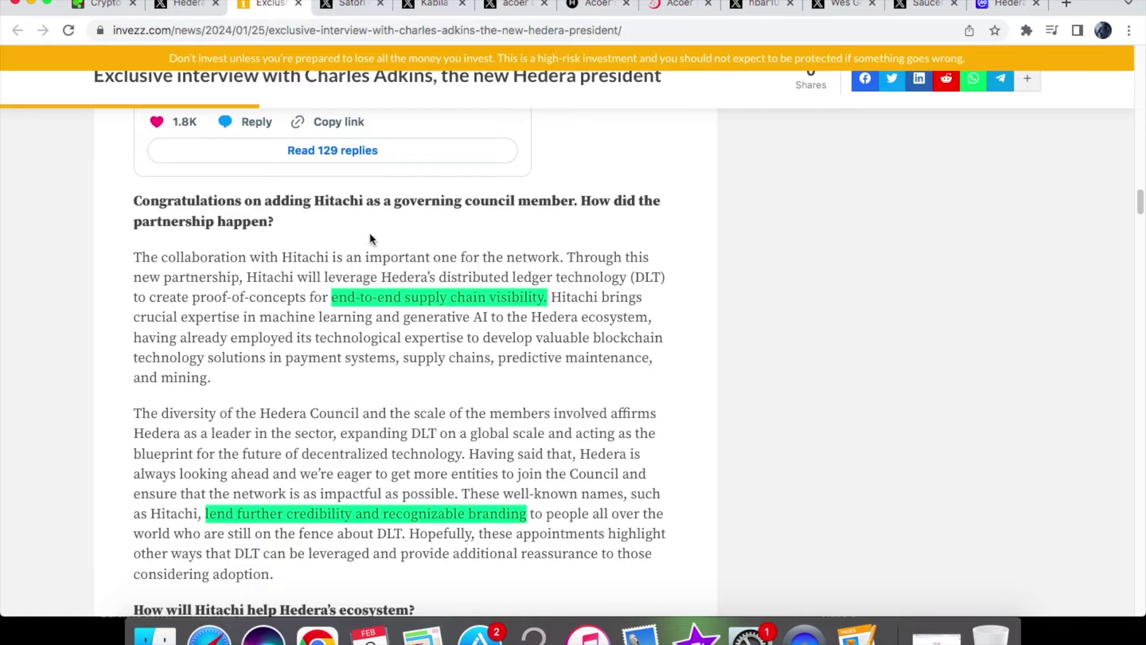
mouse_move(400, 284)
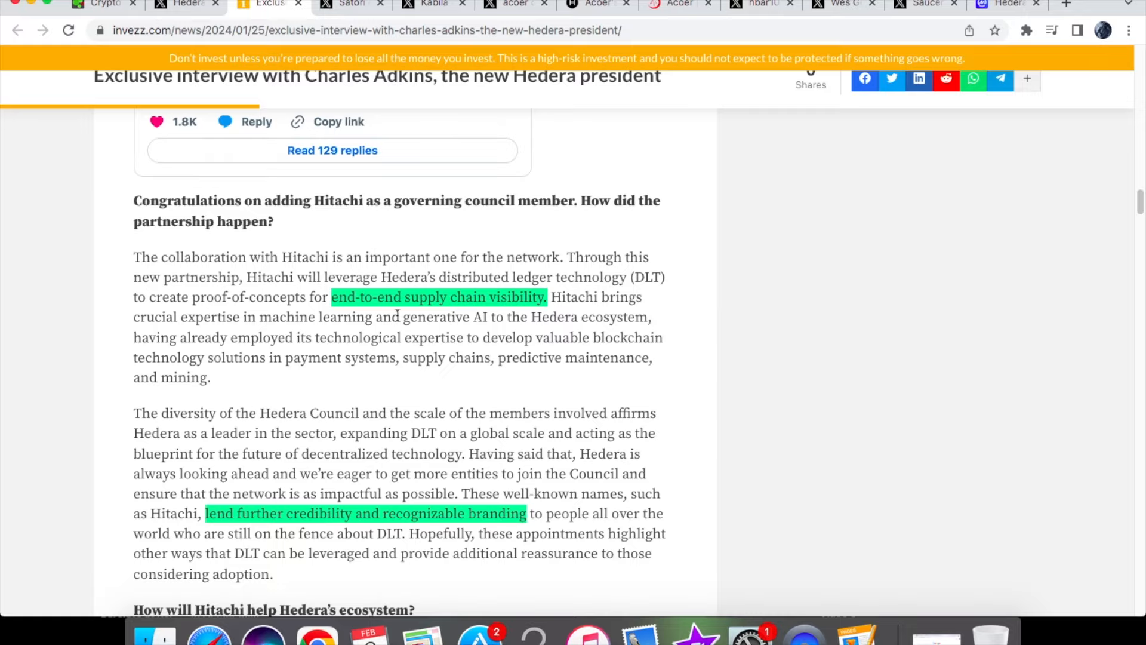
mouse_move(398, 316)
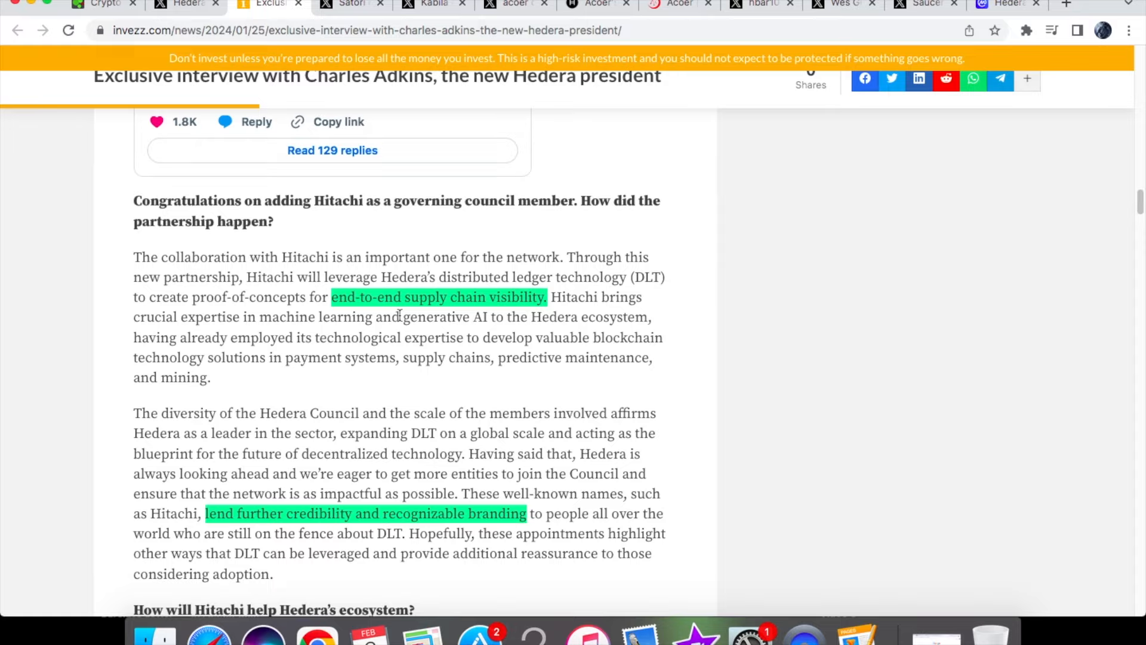
mouse_move(263, 492)
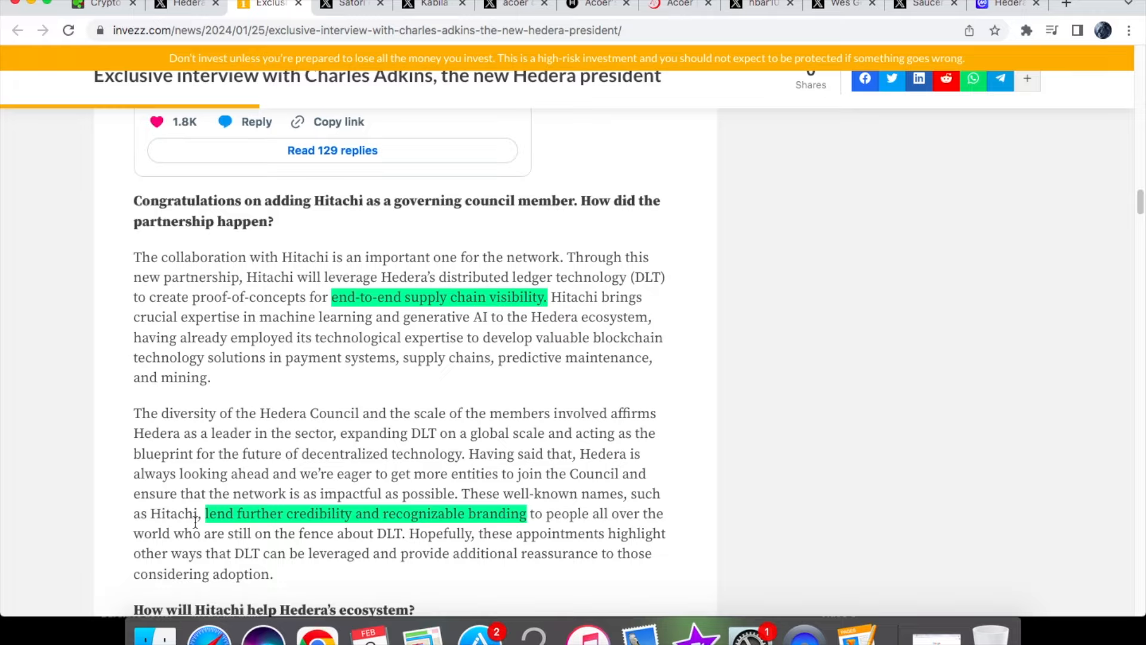
mouse_move(418, 366)
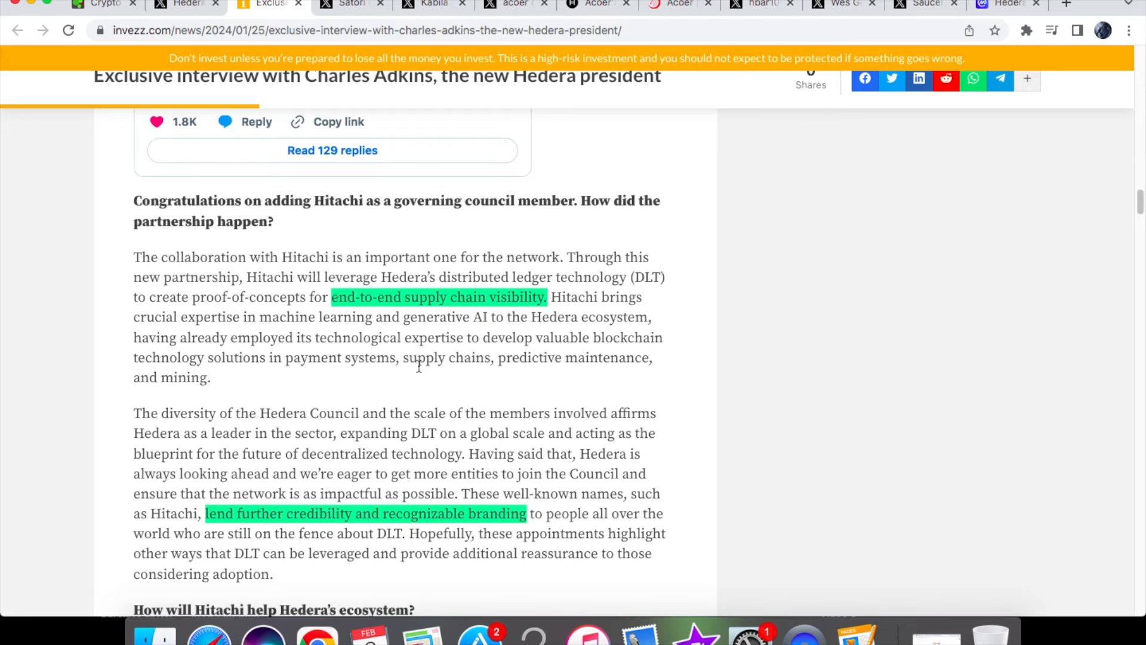
Read on to the answer on why big companies choose Hedera over other blockchains.
scroll(down, 3)
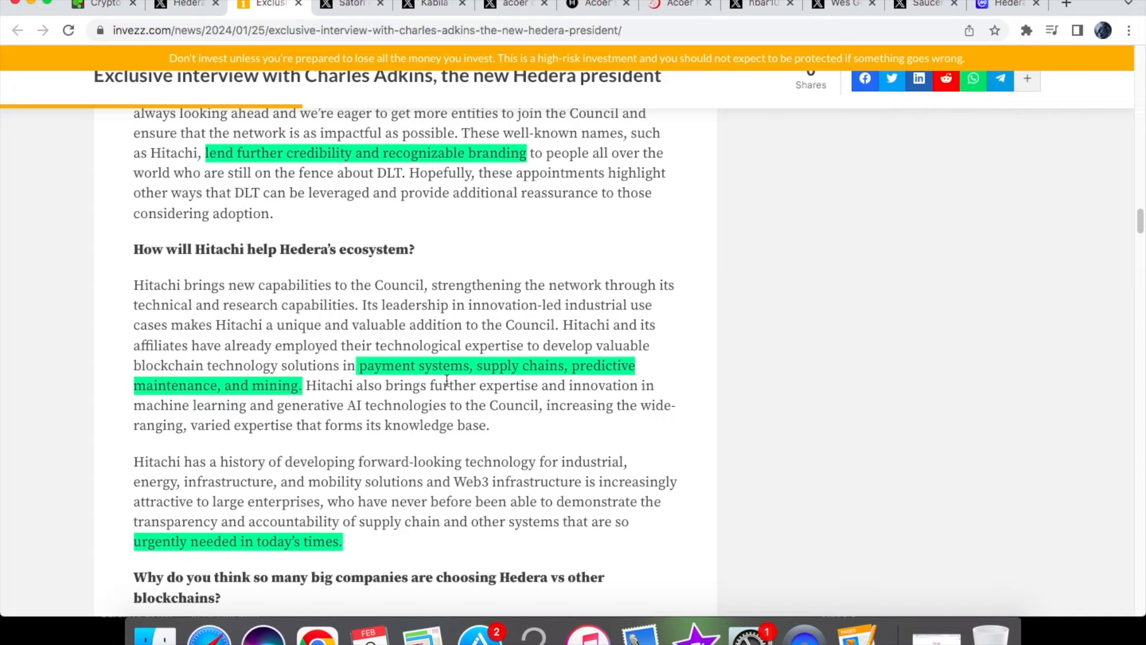
mouse_move(302, 411)
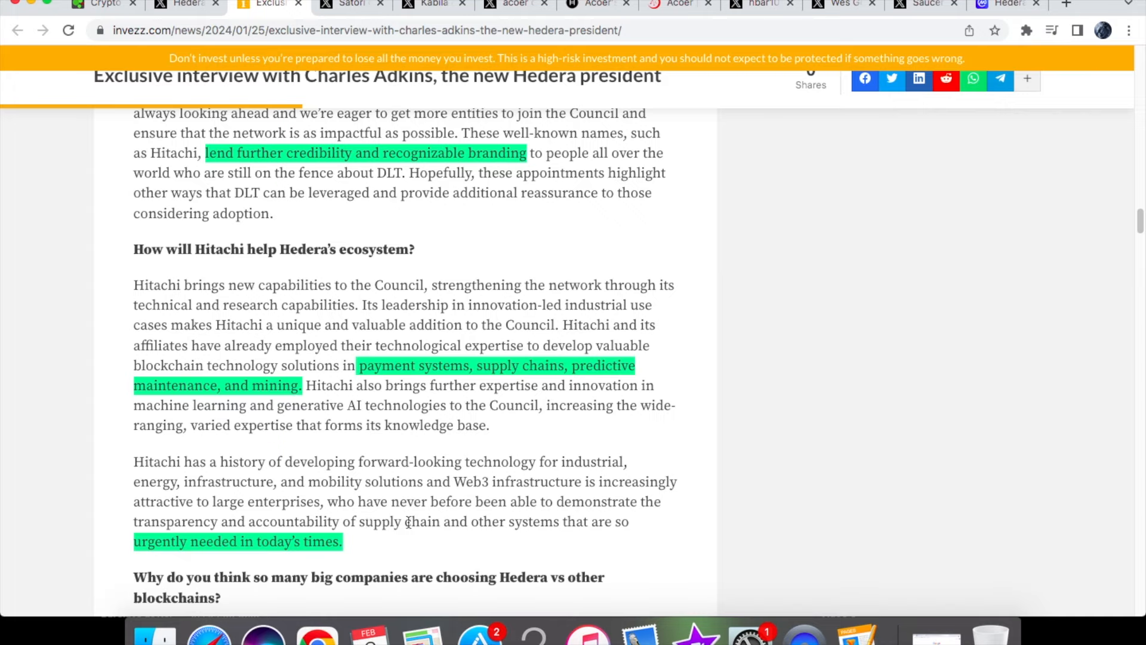
mouse_move(372, 546)
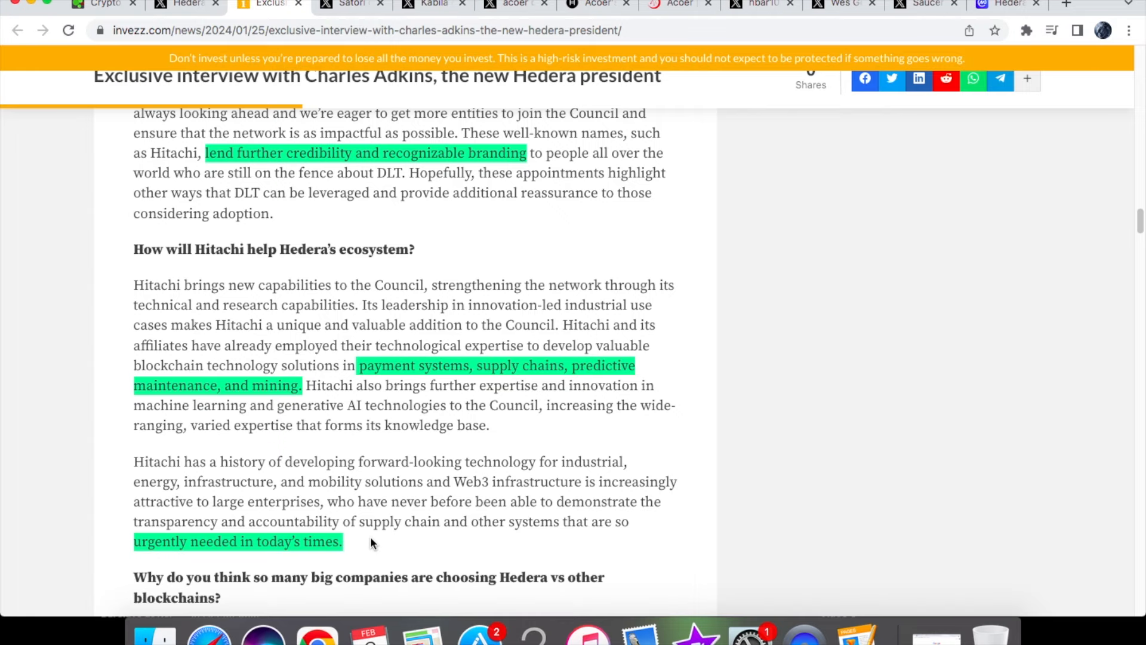
scroll(up, 3)
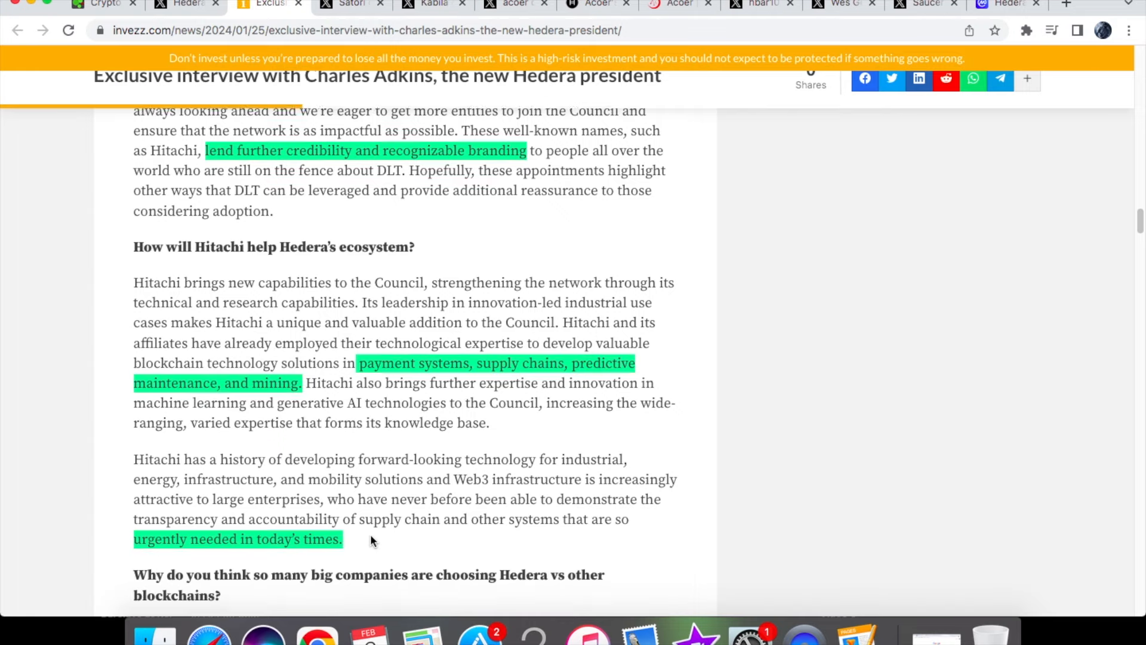
scroll(down, 3)
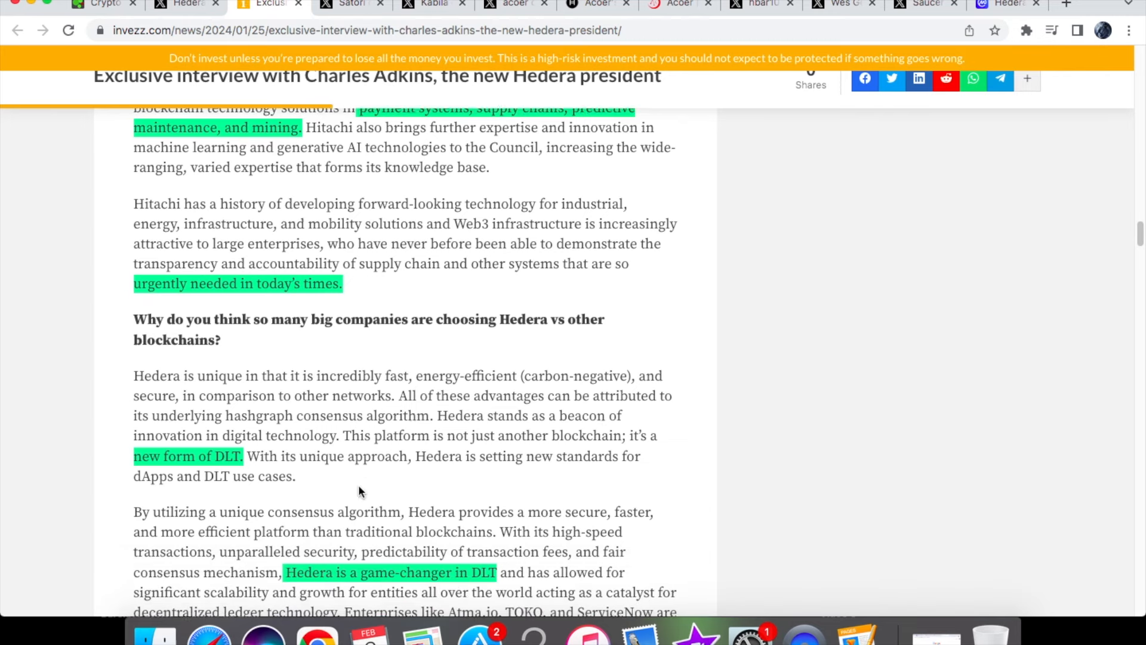
scroll(down, 3)
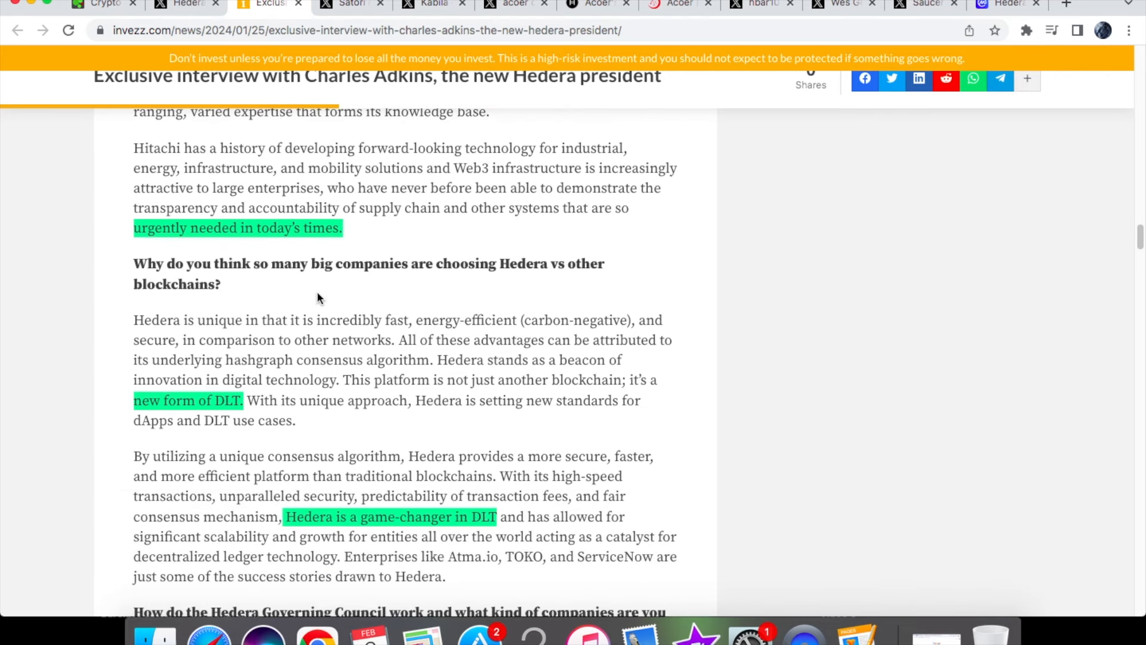
scroll(down, 3)
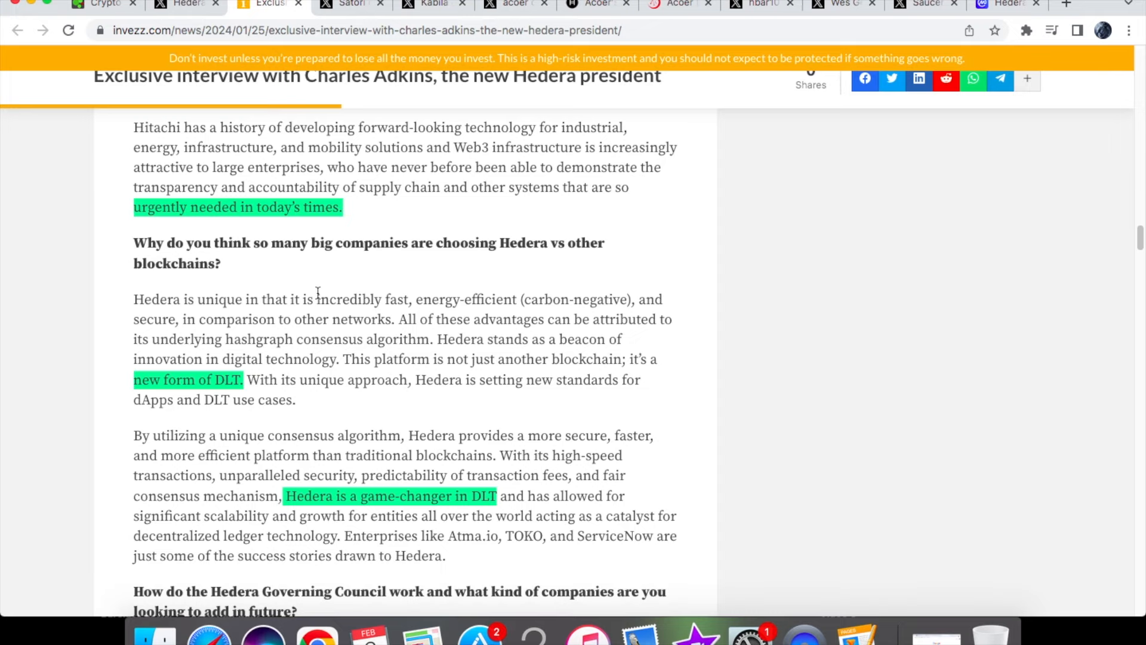
scroll(down, 3)
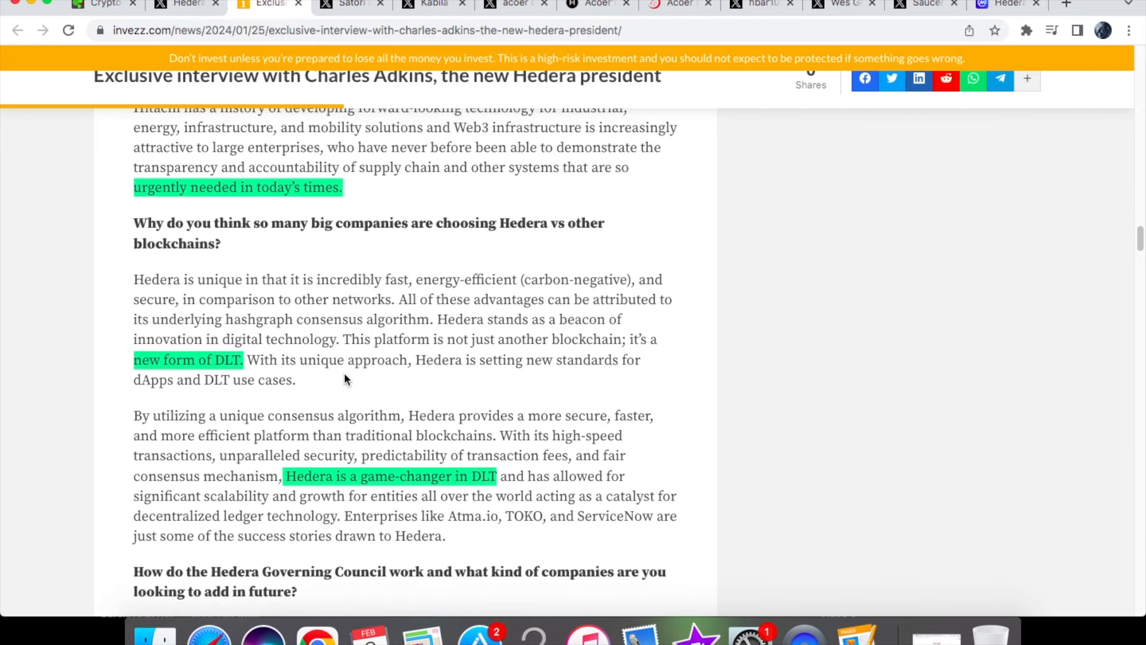
mouse_move(443, 361)
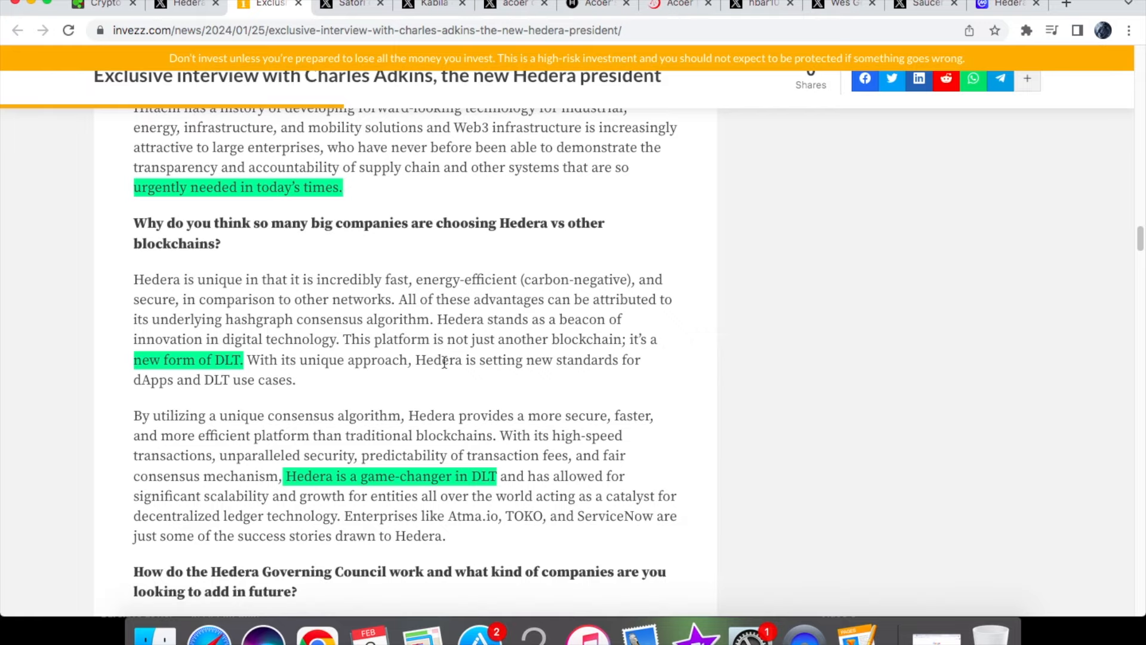
mouse_move(423, 499)
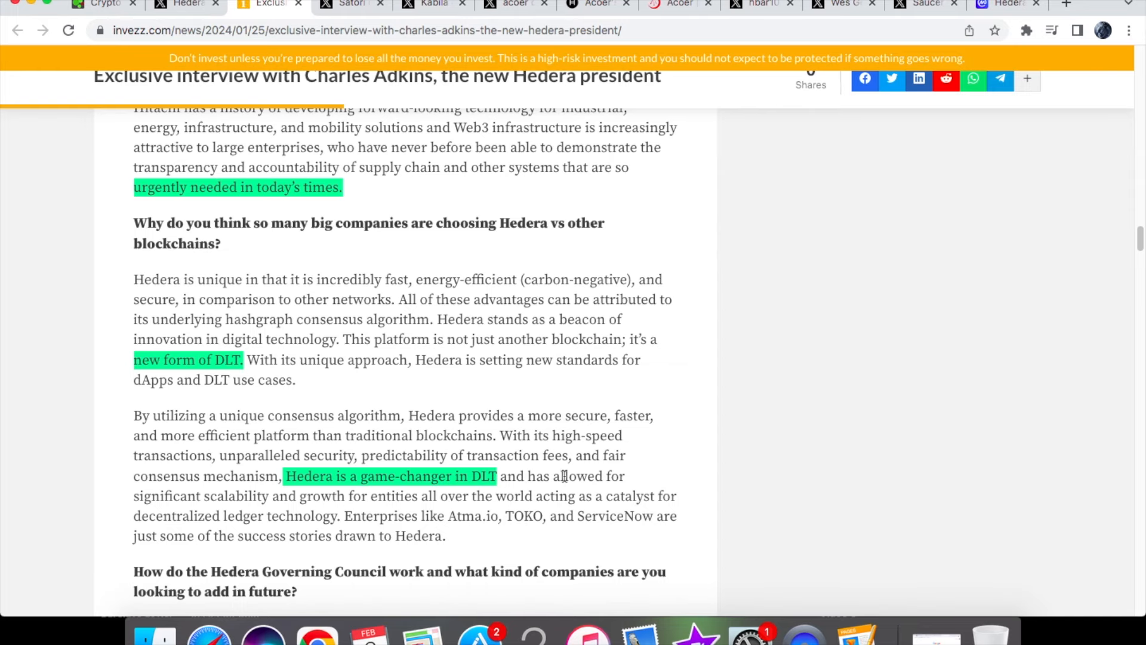
scroll(down, 3)
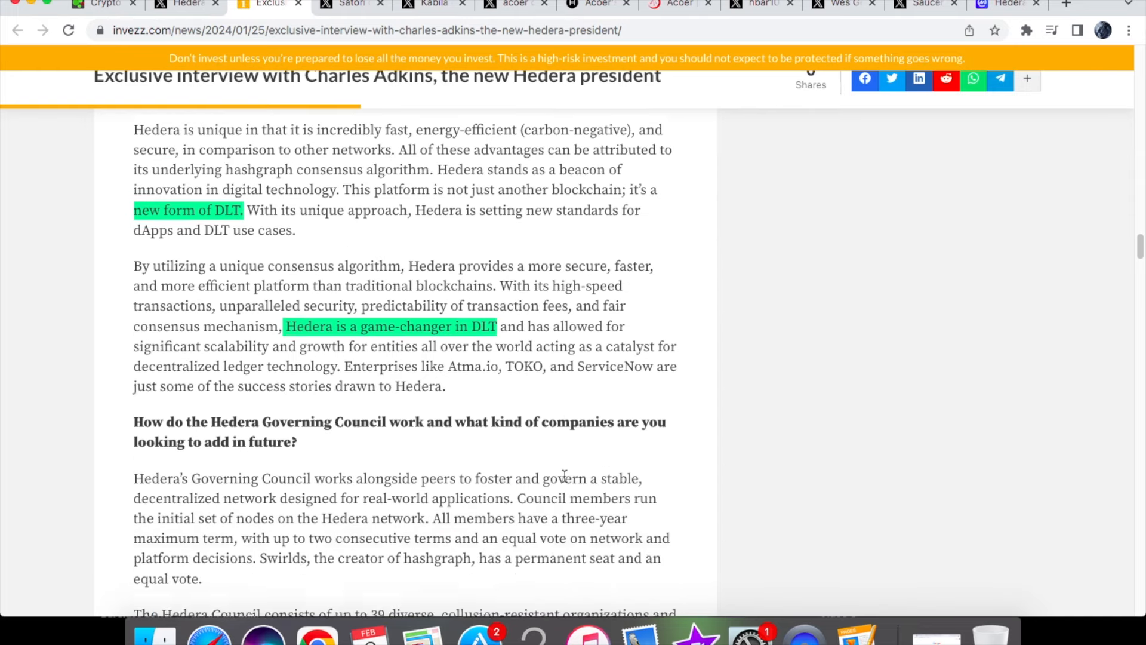
scroll(down, 3)
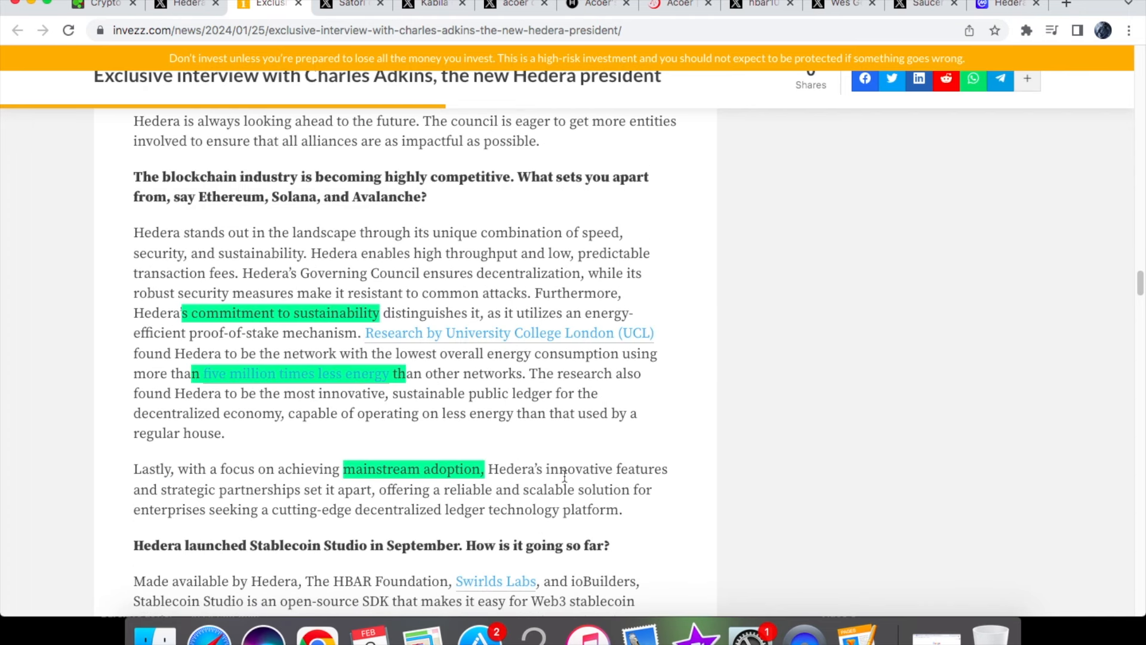
scroll(down, 3)
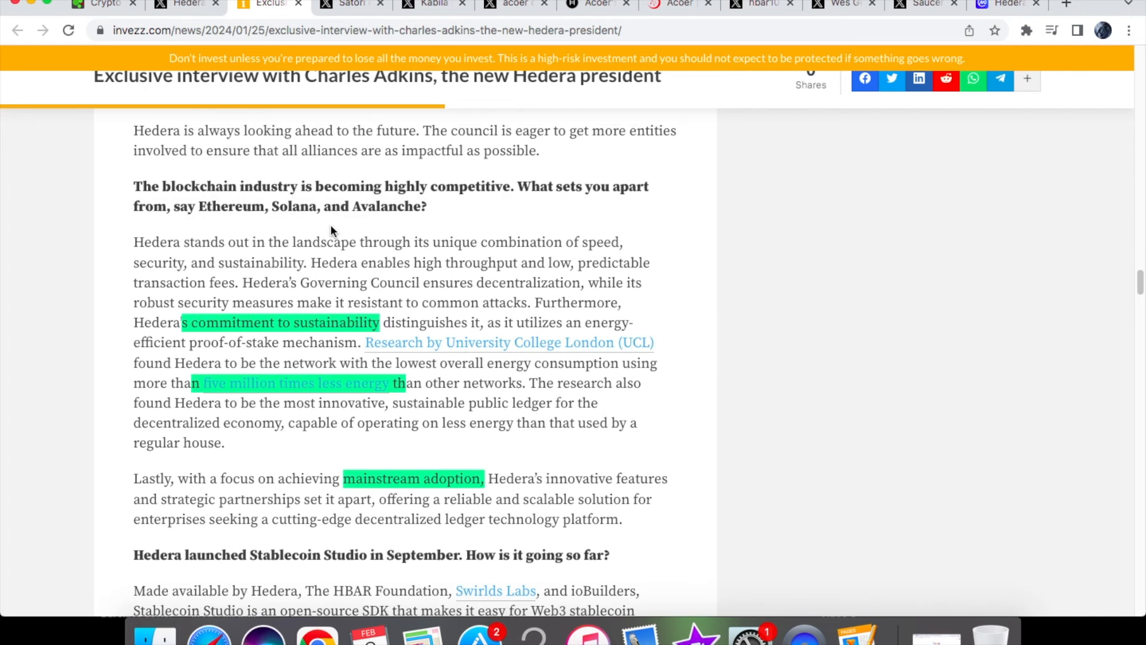
scroll(up, 3)
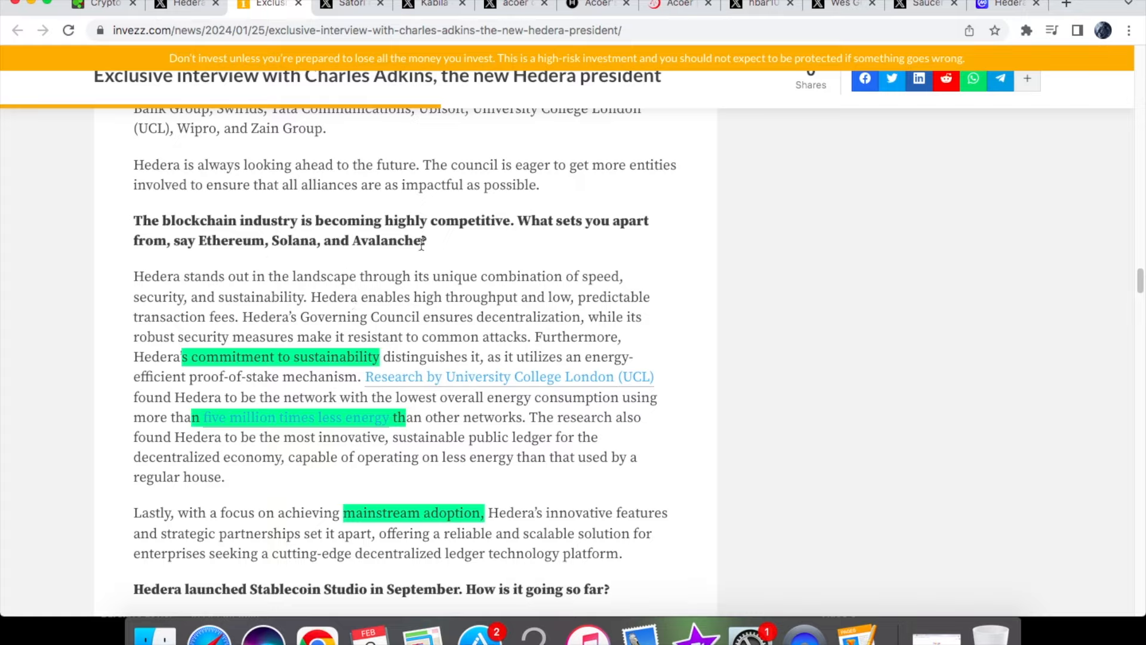
mouse_move(292, 387)
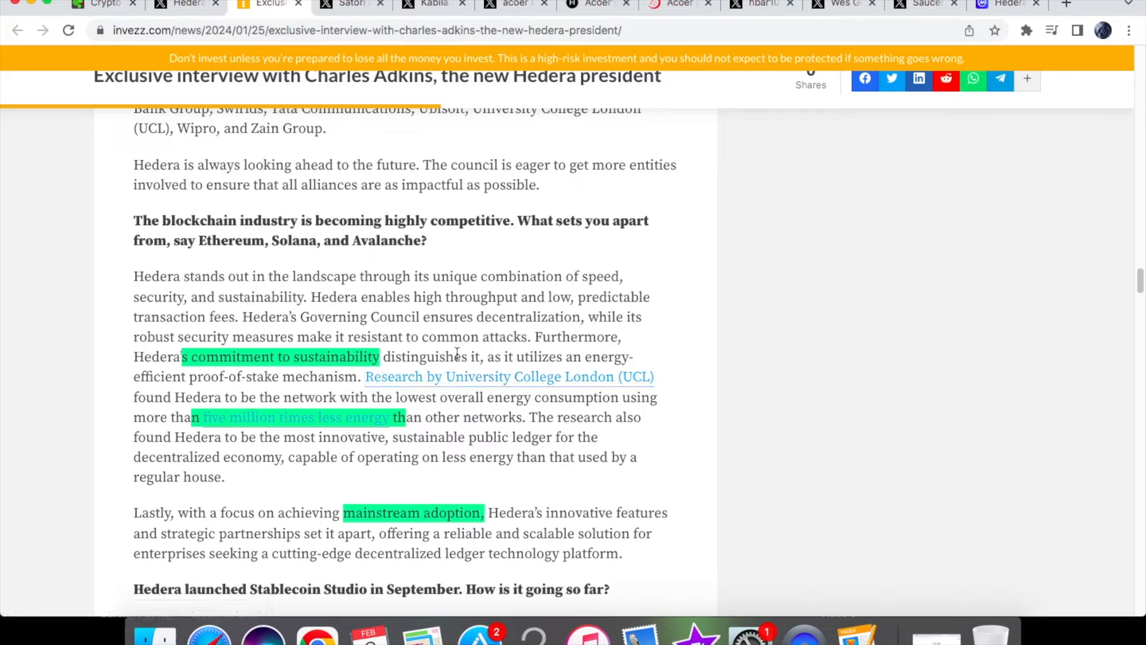
mouse_move(453, 336)
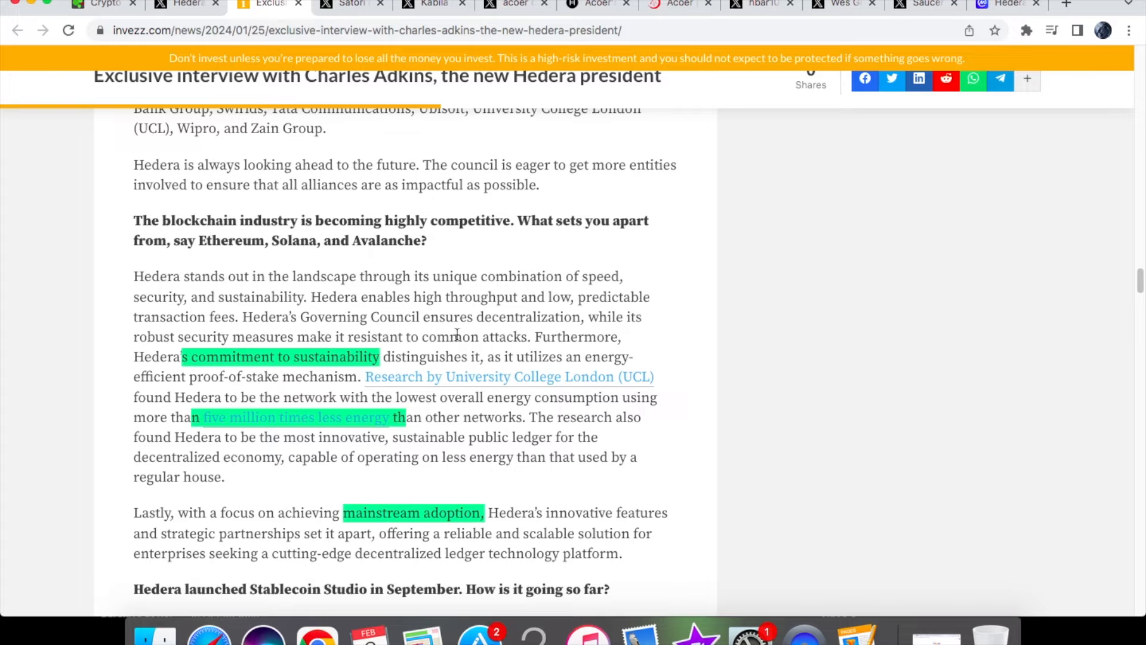
mouse_move(545, 393)
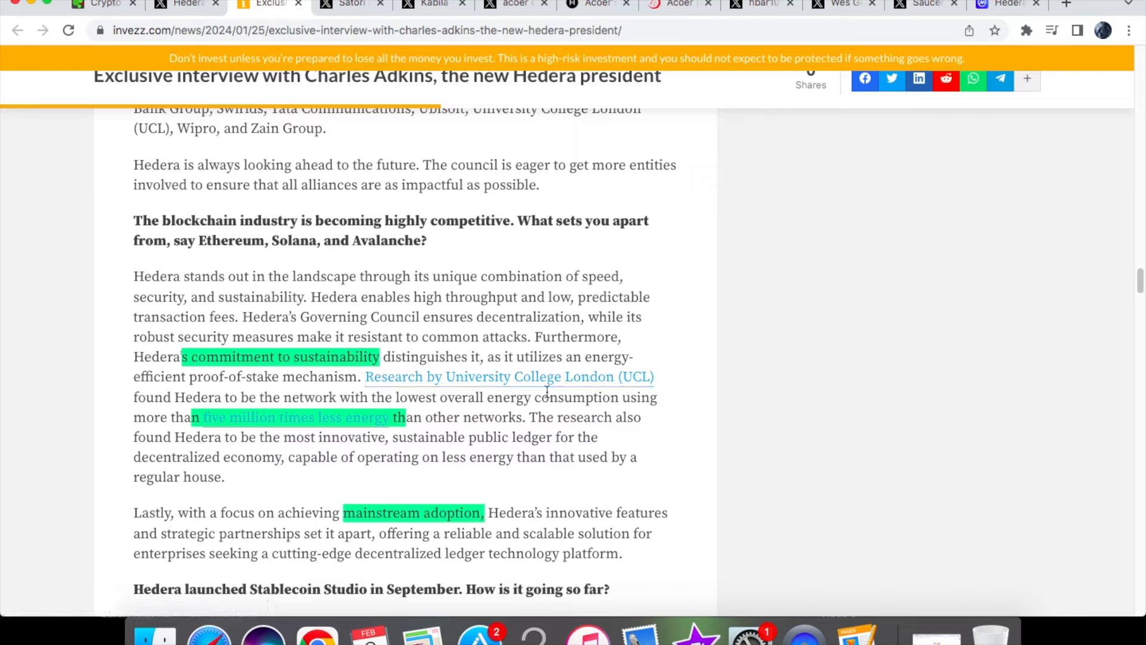
mouse_move(327, 410)
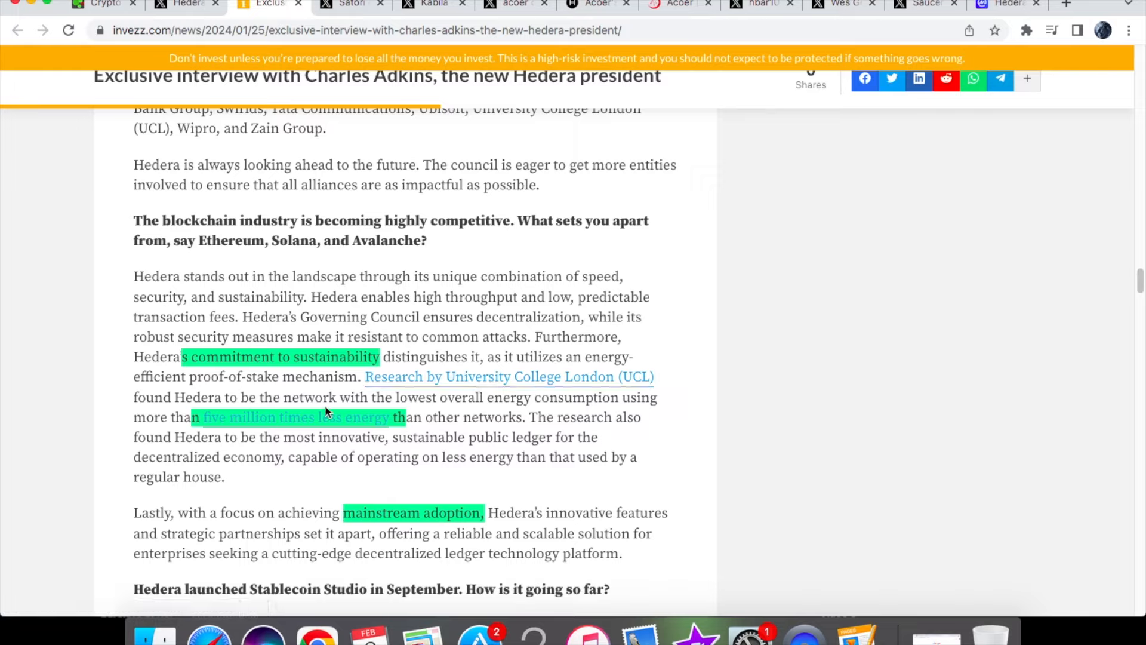
mouse_move(492, 410)
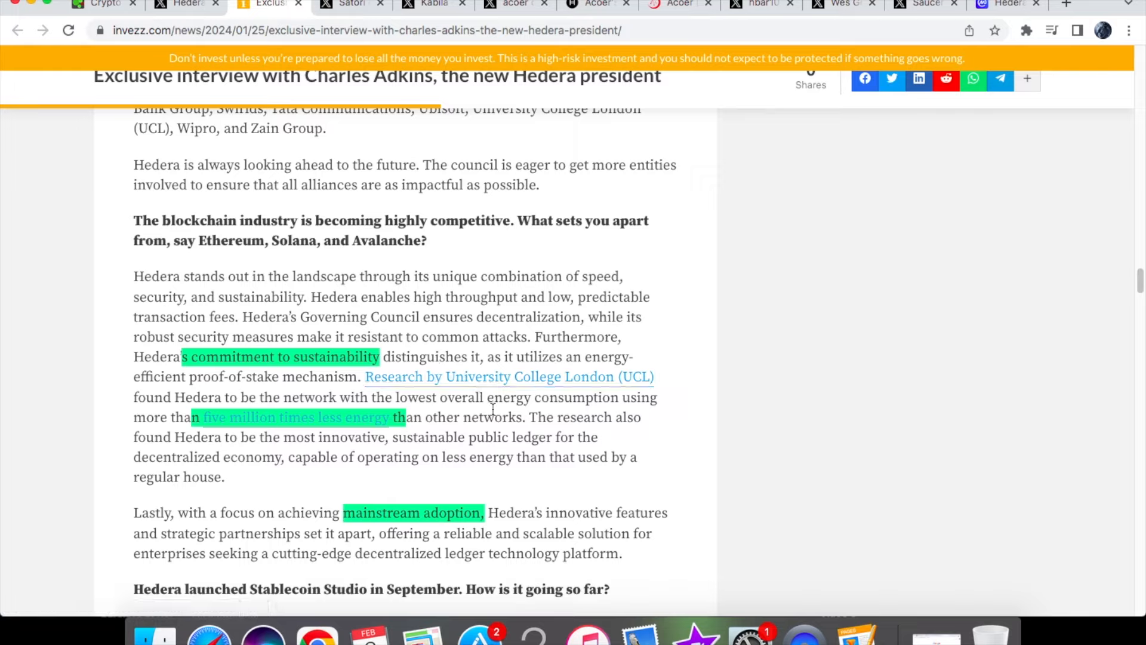
mouse_move(311, 436)
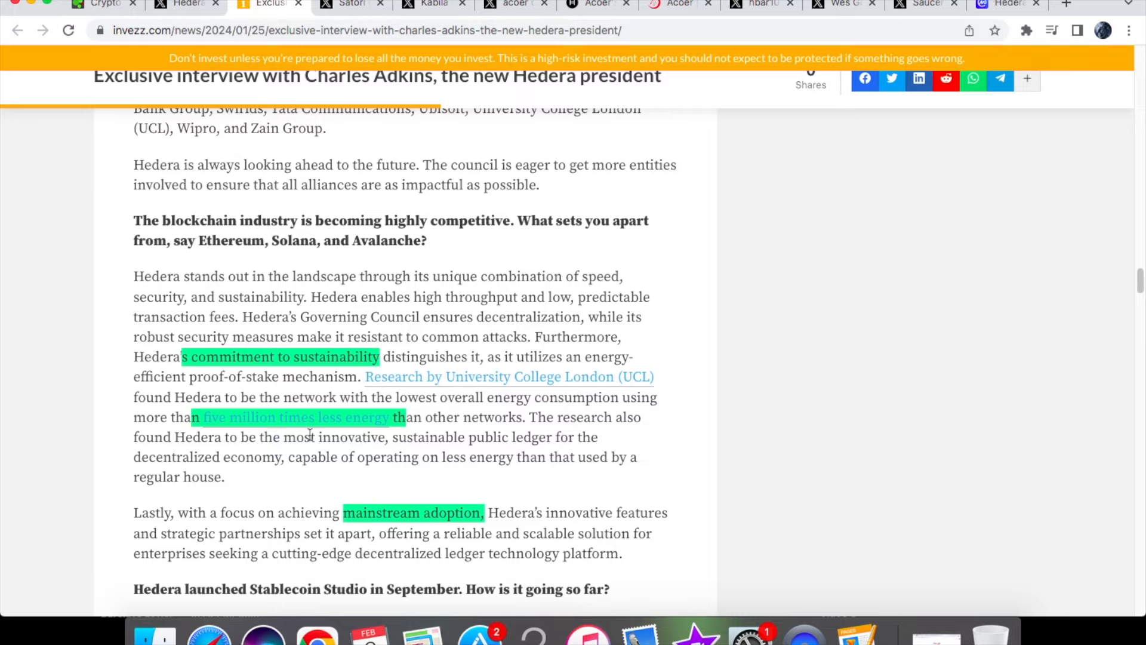
mouse_move(423, 436)
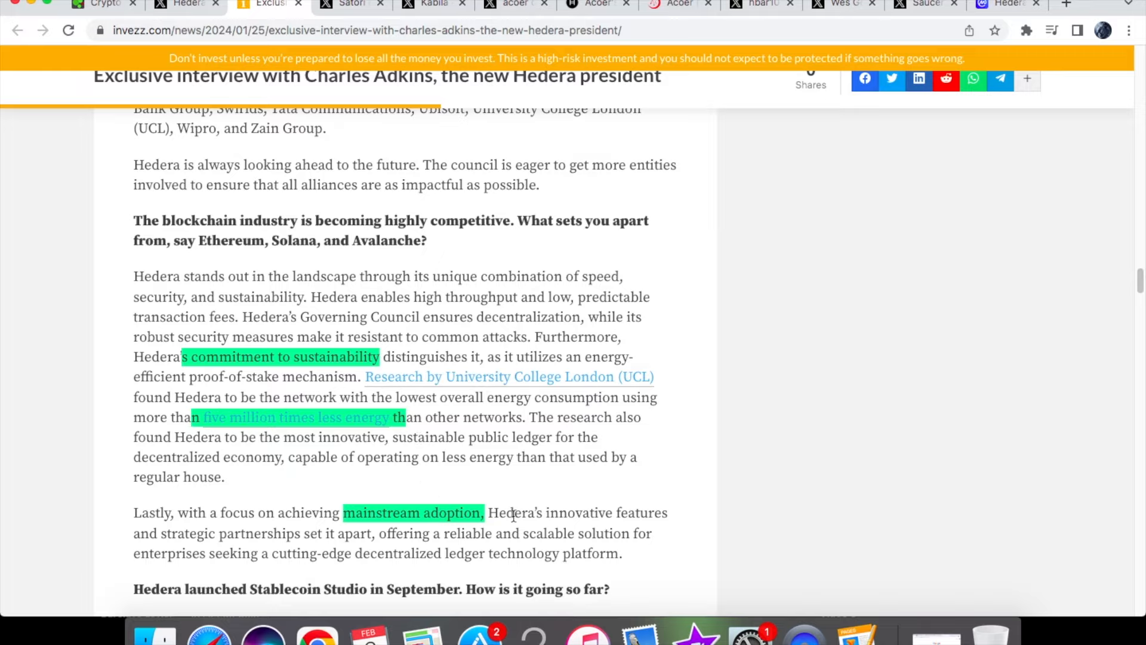
Scroll past the five-year vision answer into the Hitachi council leadership section.
scroll(down, 3)
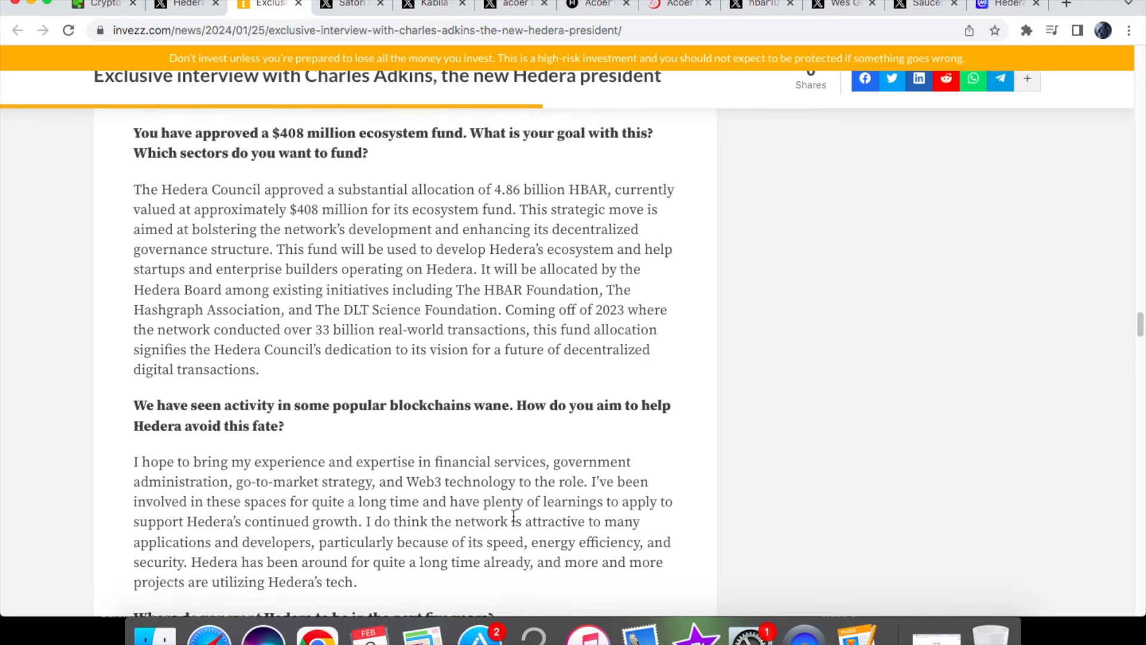
scroll(down, 3)
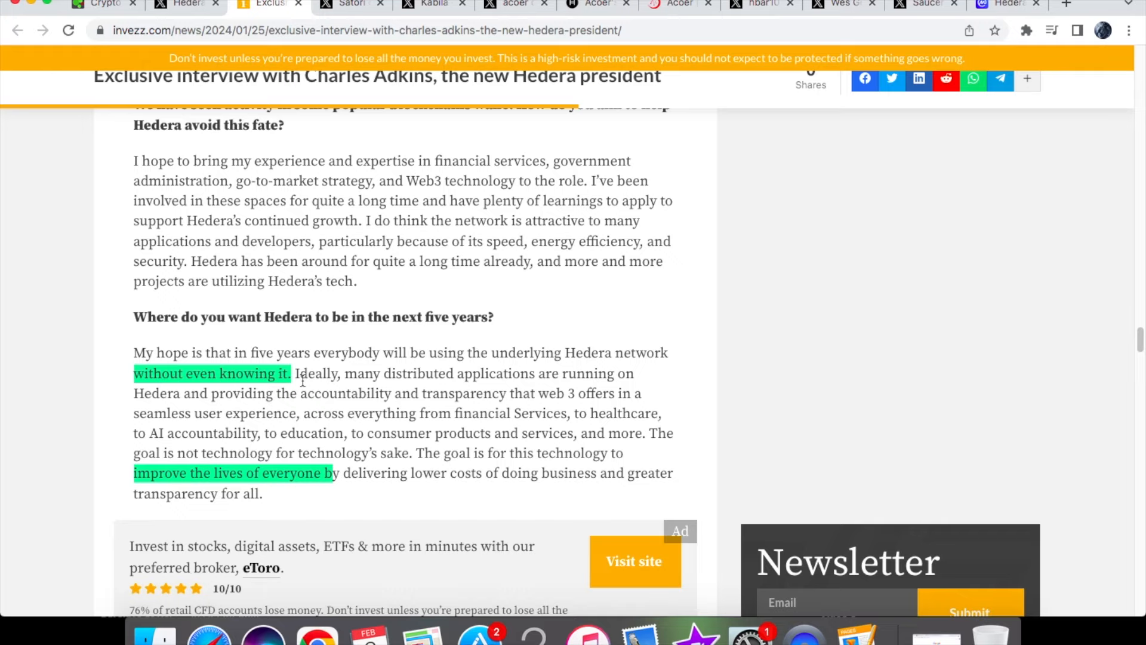
mouse_move(331, 495)
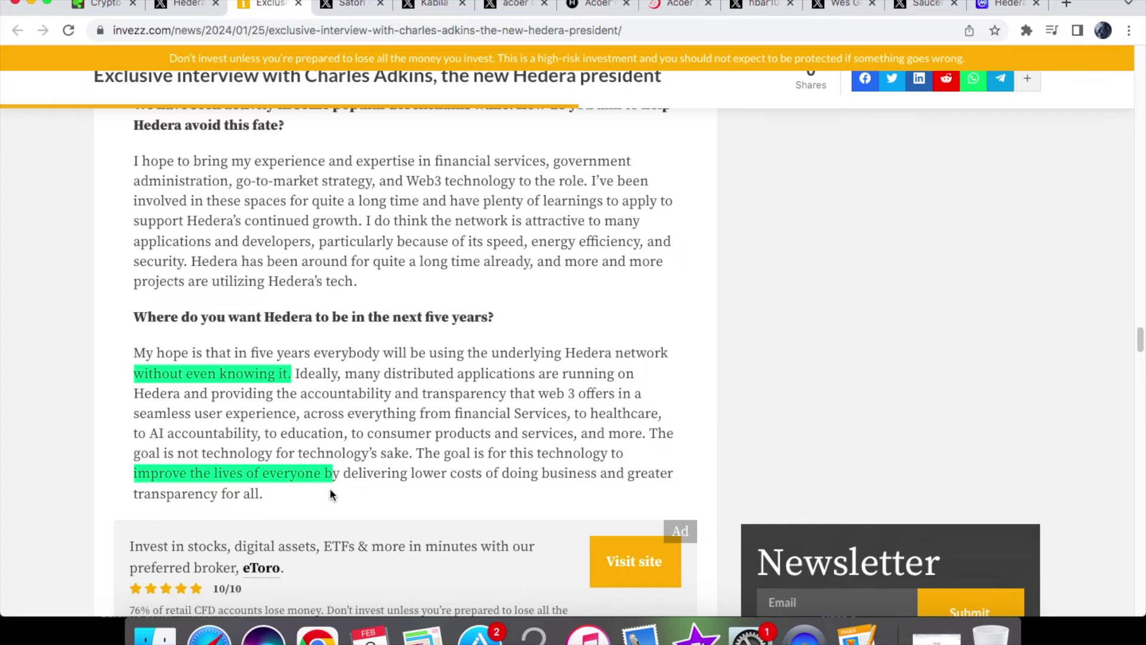
mouse_move(395, 278)
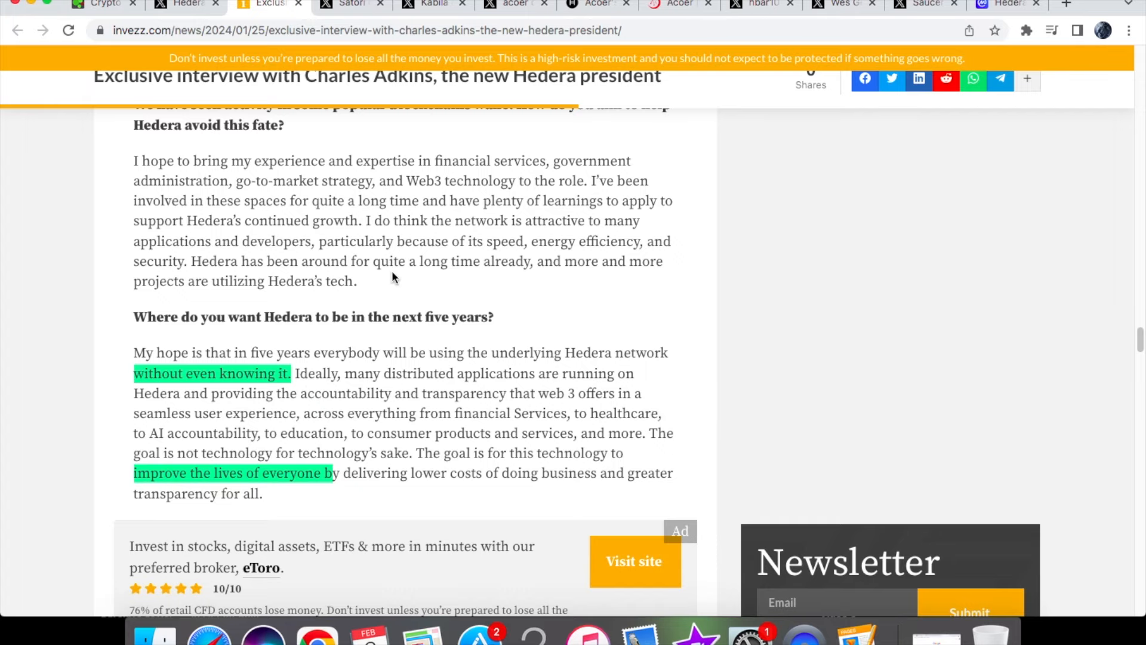
scroll(down, 3)
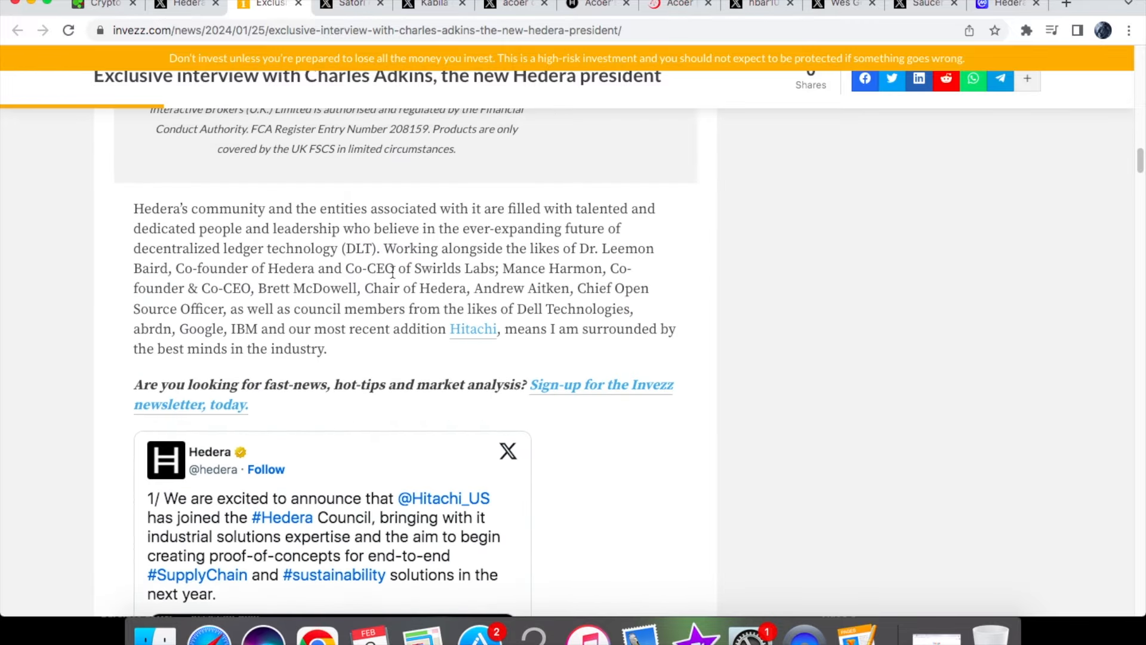
View Satori's 1450 tps post and advance to its one-year dashboard image.
click(351, 4)
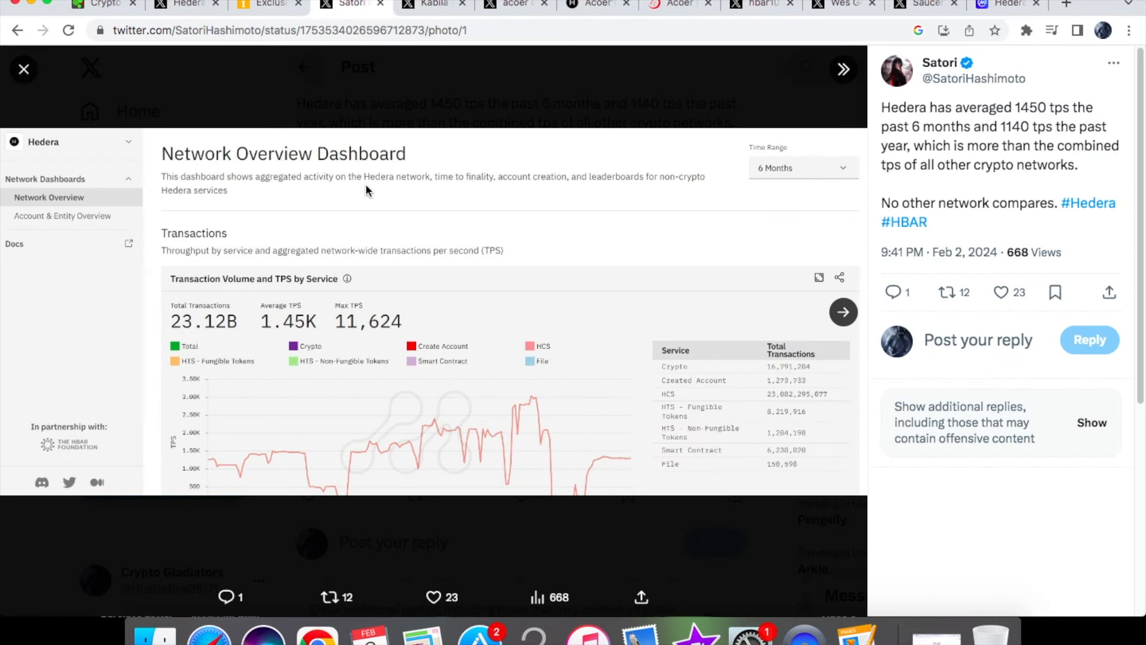
mouse_move(237, 267)
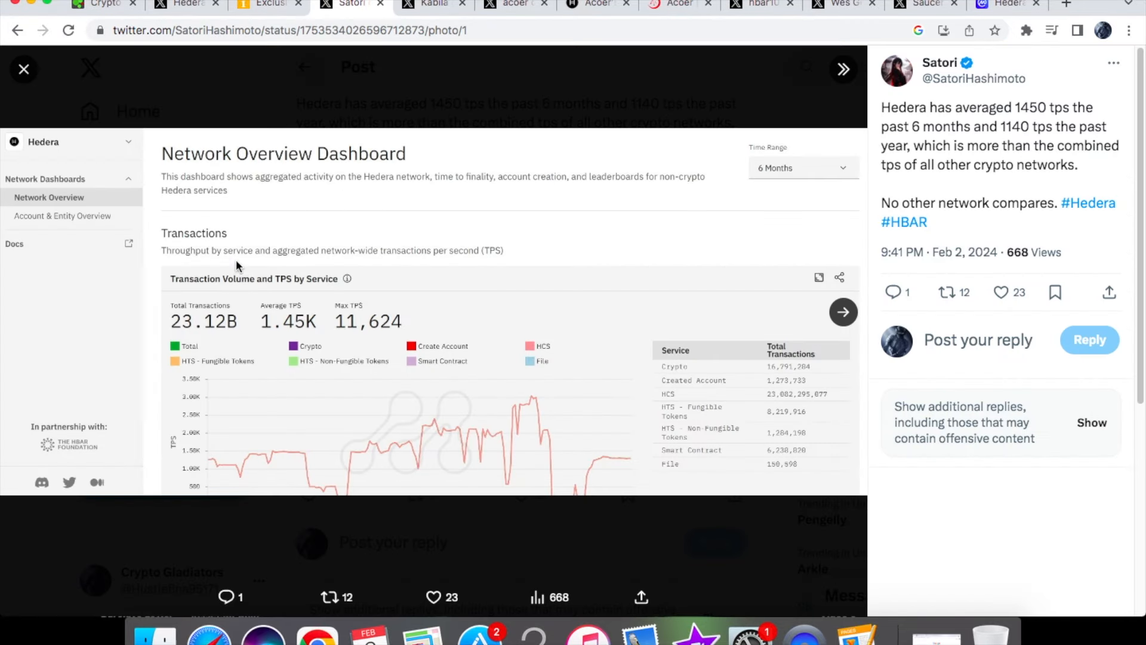
mouse_move(201, 351)
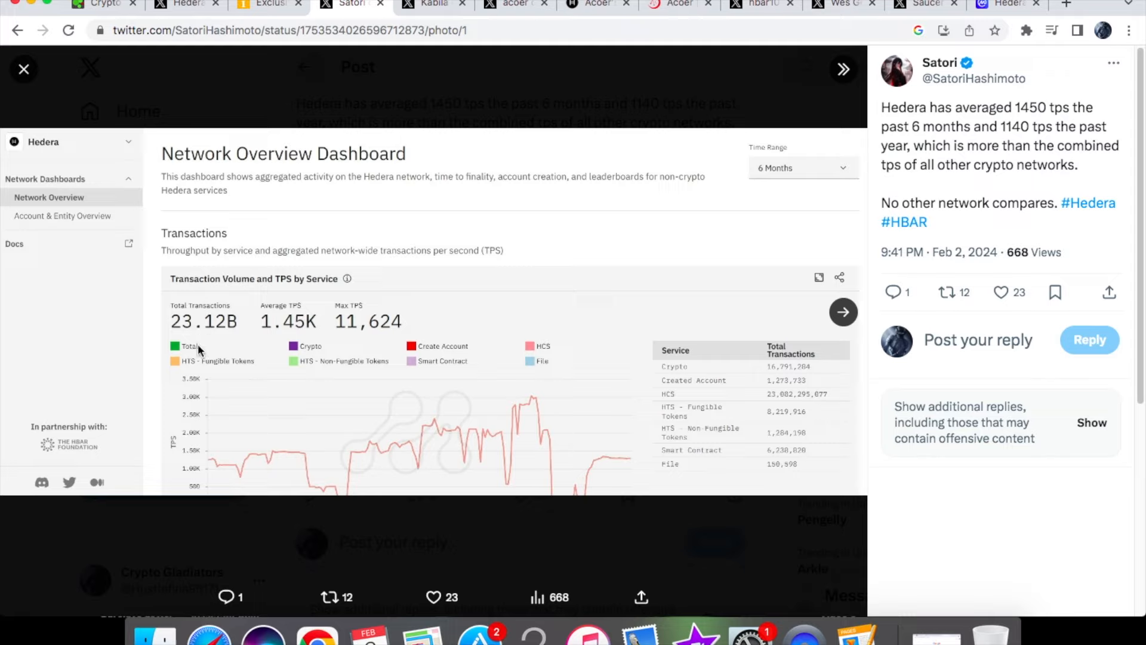
mouse_move(365, 315)
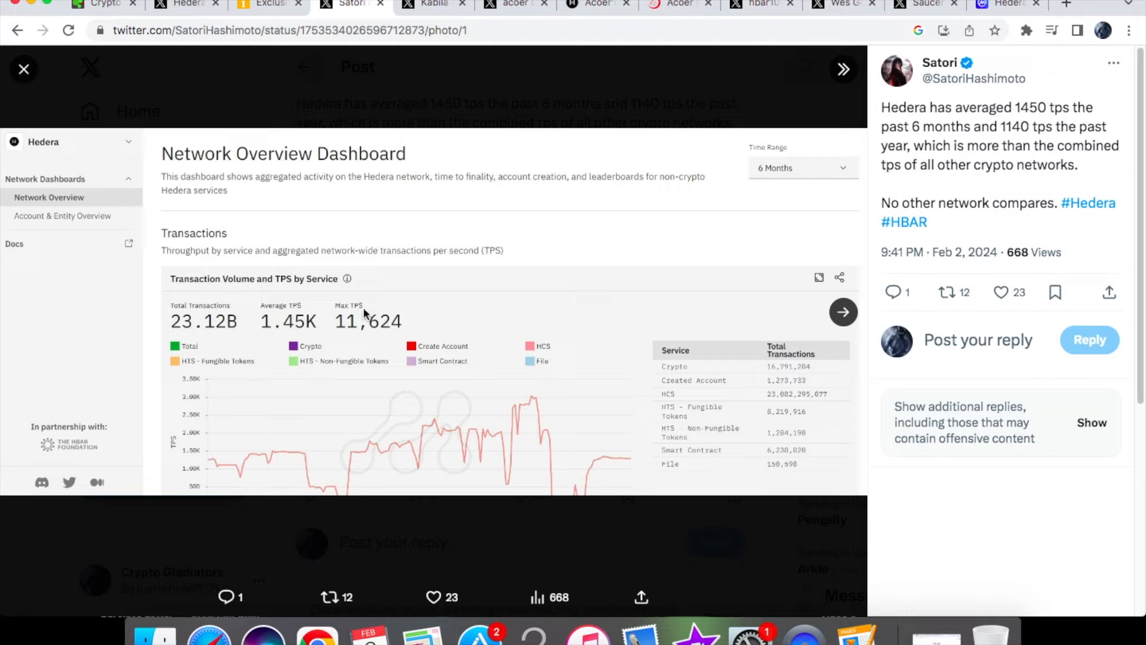
mouse_move(460, 294)
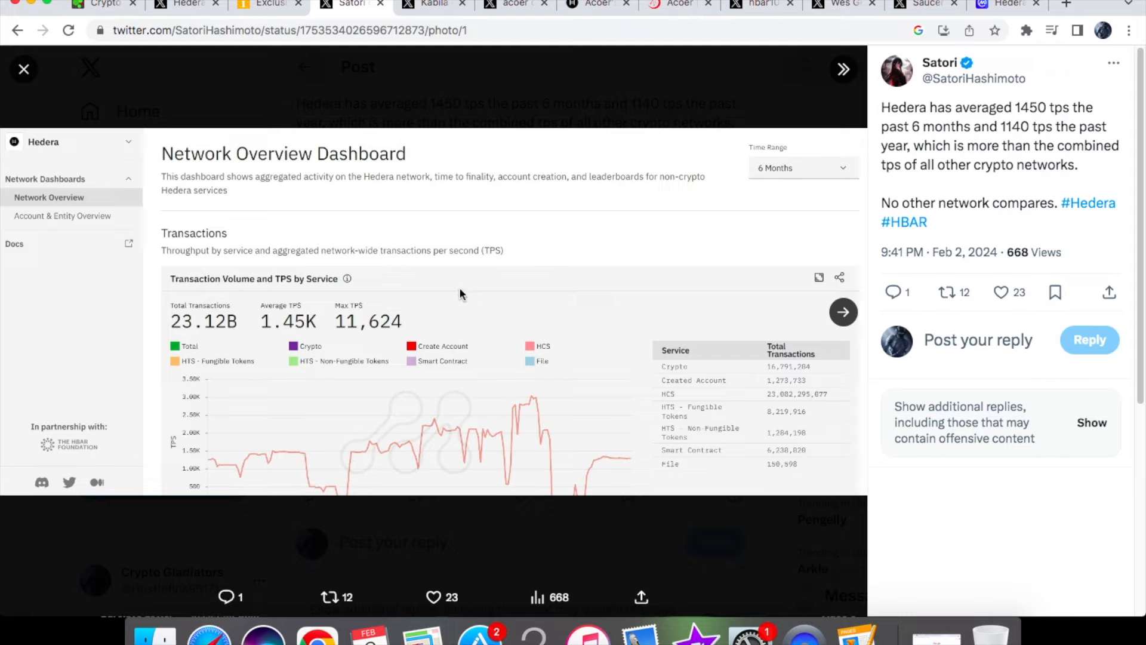
mouse_move(293, 341)
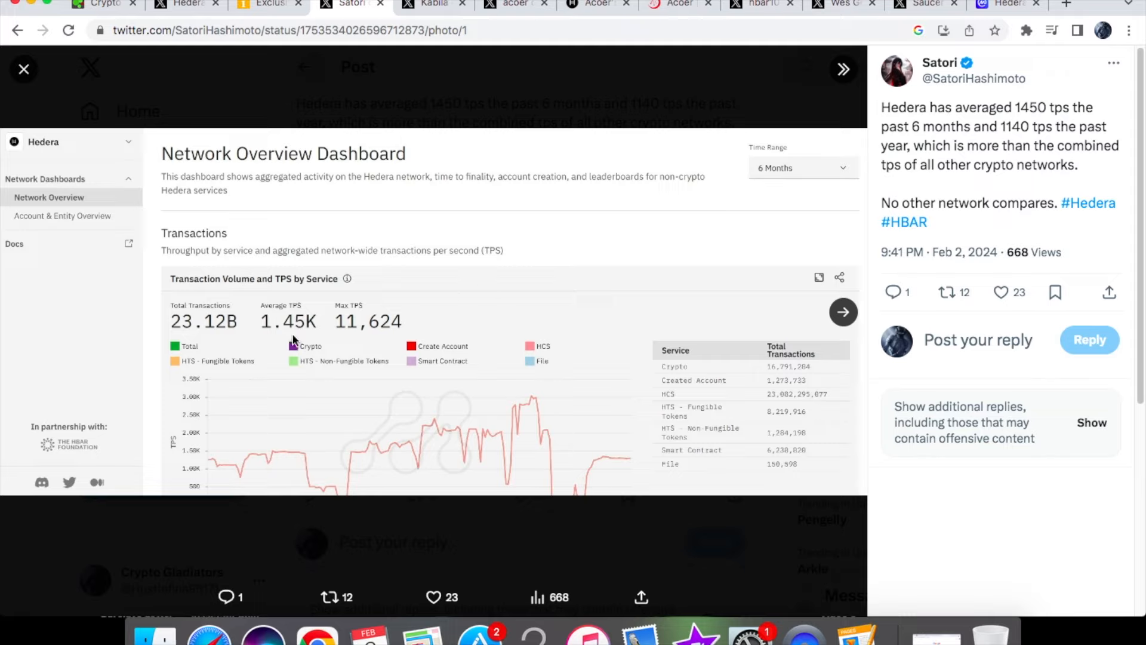
mouse_move(394, 326)
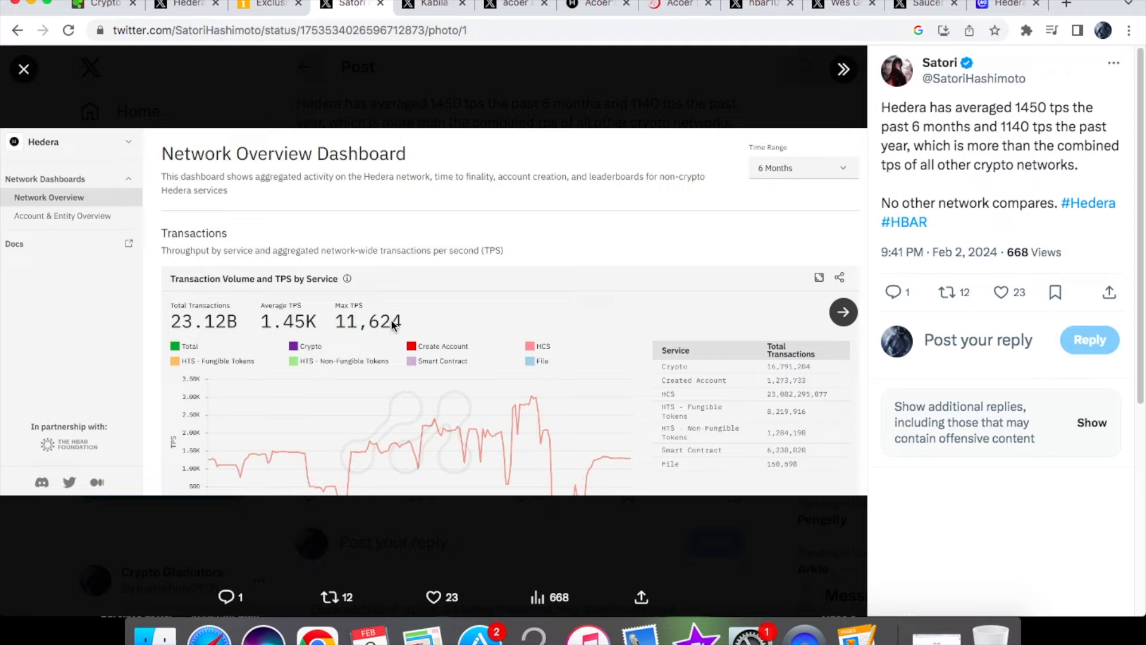
mouse_move(843, 312)
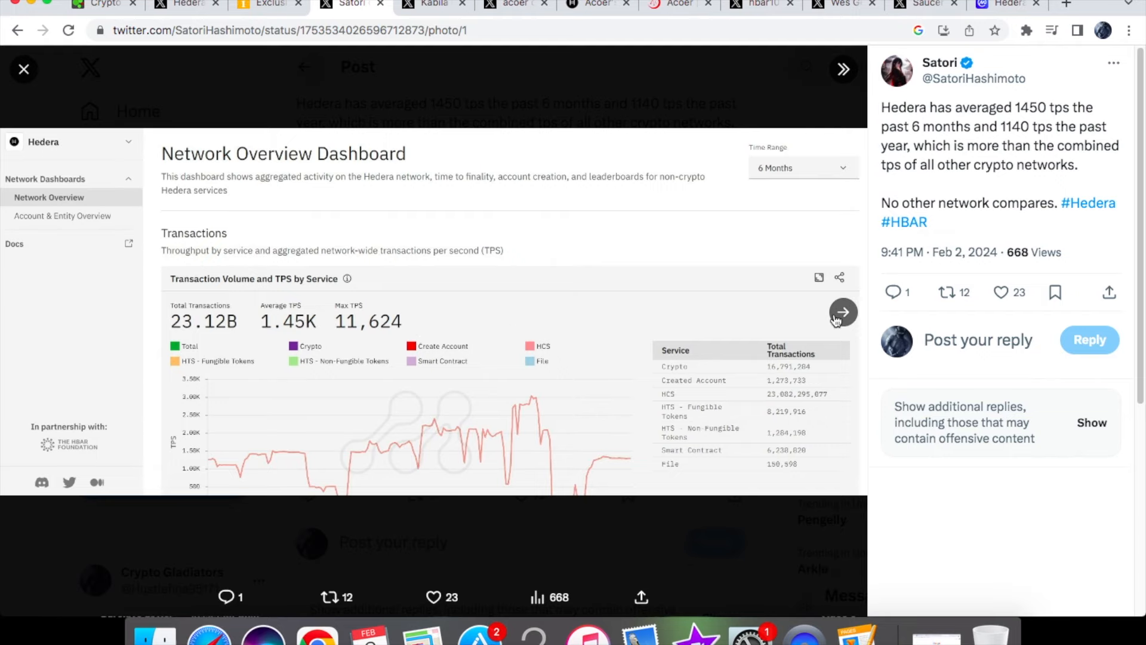
click(843, 312)
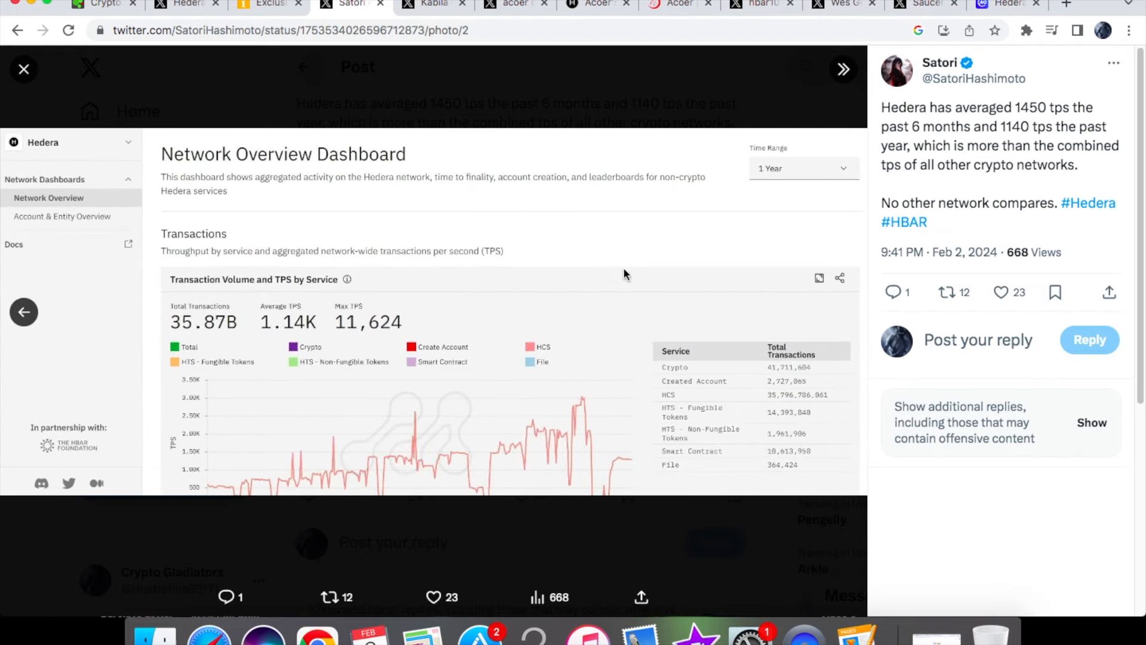
mouse_move(204, 347)
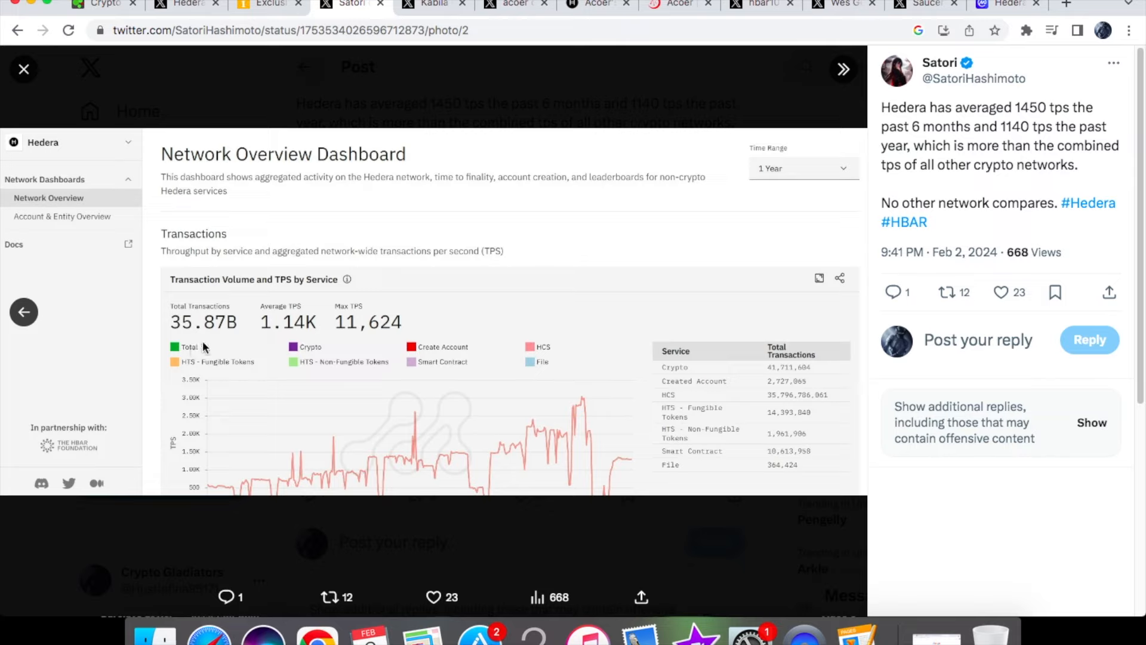
mouse_move(274, 341)
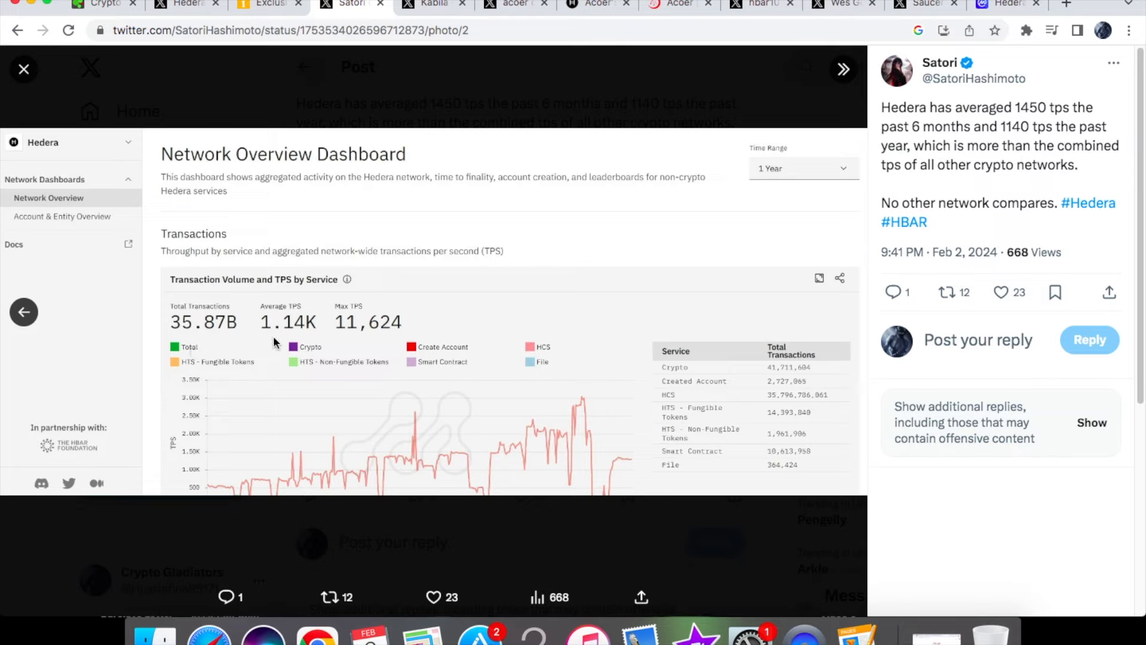
mouse_move(351, 343)
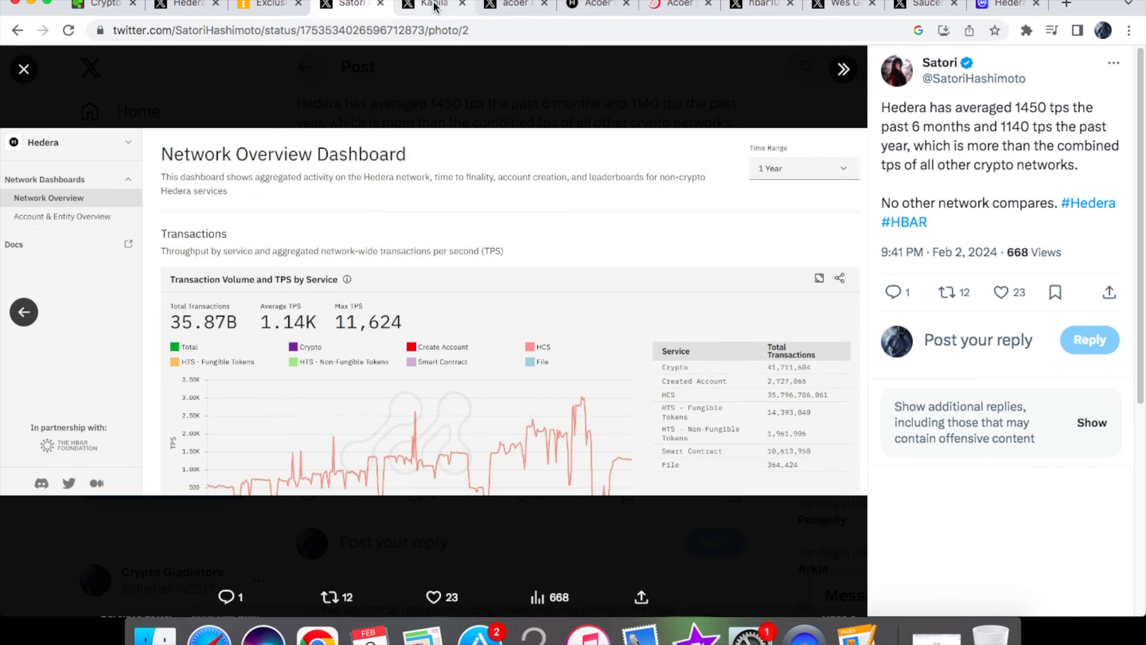
Open Kabila's Getting Personal post with Rob Allen and scroll to its video.
click(434, 4)
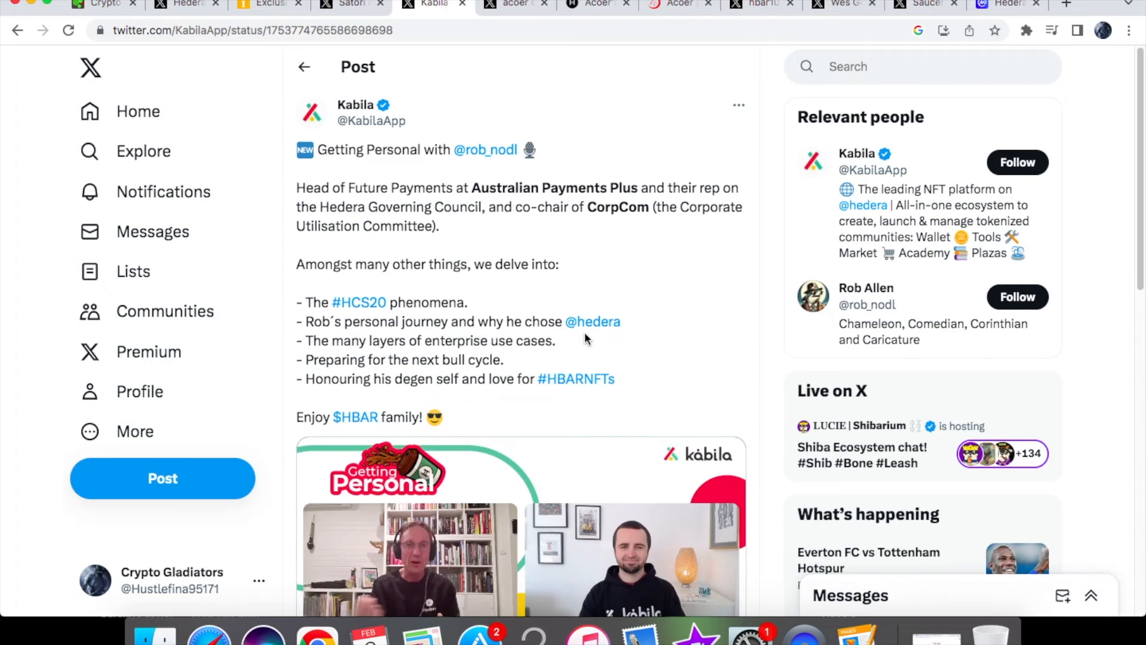
mouse_move(534, 258)
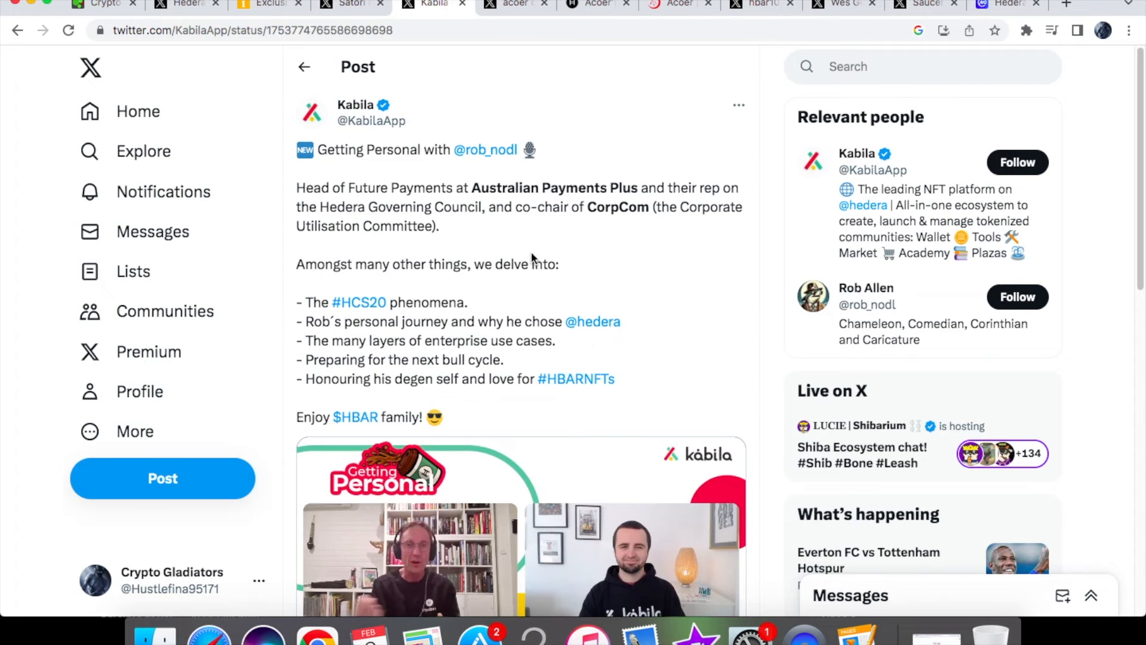
scroll(down, 3)
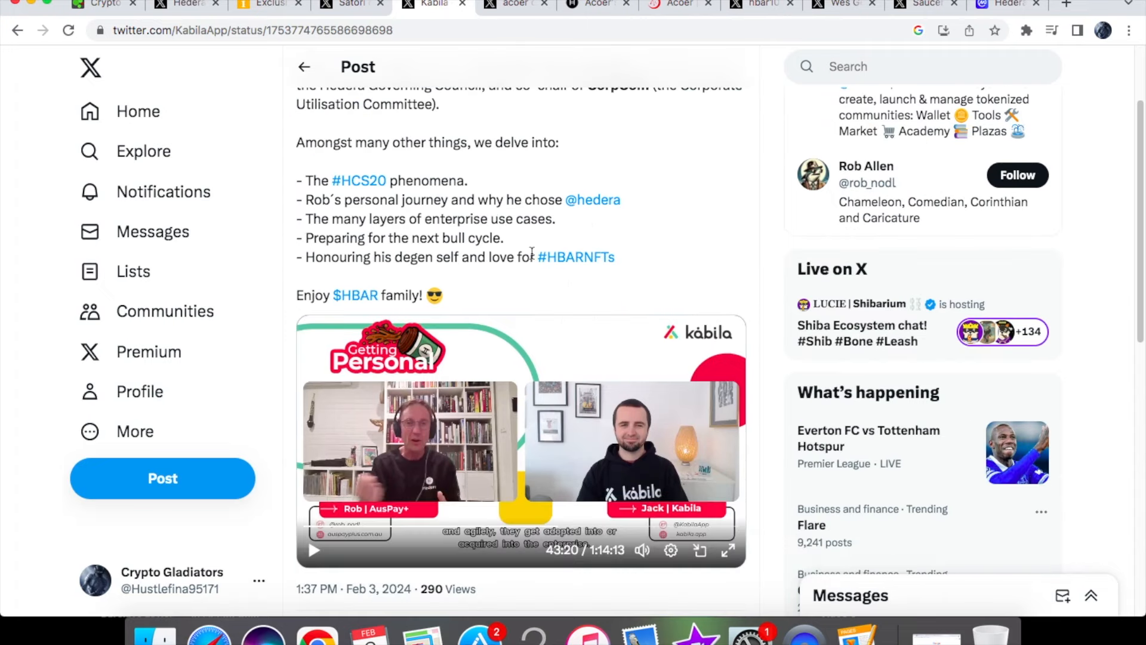
scroll(down, 3)
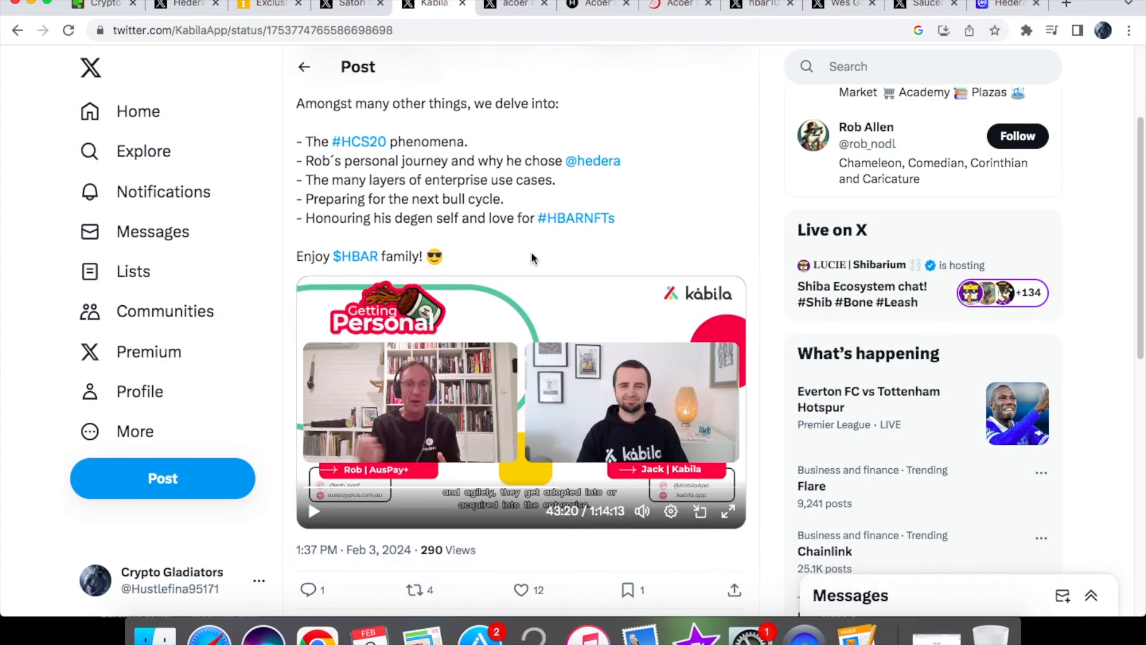
mouse_move(430, 426)
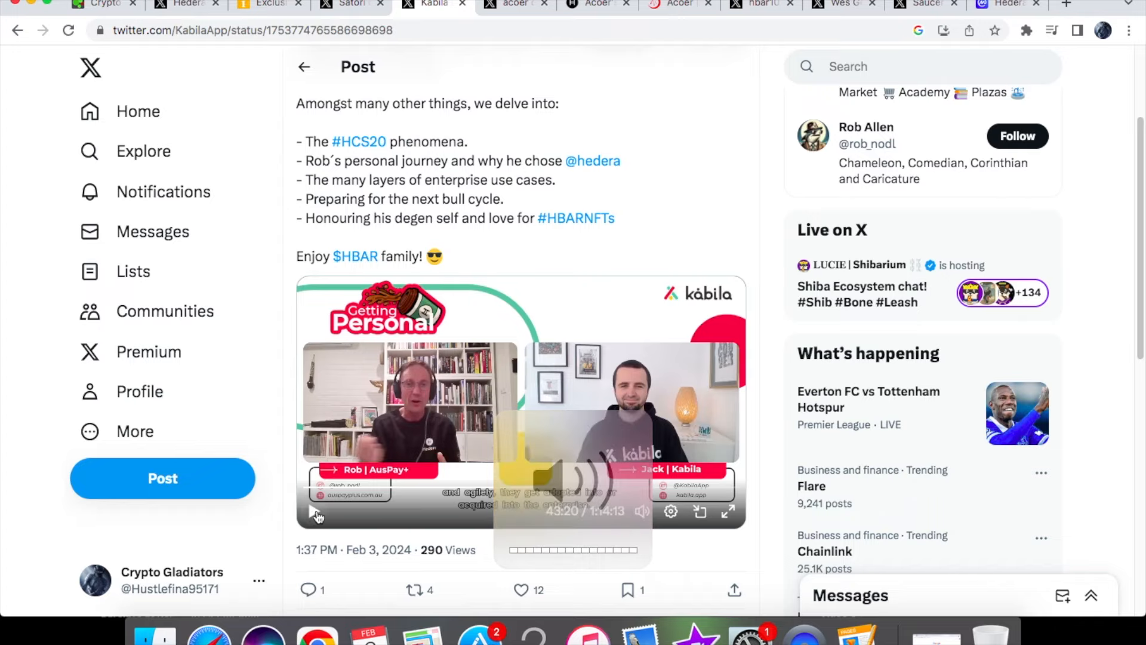
mouse_move(652, 223)
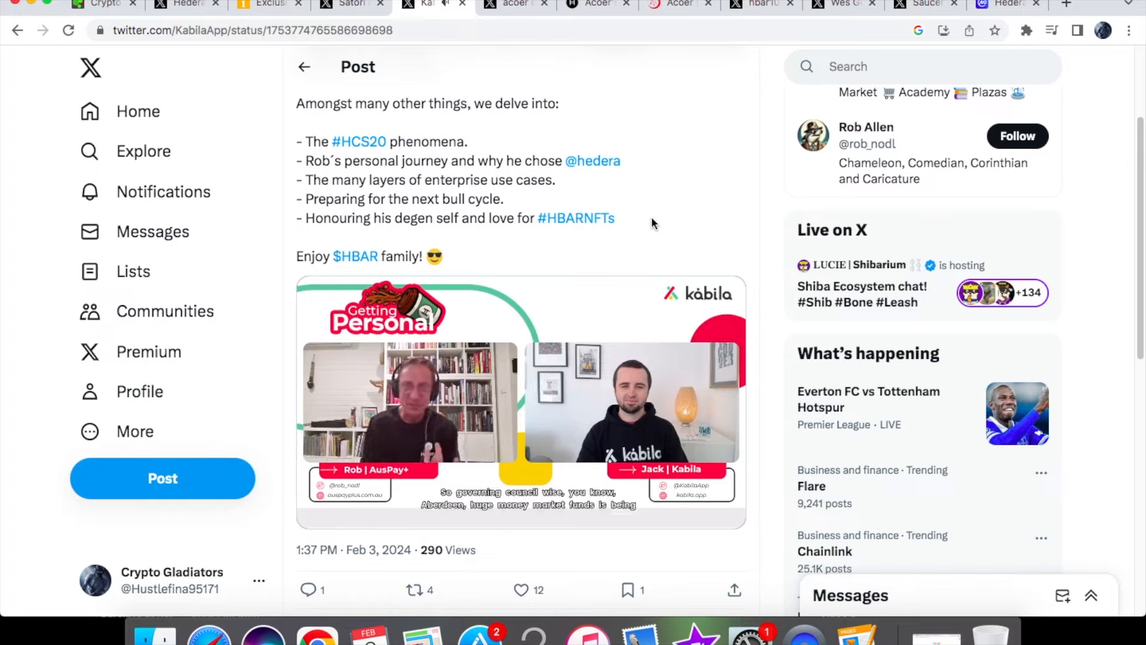
mouse_move(655, 336)
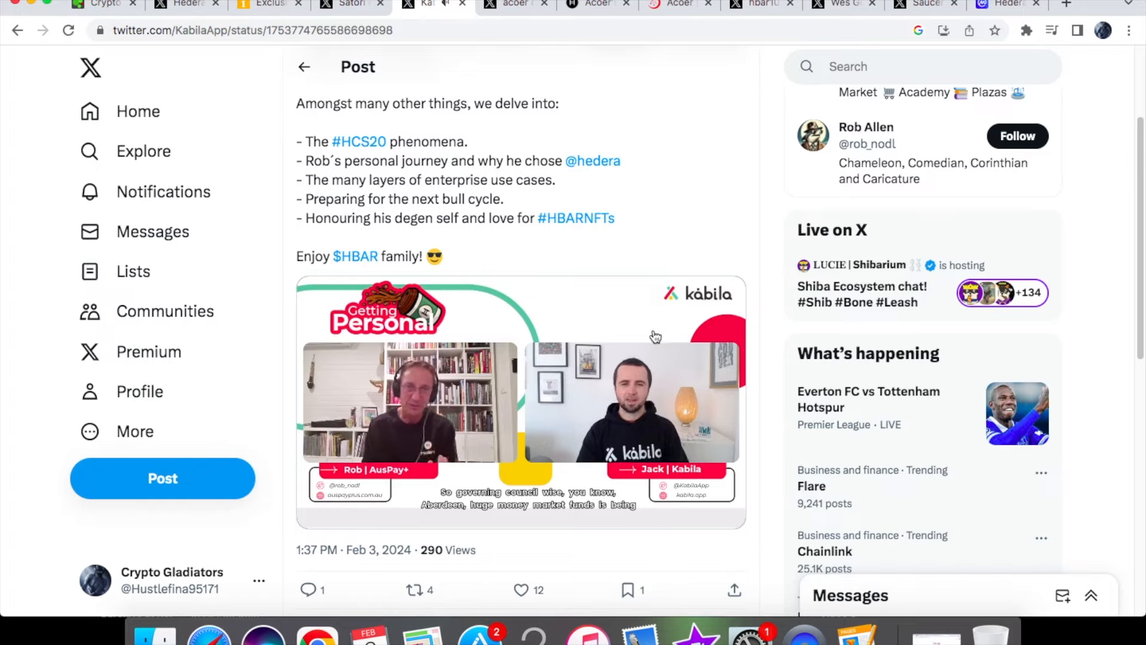
mouse_move(686, 237)
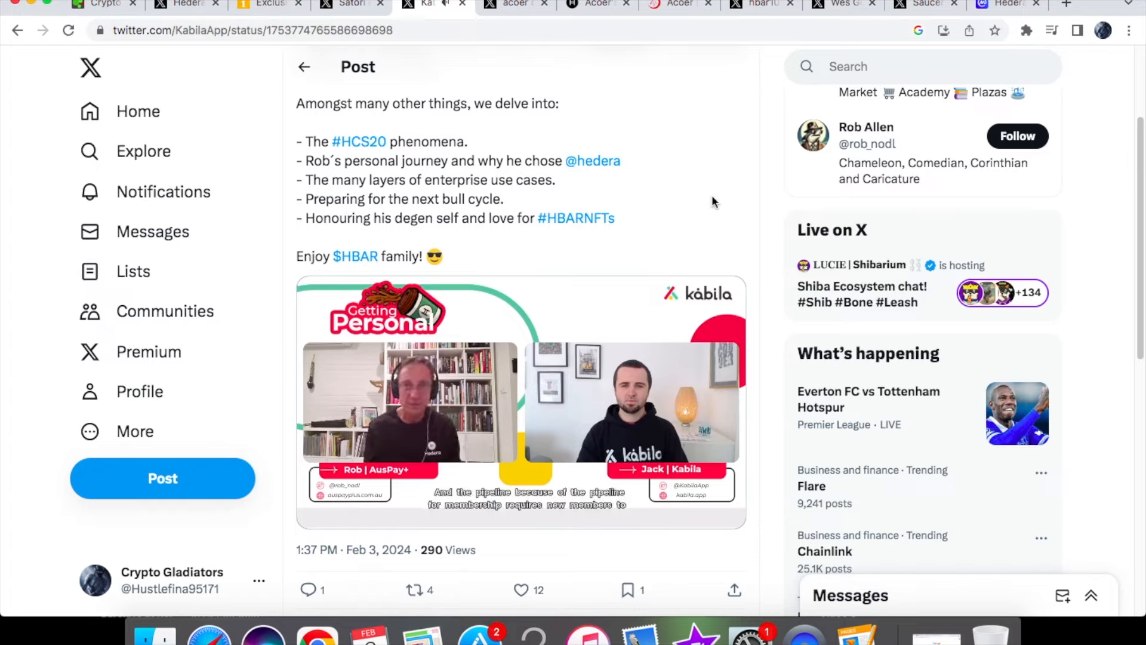
Play the Rob Allen interview video and pause it around 57 minutes in.
click(520, 401)
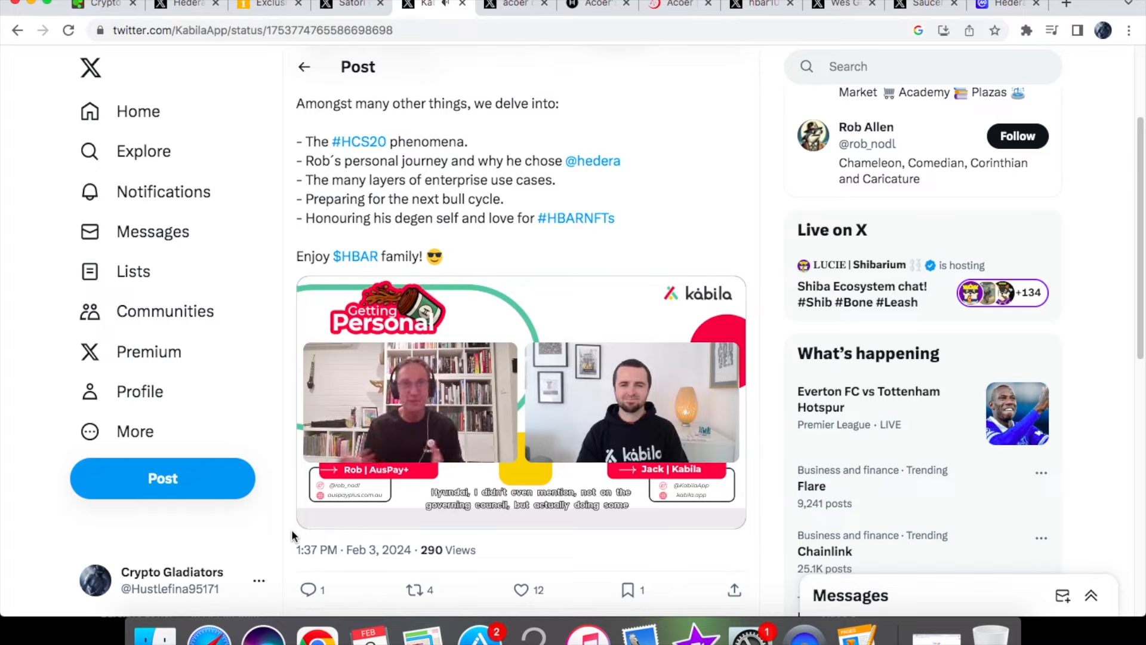
click(520, 402)
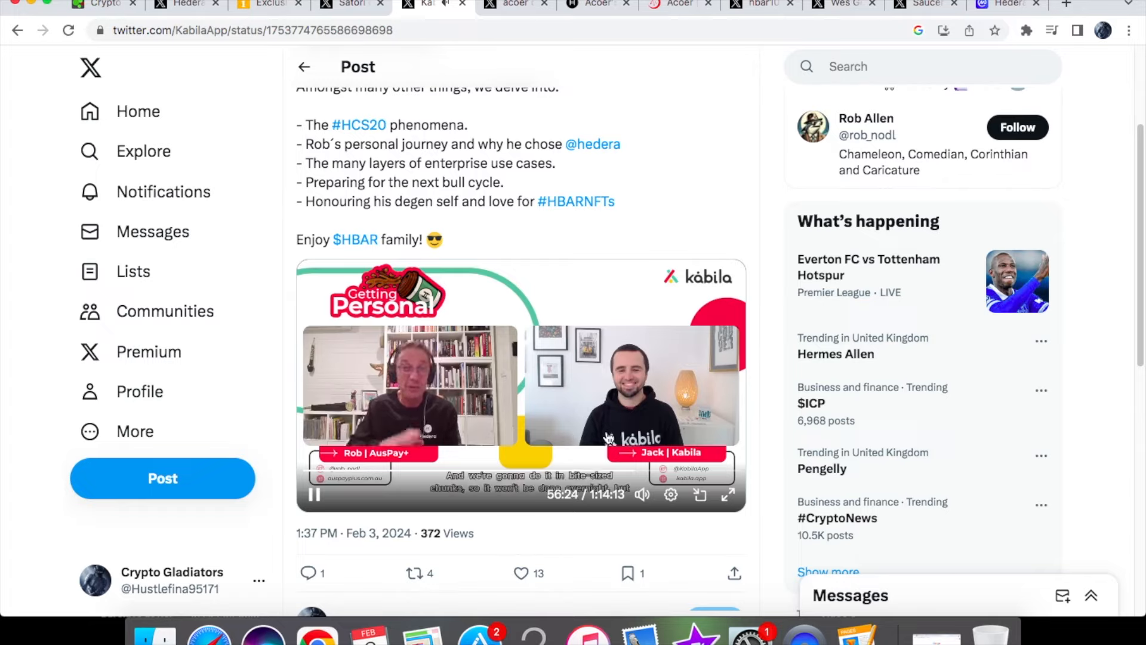
mouse_move(654, 207)
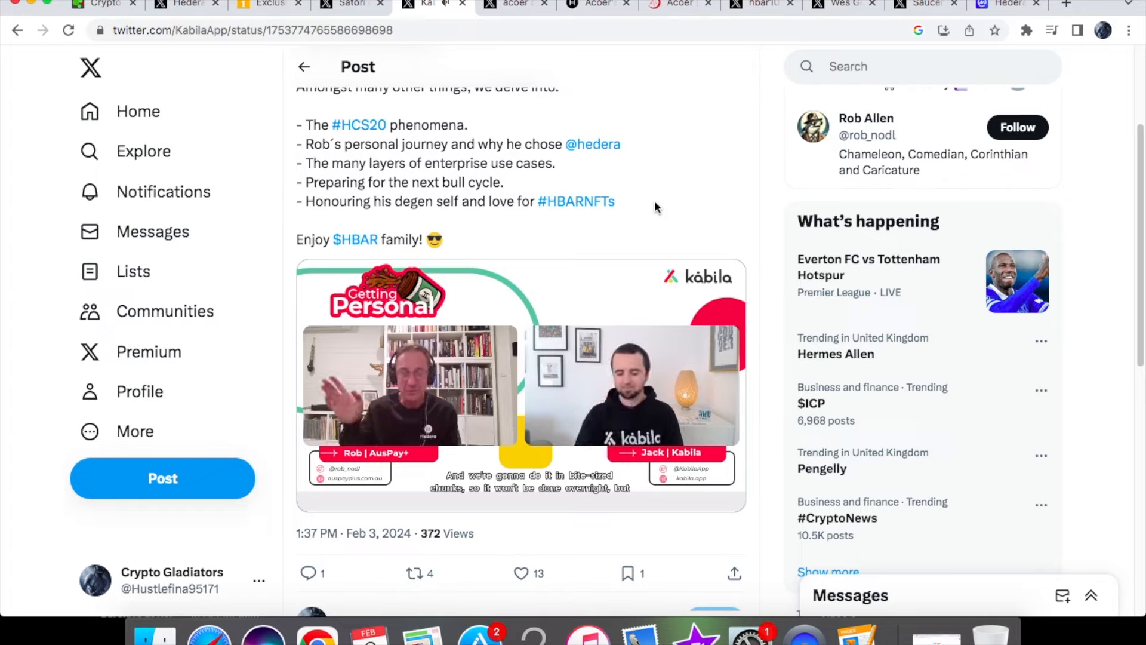
mouse_move(726, 216)
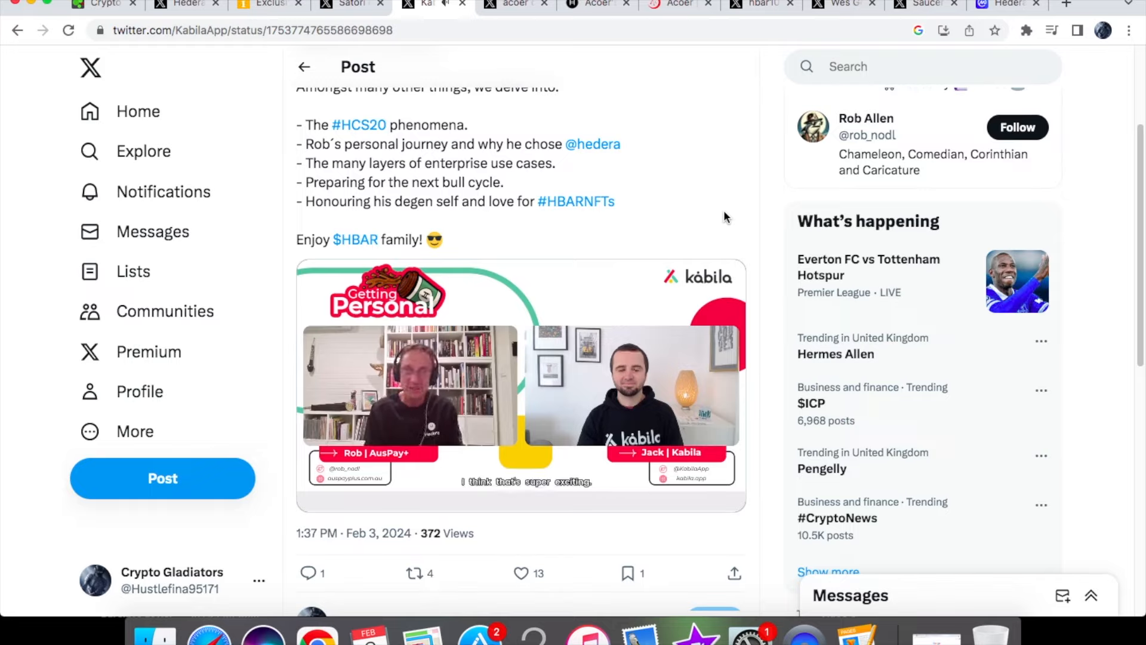
click(521, 387)
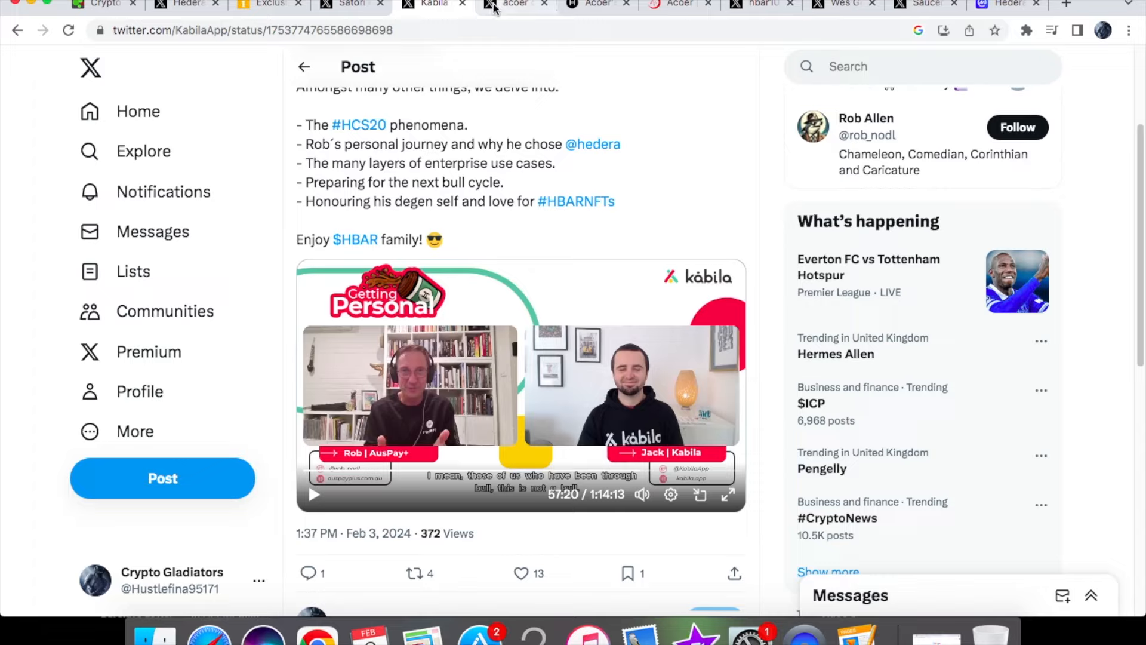
mouse_move(515, 4)
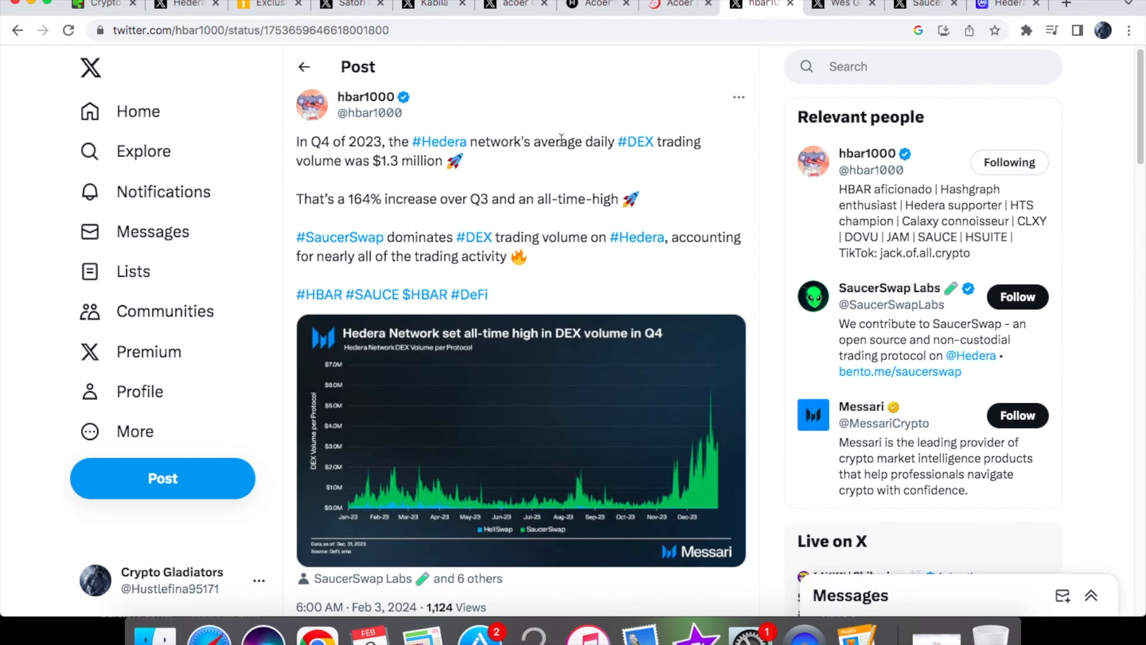
mouse_move(475, 157)
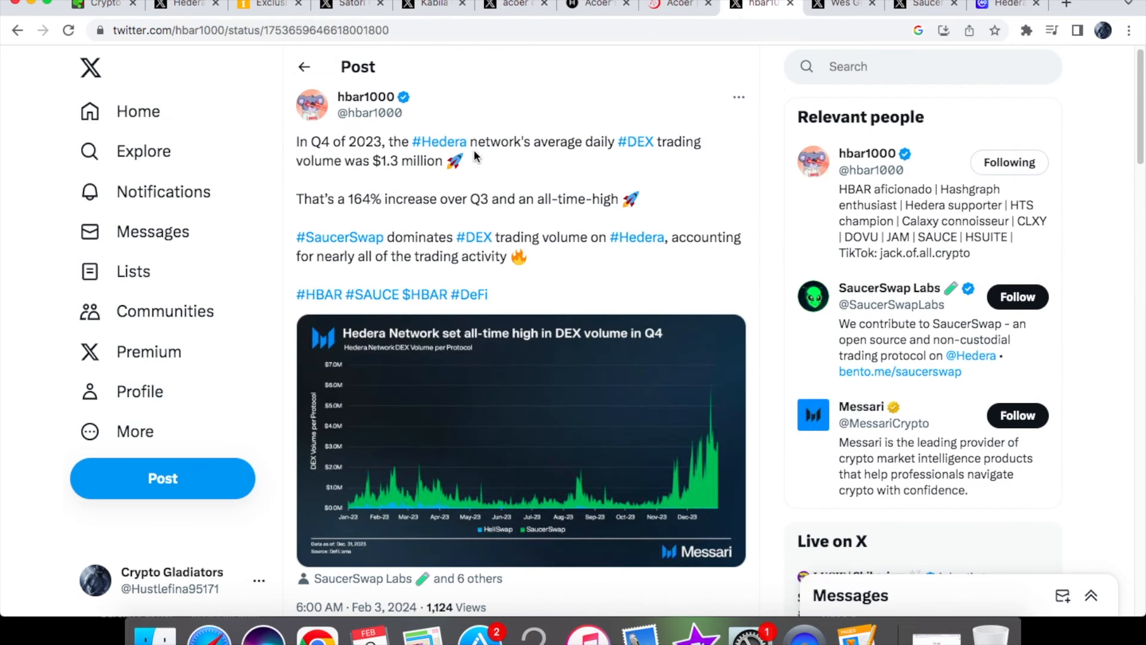
mouse_move(572, 158)
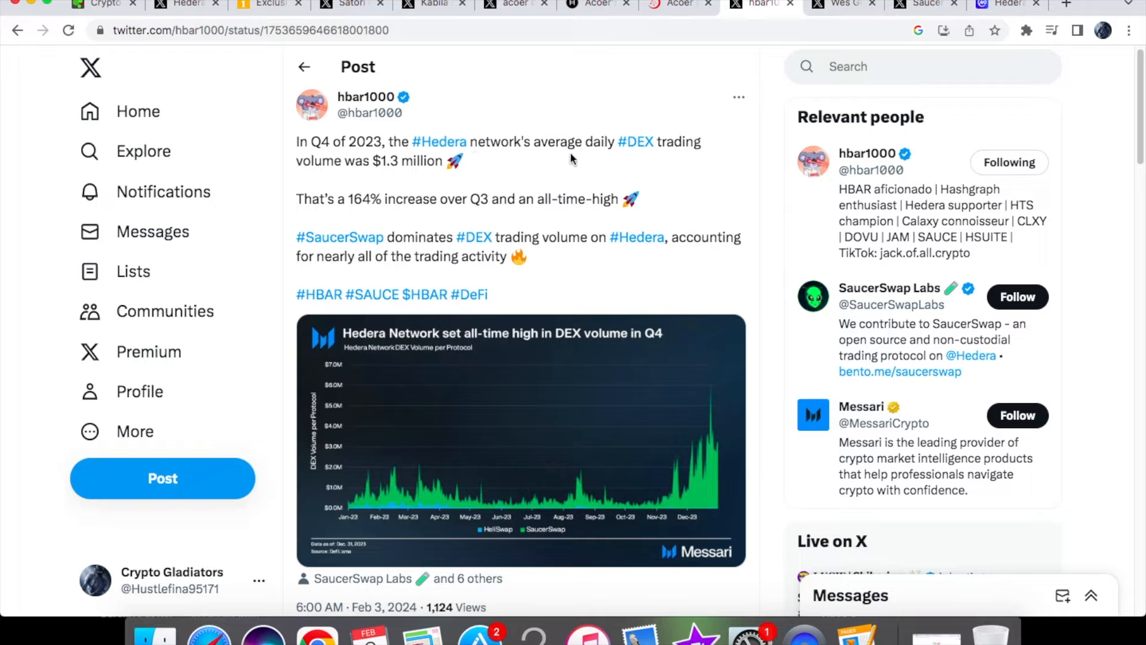
mouse_move(414, 187)
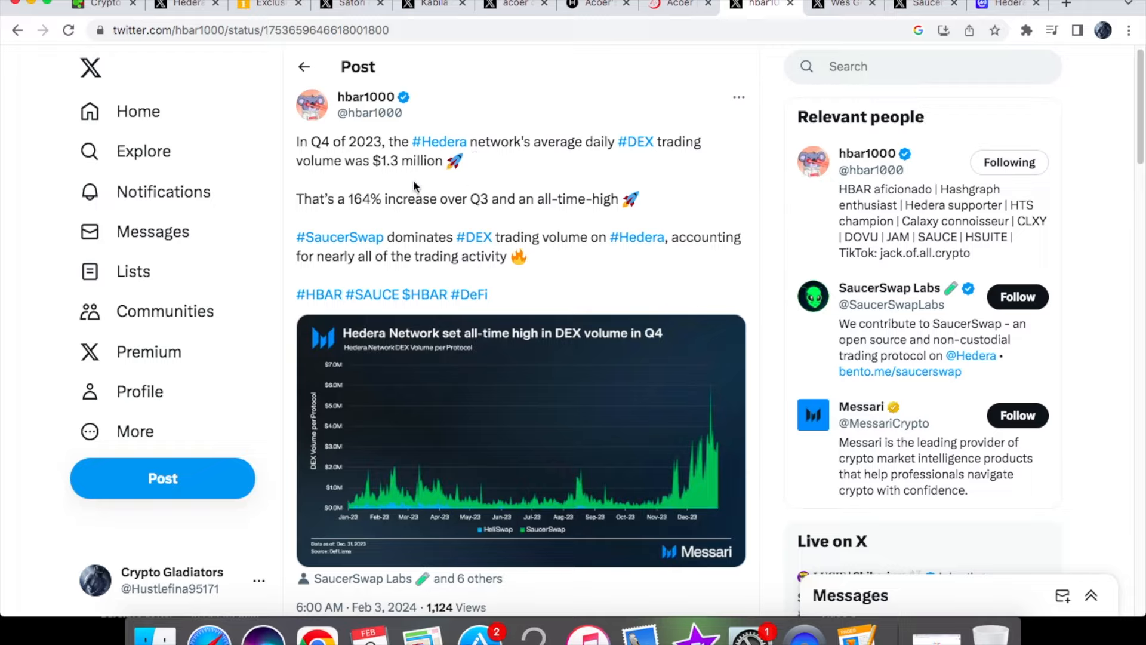
mouse_move(350, 198)
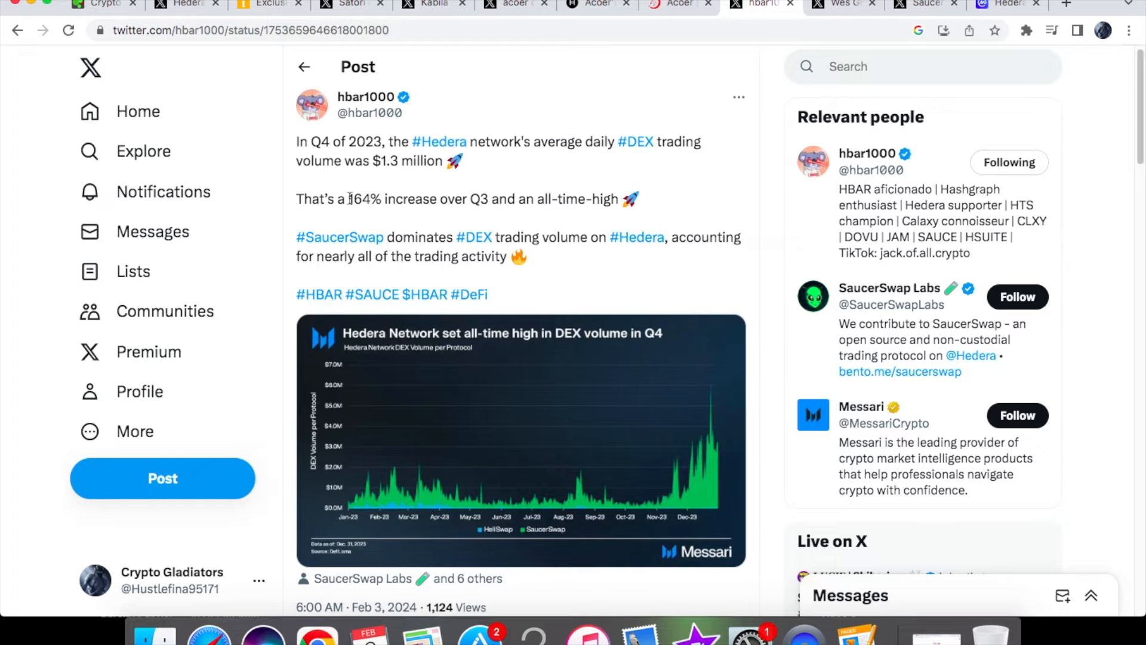
Double-click the chart image in hbar1000's record Q4 DEX volume post.
double_click(480, 199)
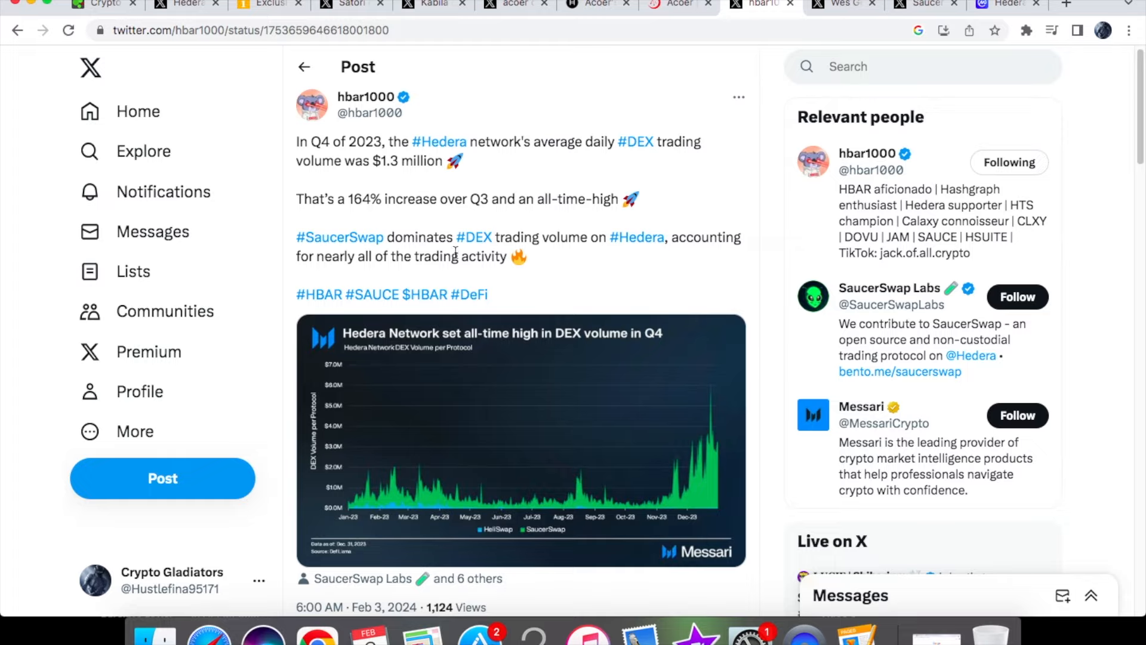
mouse_move(556, 257)
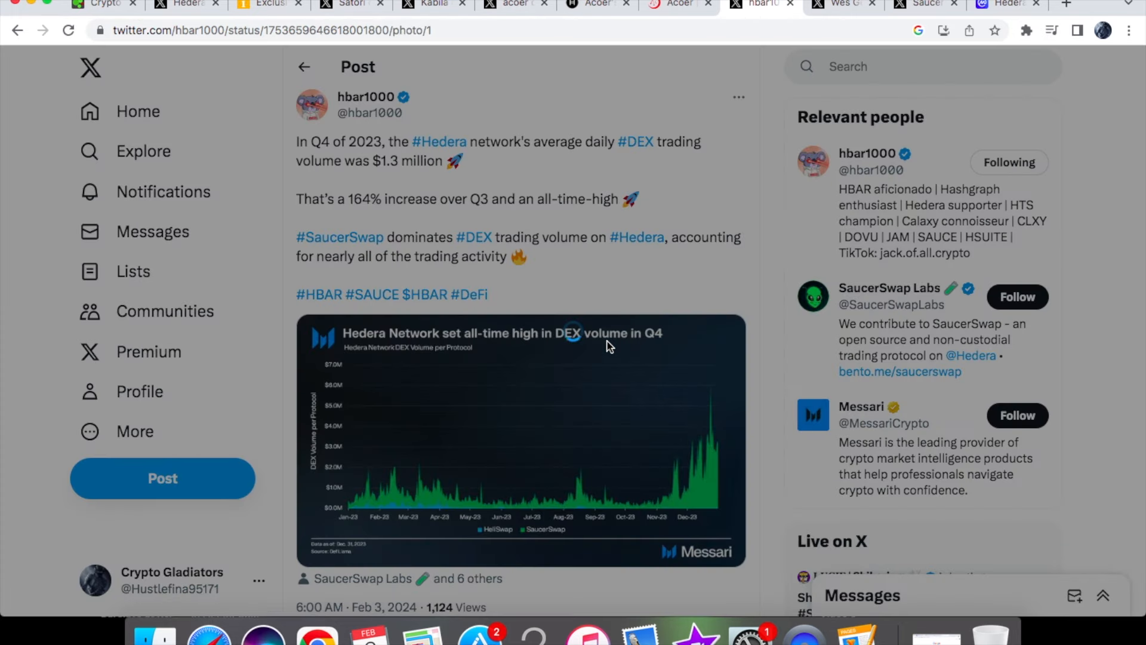
Enlarge the Messari Q4 DEX volume chart, then close the viewer.
click(521, 439)
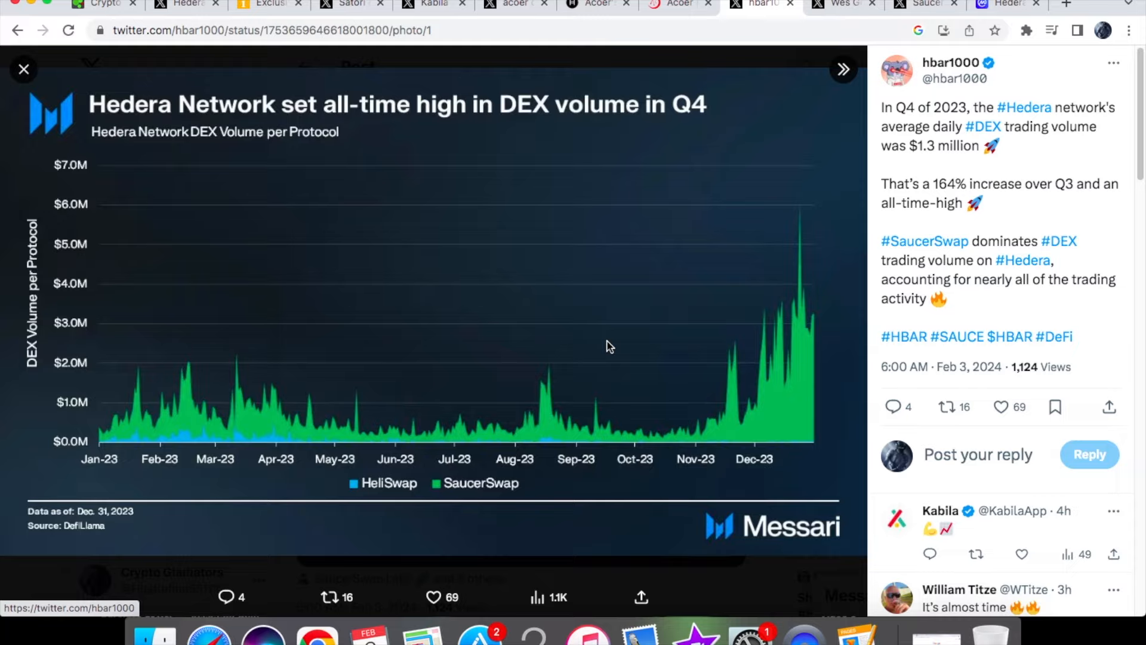
mouse_move(738, 417)
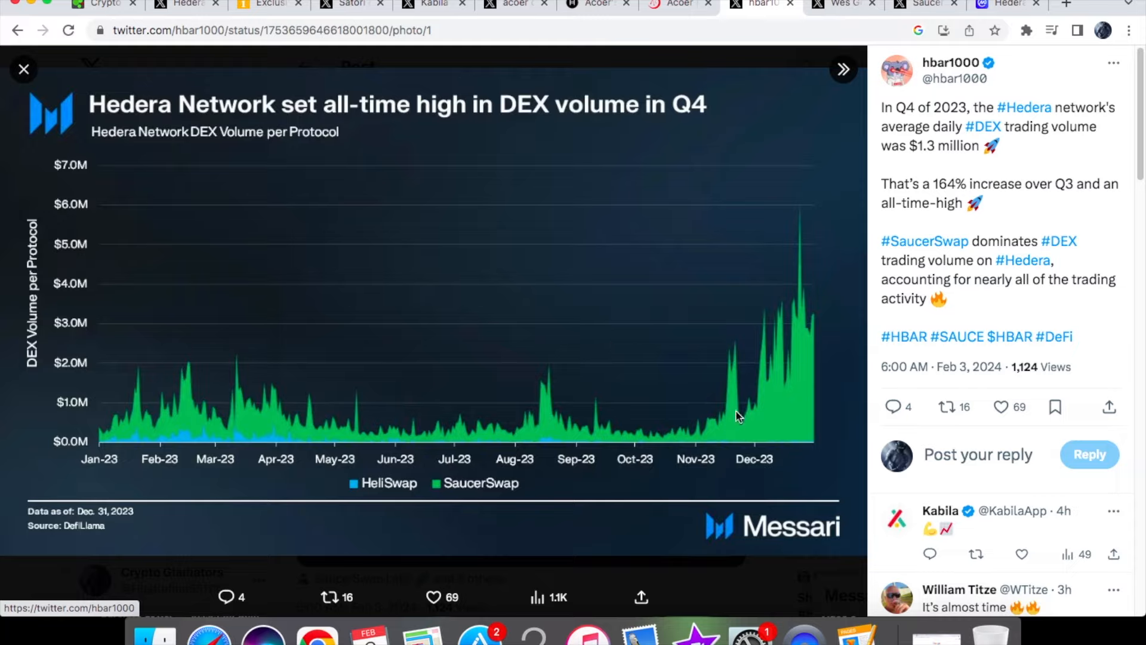
mouse_move(801, 307)
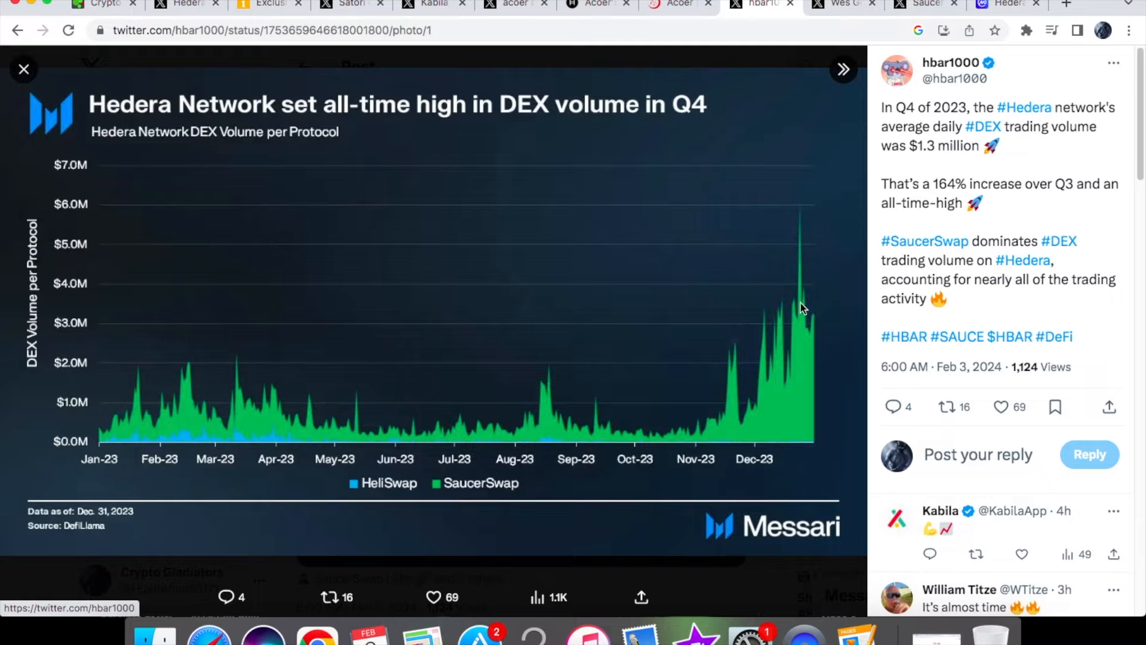
mouse_move(804, 215)
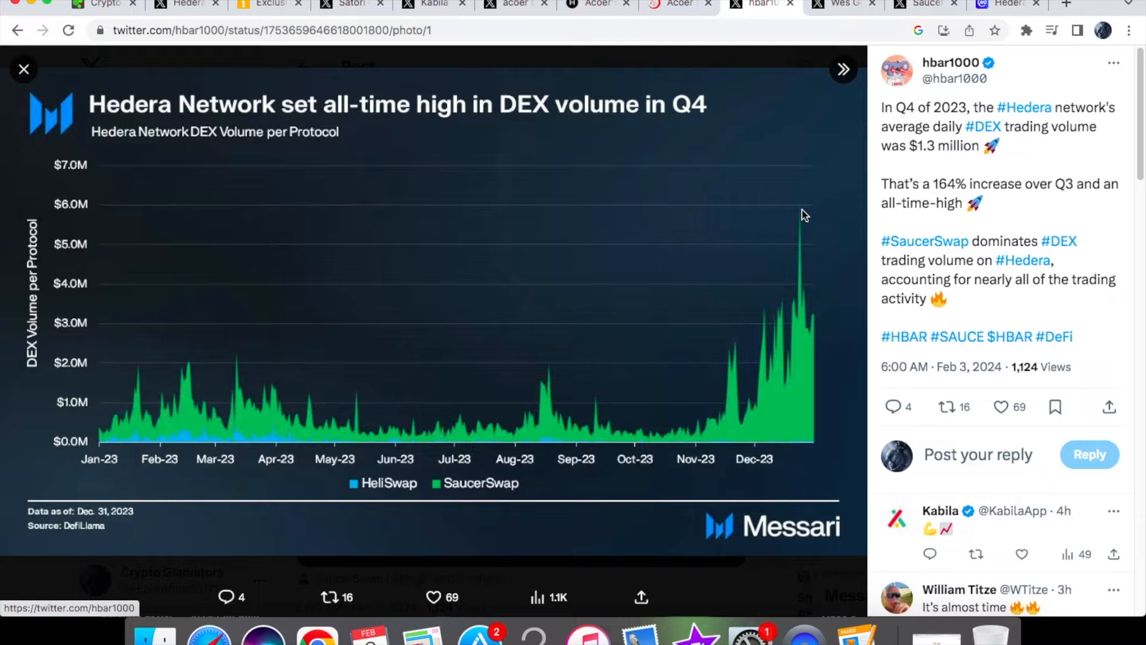
mouse_move(205, 226)
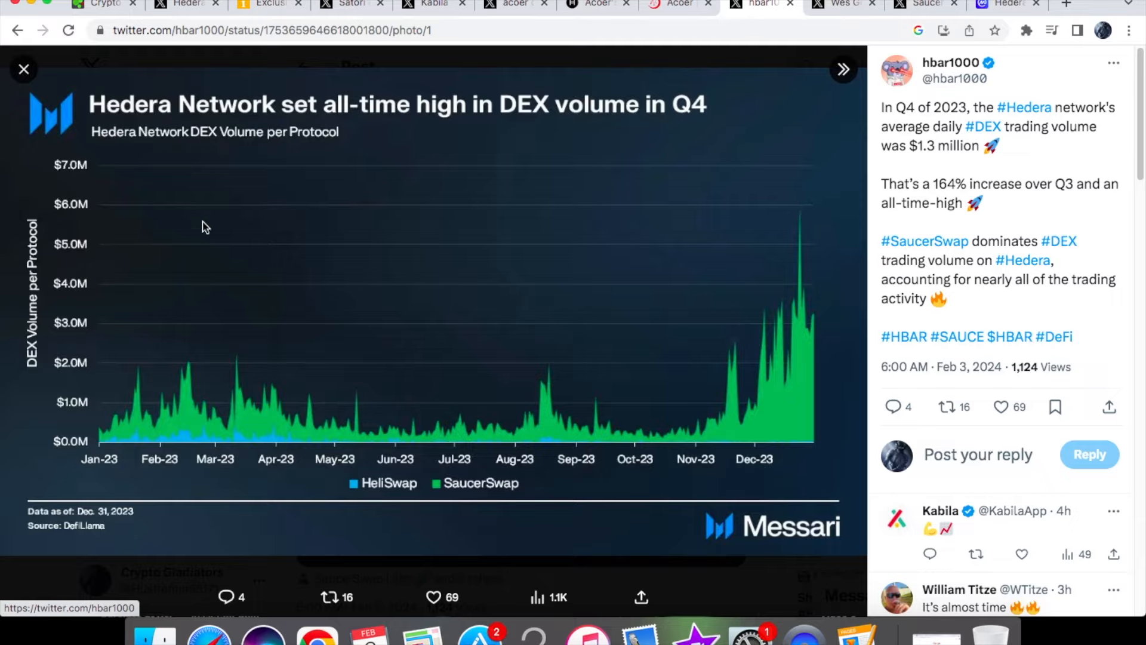
click(23, 69)
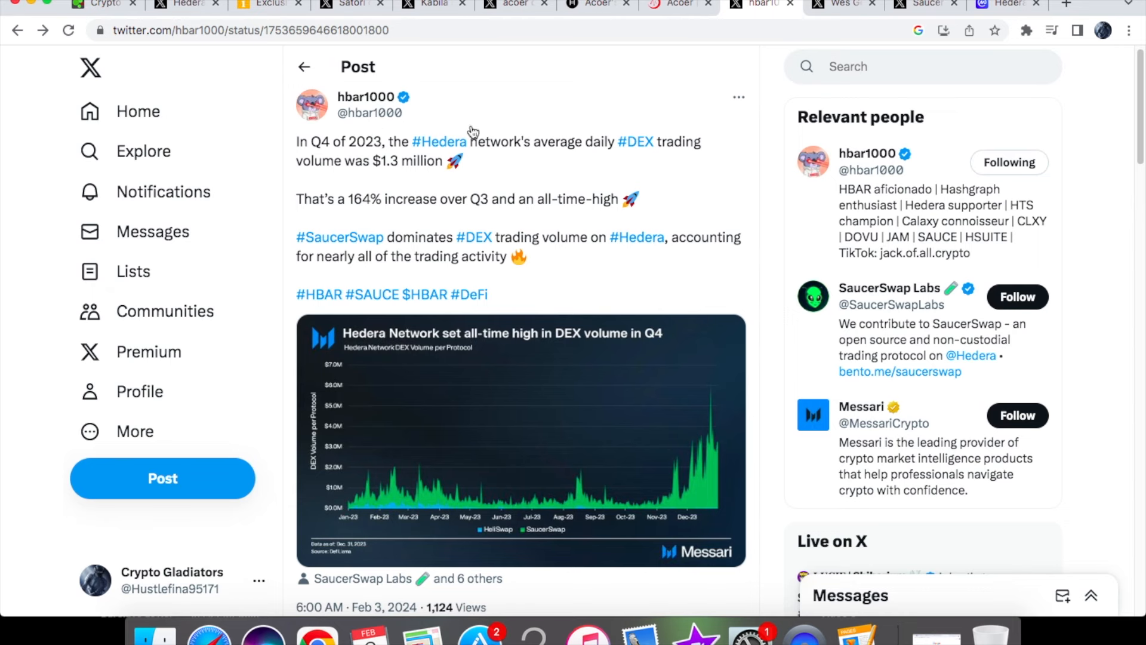
Open Wes Geisenberger's post on the DLT Climate Hackathon passing 200 entrants.
click(844, 3)
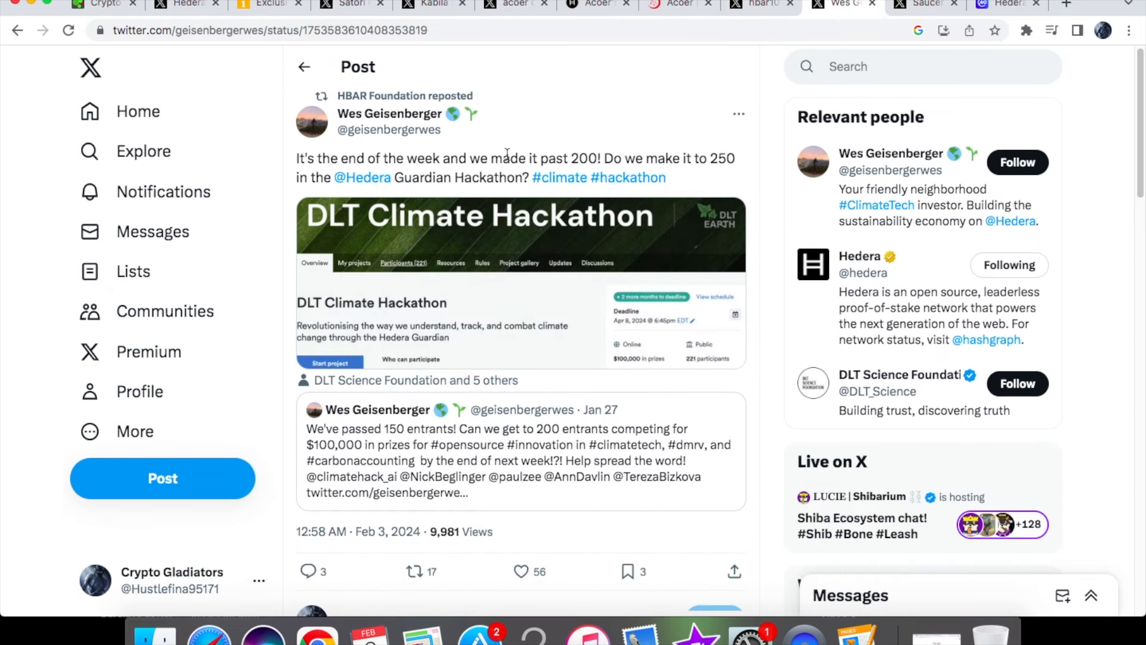
mouse_move(437, 196)
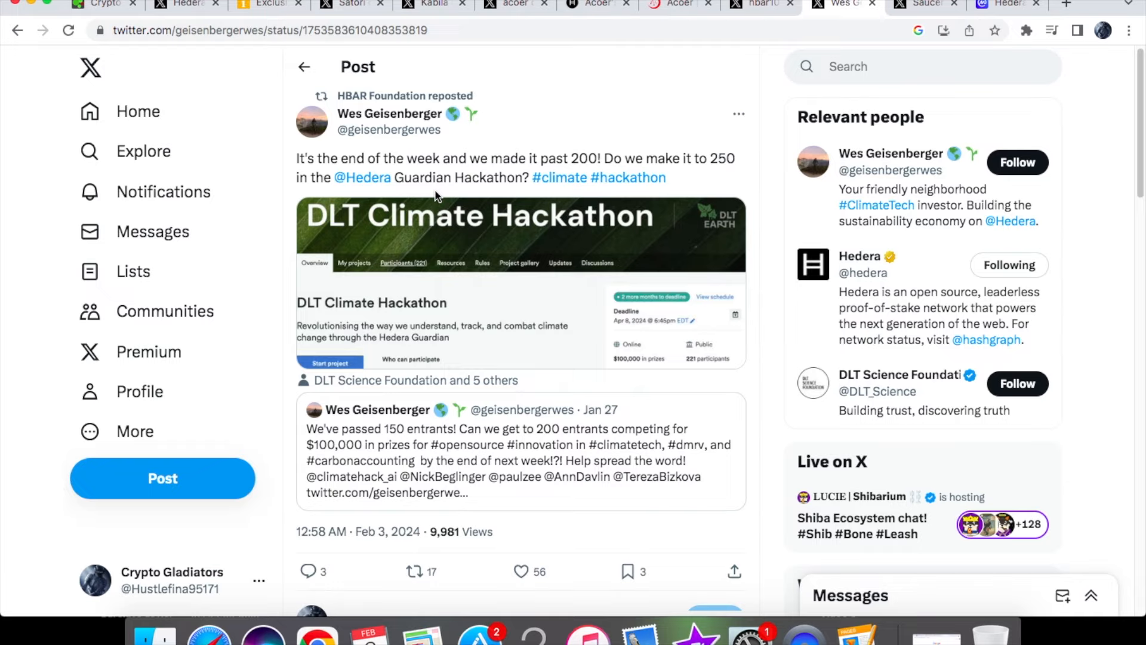
mouse_move(373, 140)
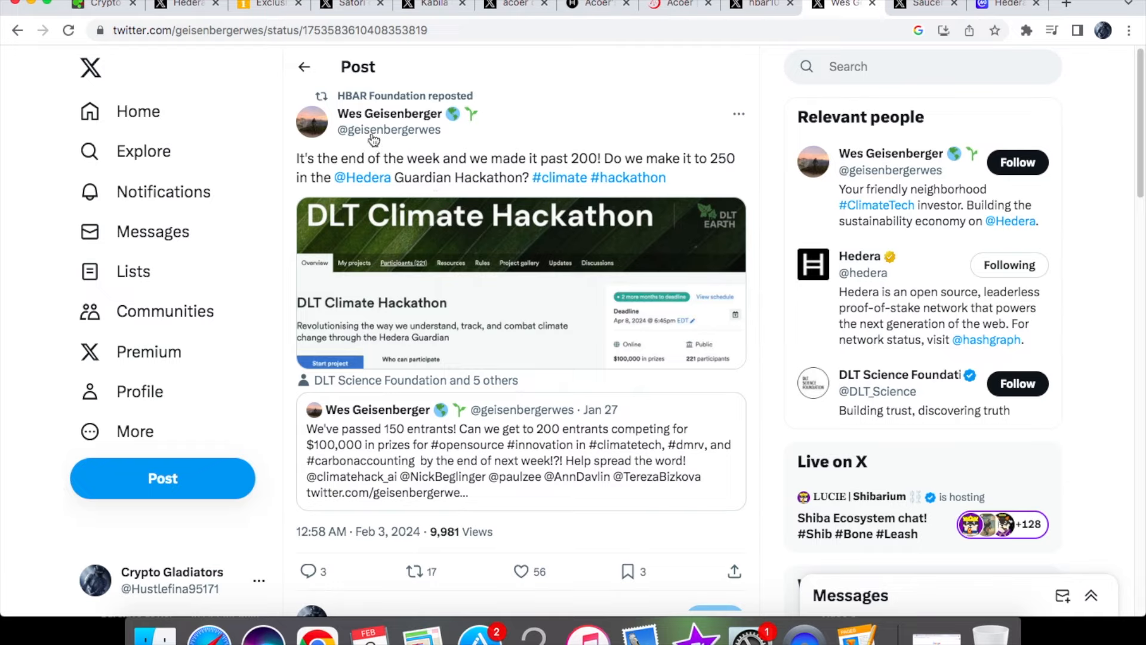
mouse_move(388, 113)
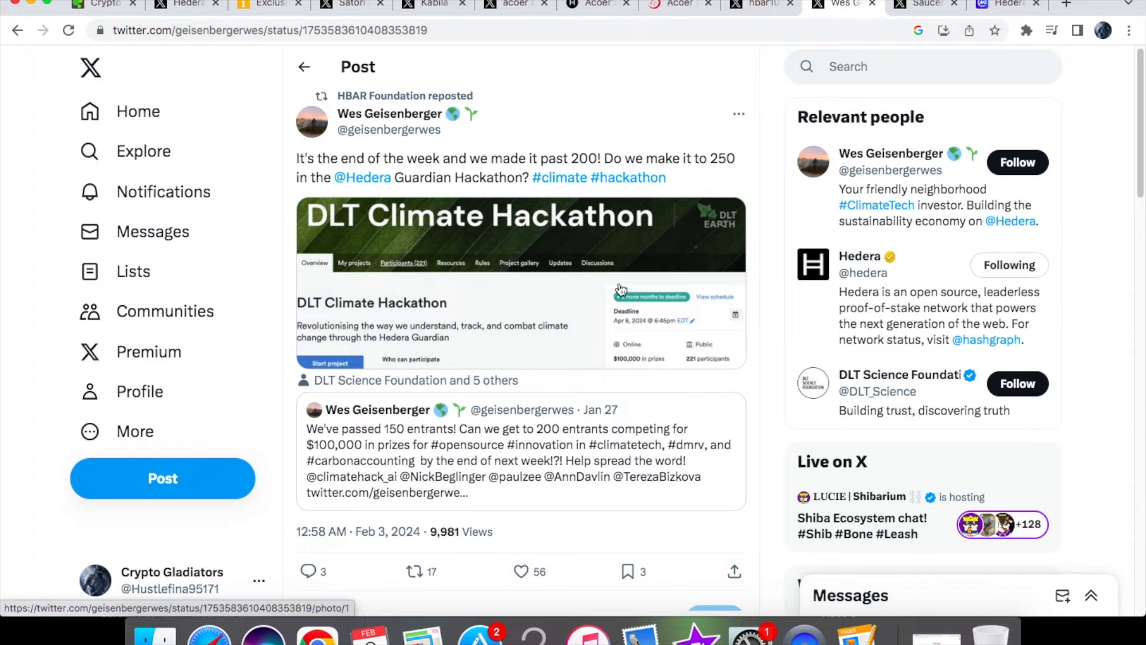
mouse_move(583, 167)
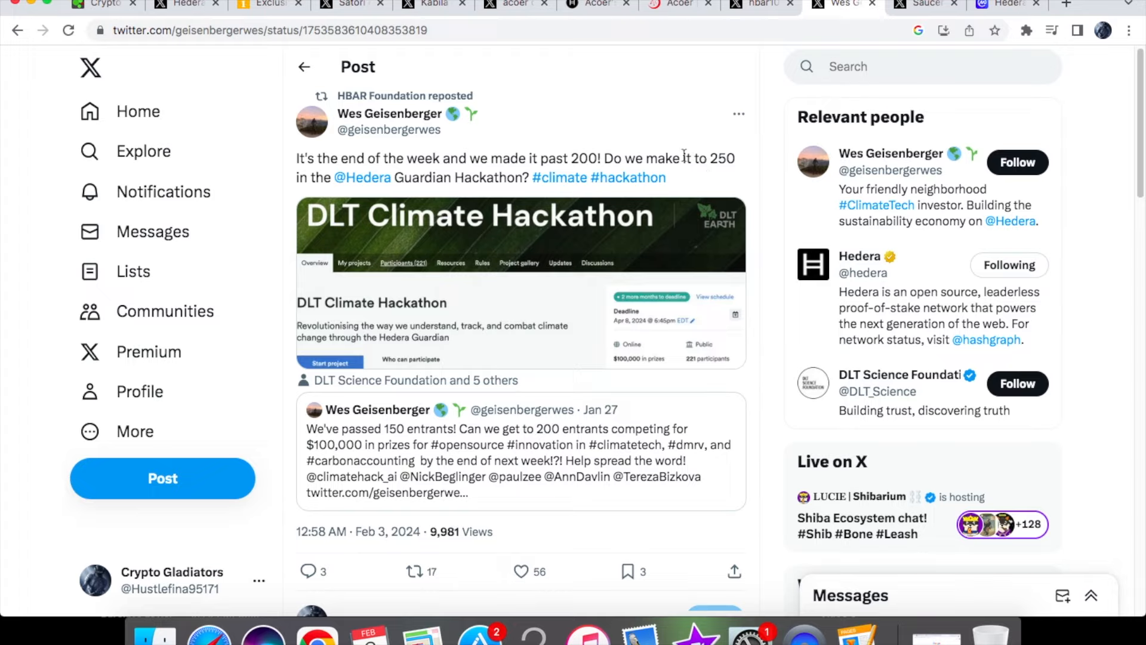
mouse_move(489, 200)
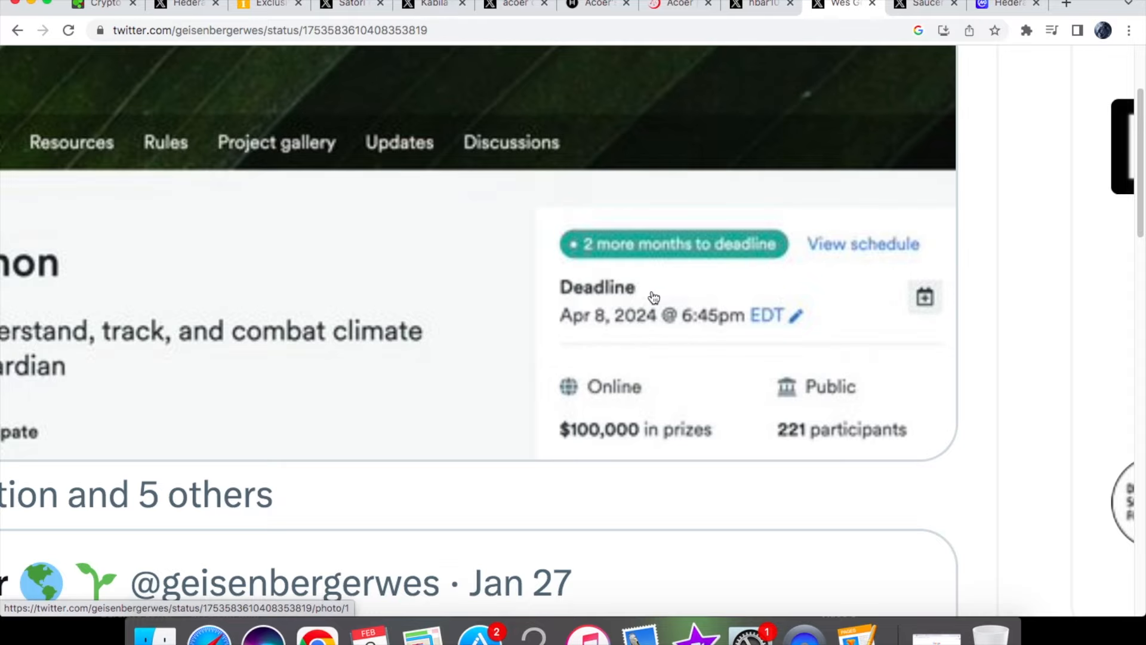
scroll(up, 3)
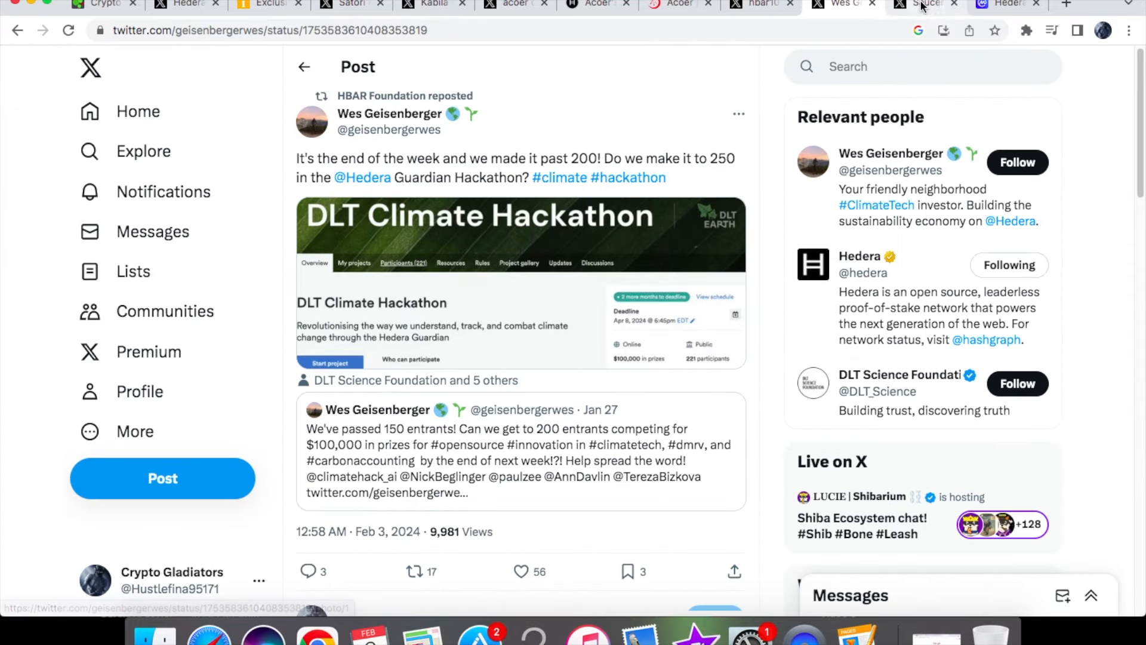
Switch to the SaucerSwap Labs Development Update tweet and scroll back to its header.
click(926, 4)
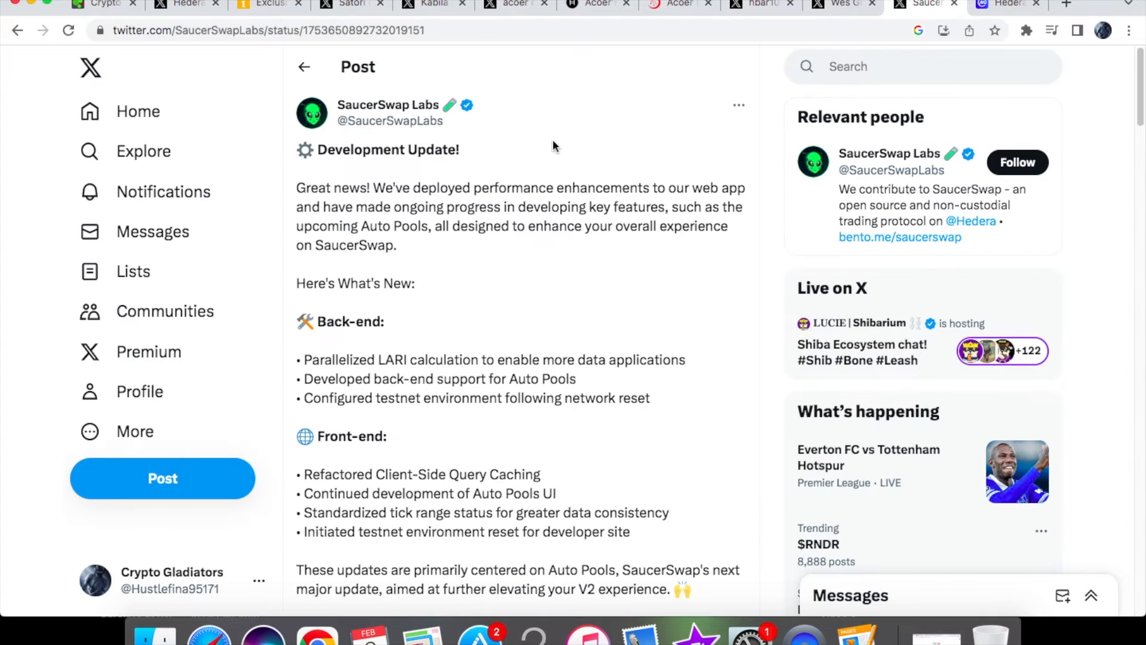
scroll(down, 3)
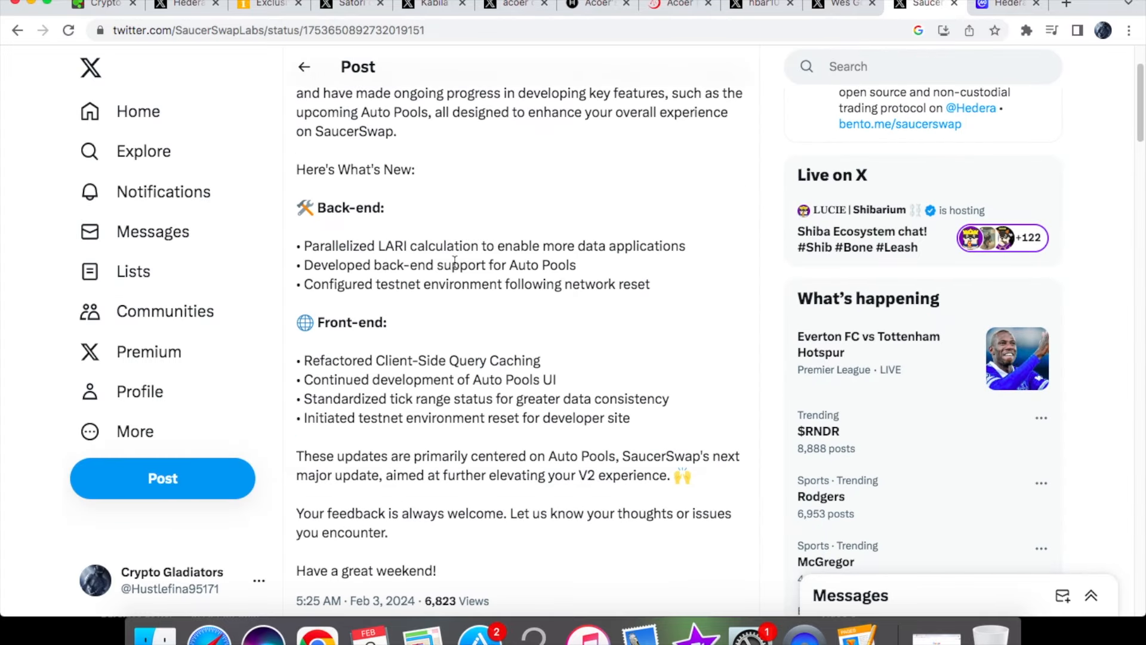
scroll(down, 3)
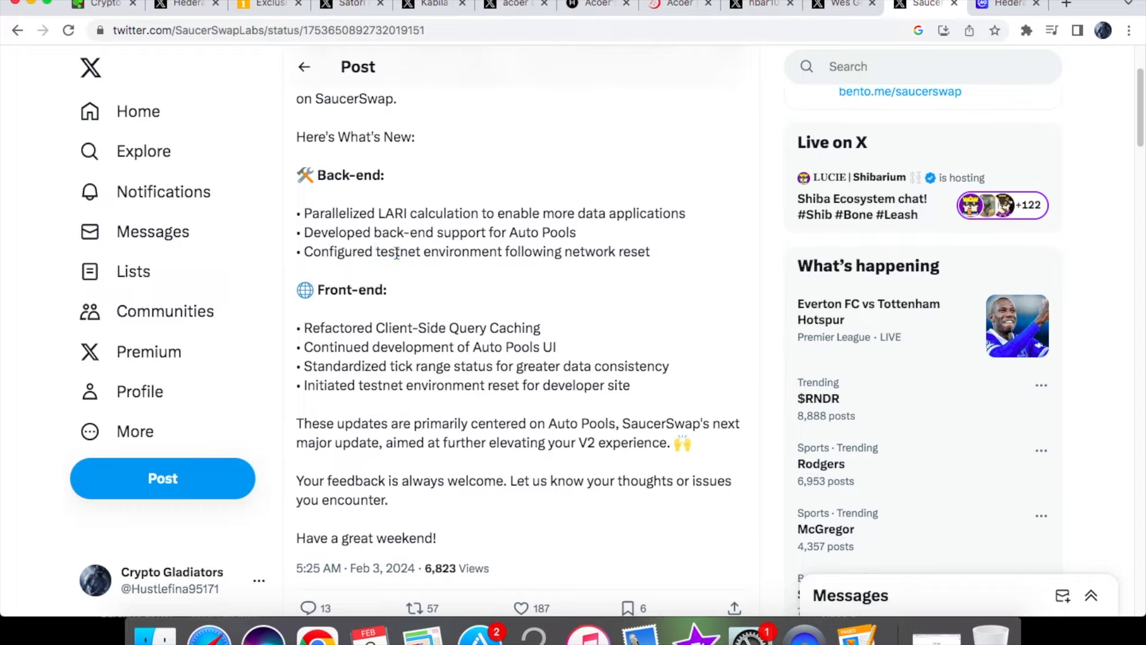
mouse_move(368, 289)
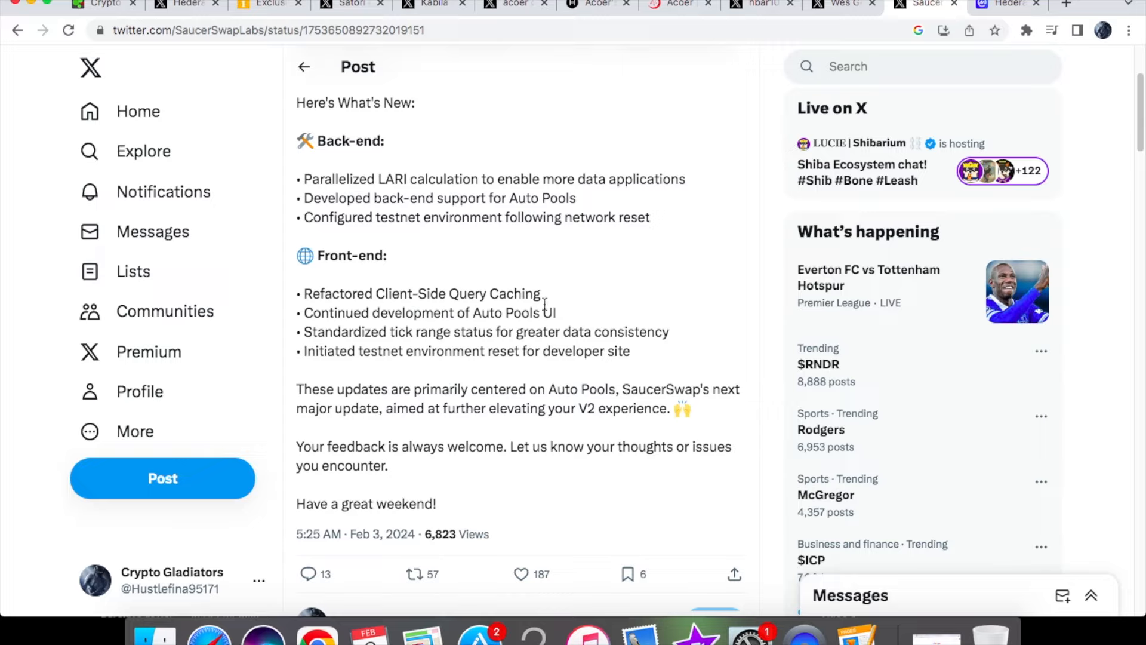
mouse_move(516, 315)
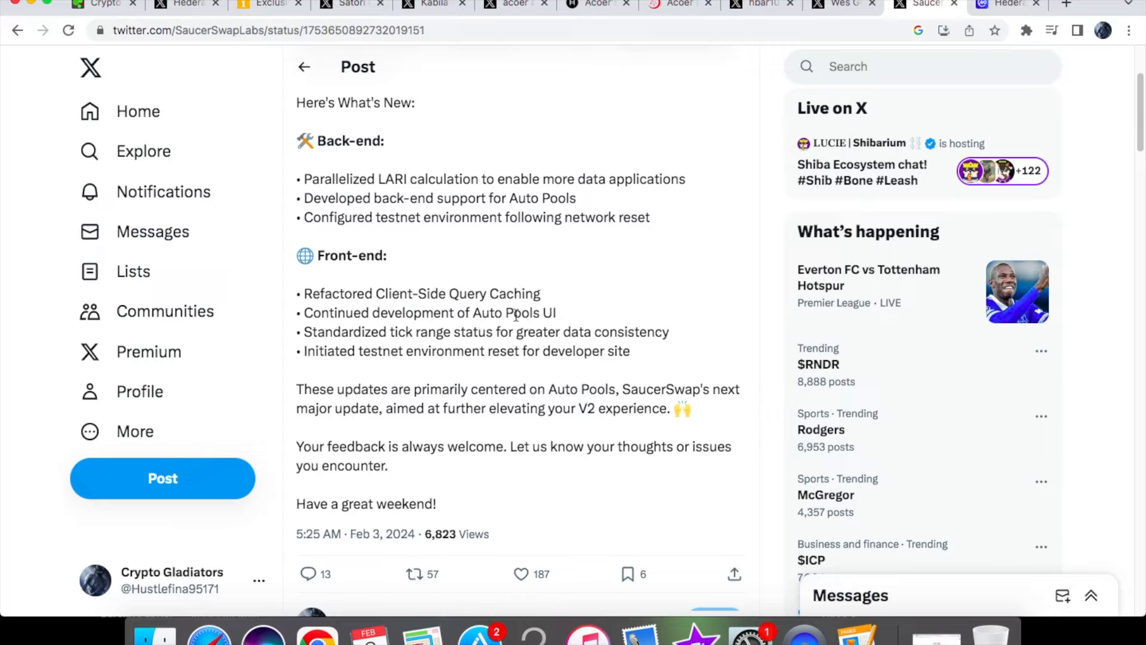
mouse_move(408, 347)
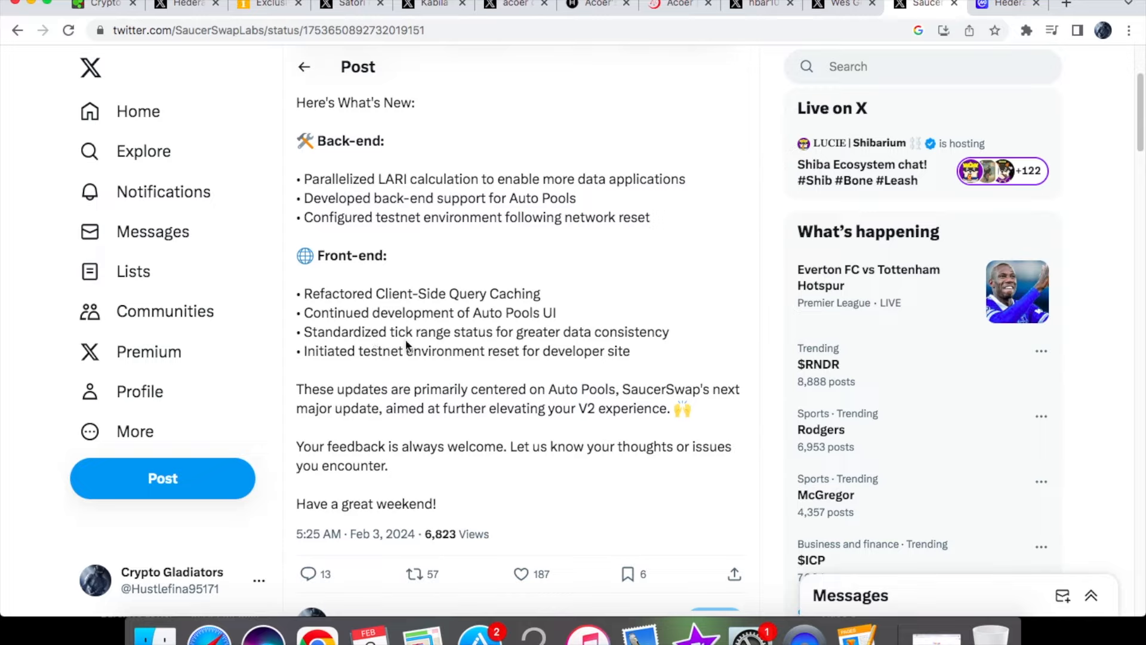
mouse_move(640, 331)
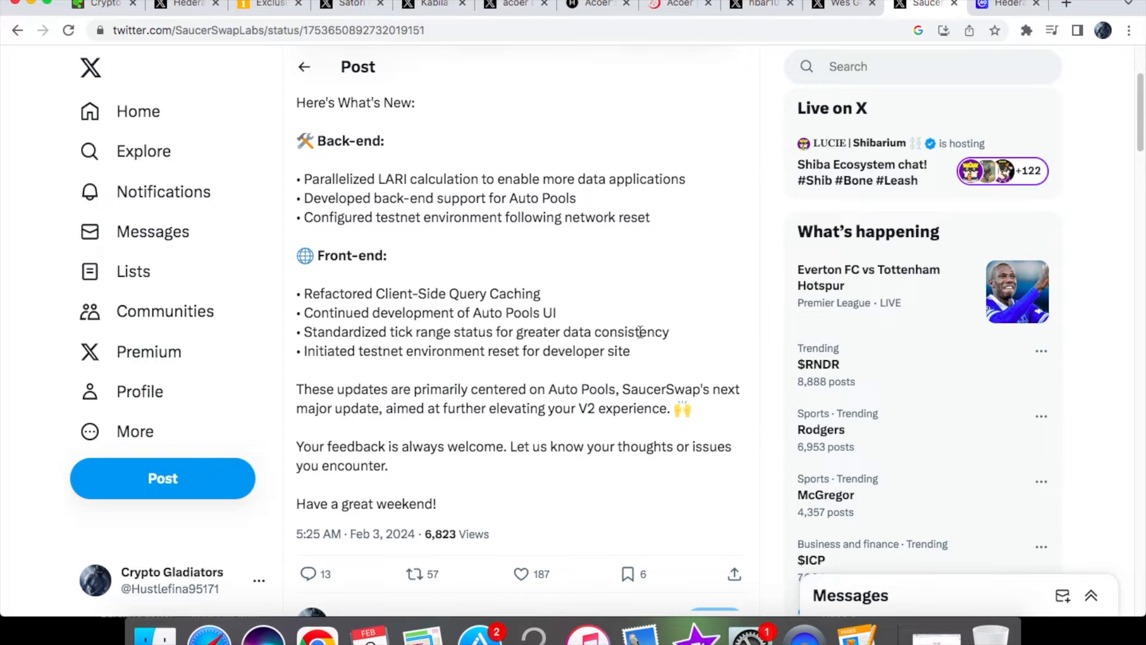
mouse_move(489, 366)
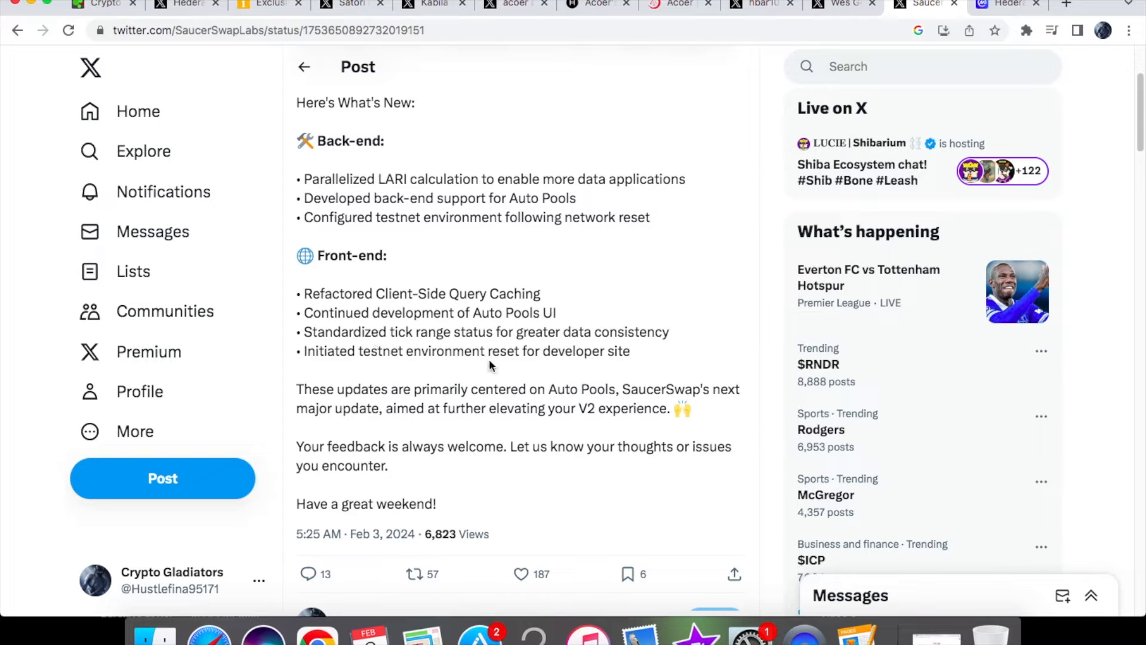
mouse_move(384, 393)
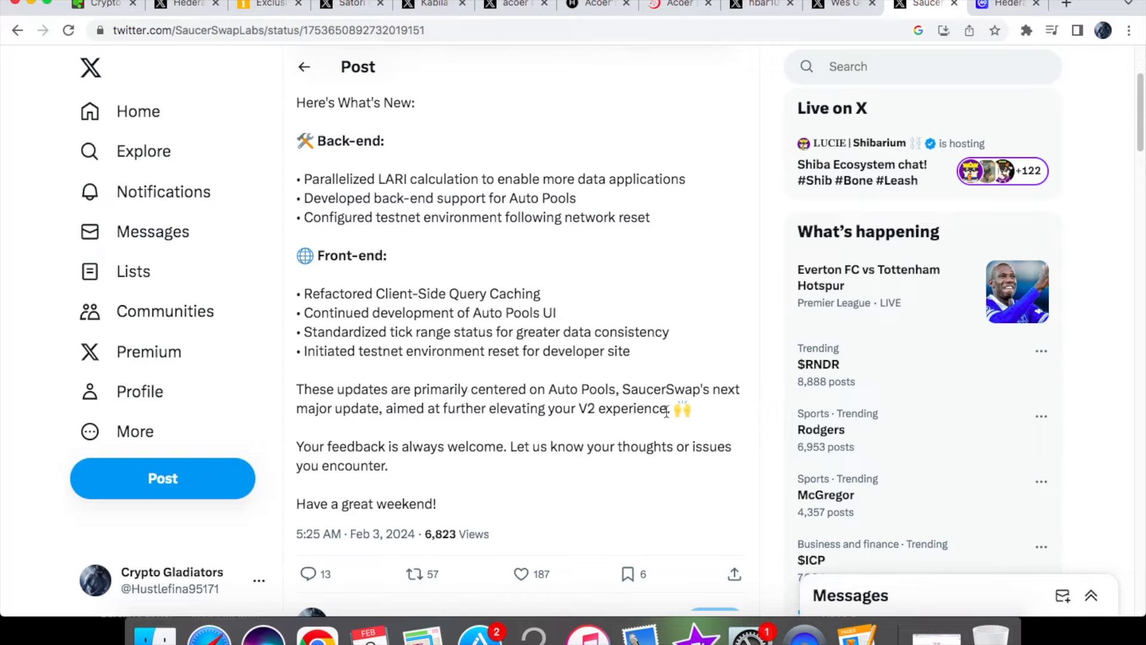
mouse_move(477, 434)
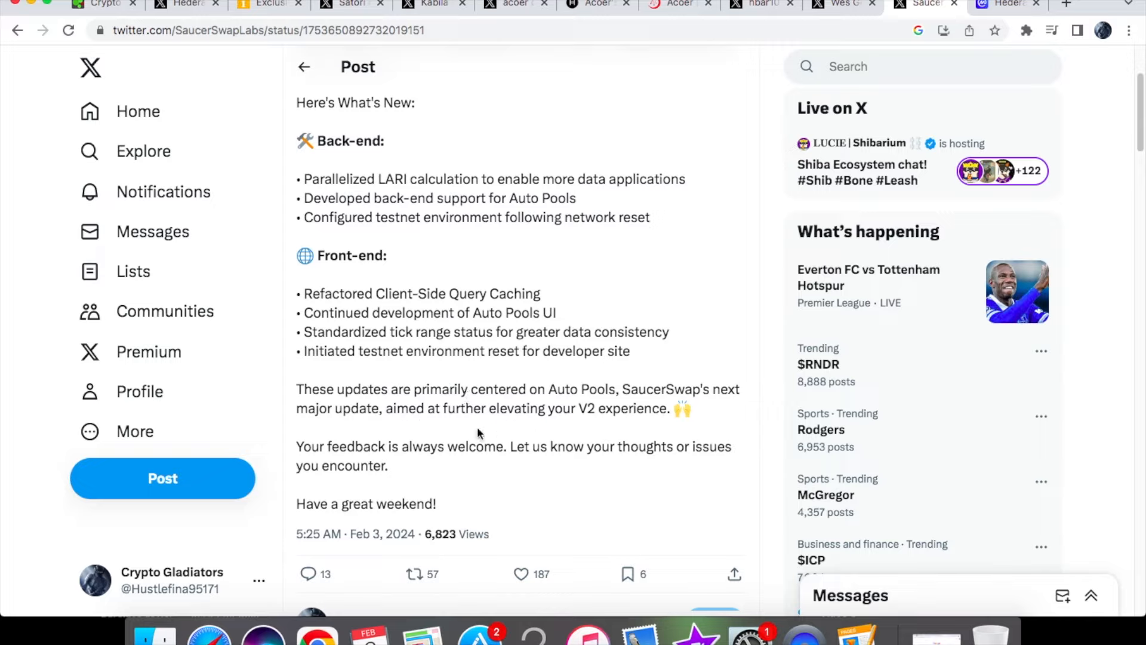
mouse_move(484, 446)
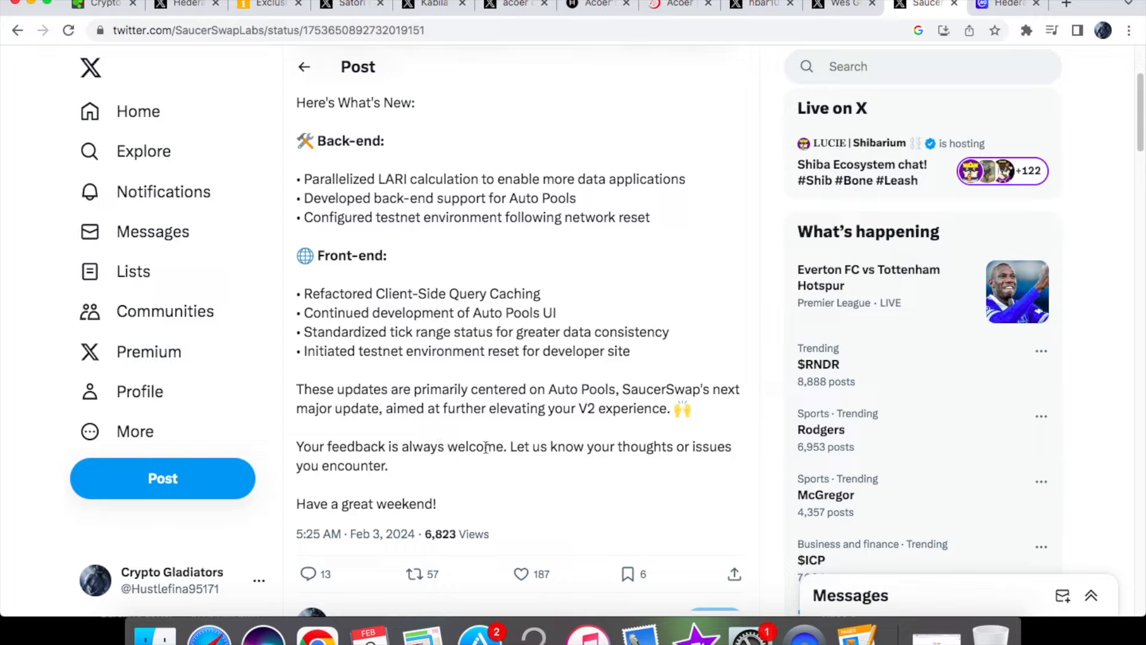
mouse_move(376, 439)
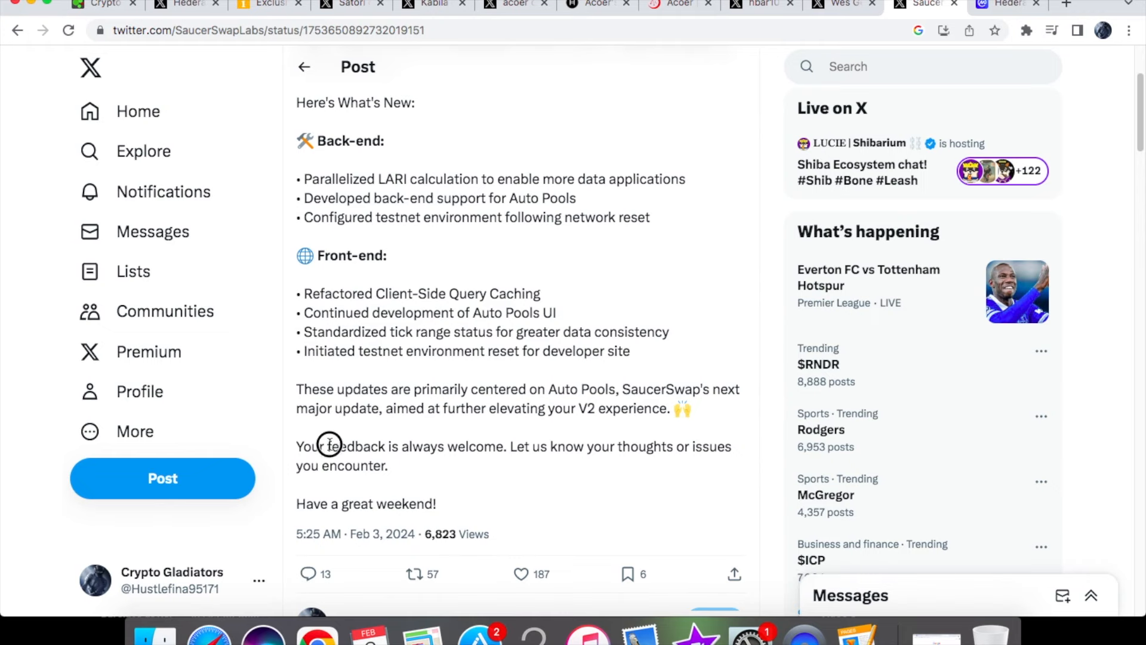
scroll(up, 3)
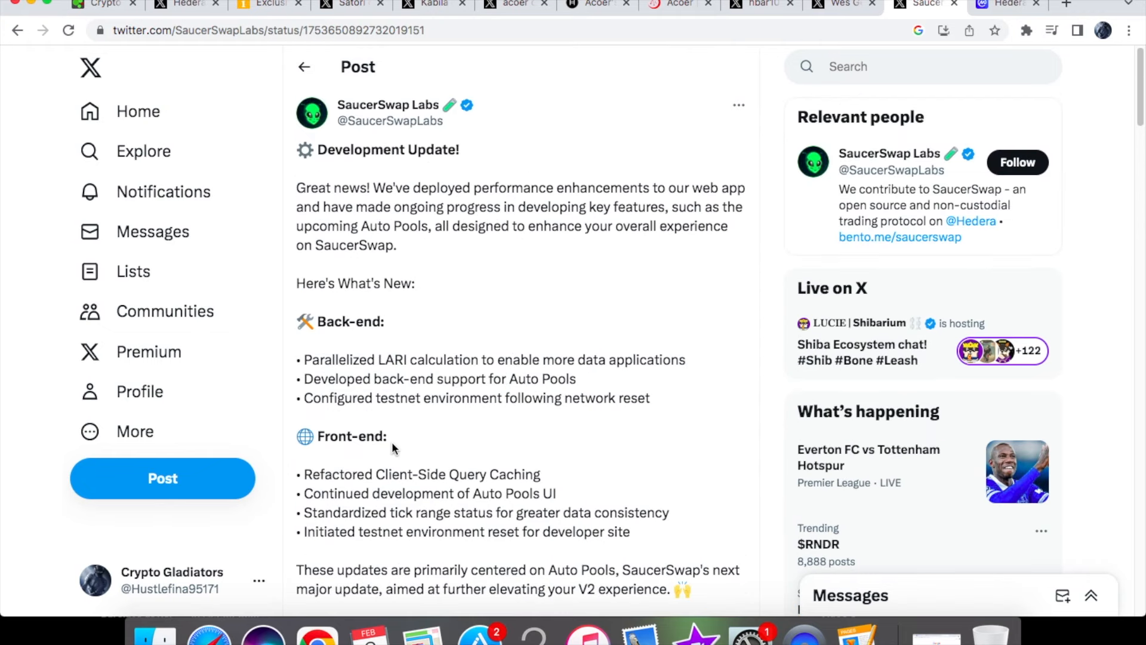
mouse_move(559, 249)
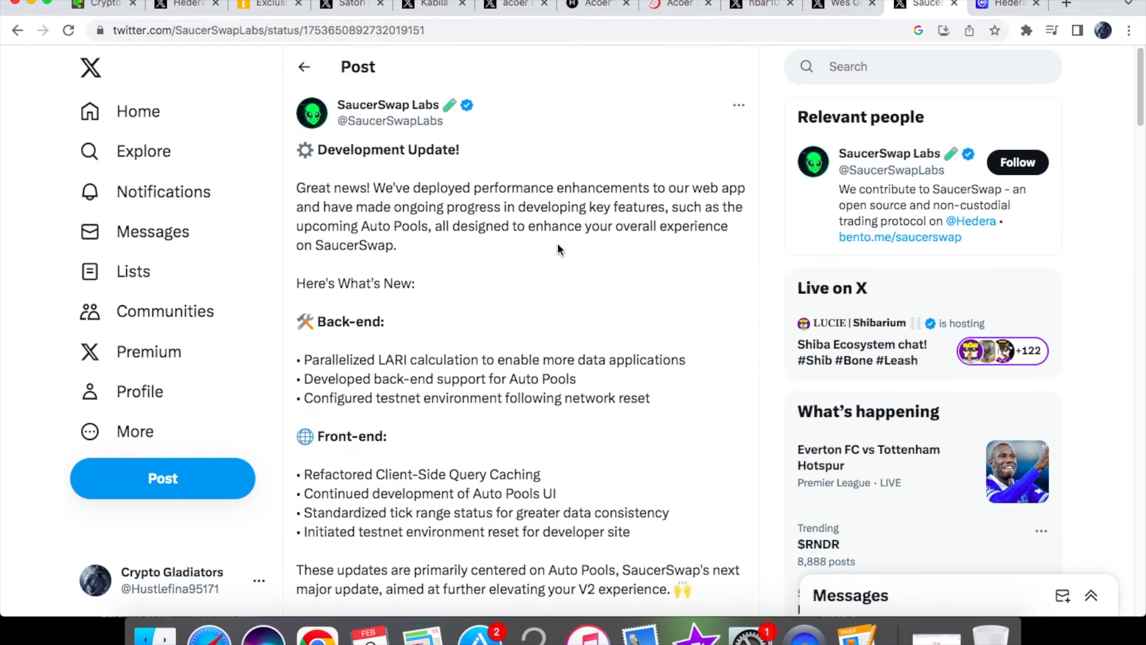
mouse_move(539, 192)
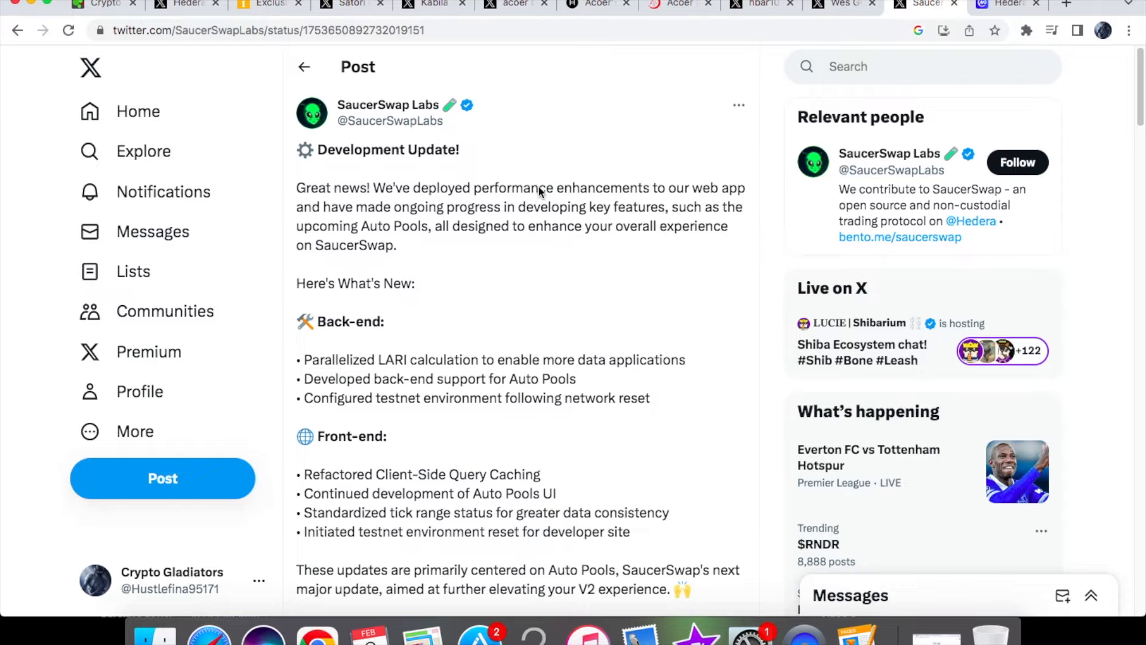
mouse_move(911, 51)
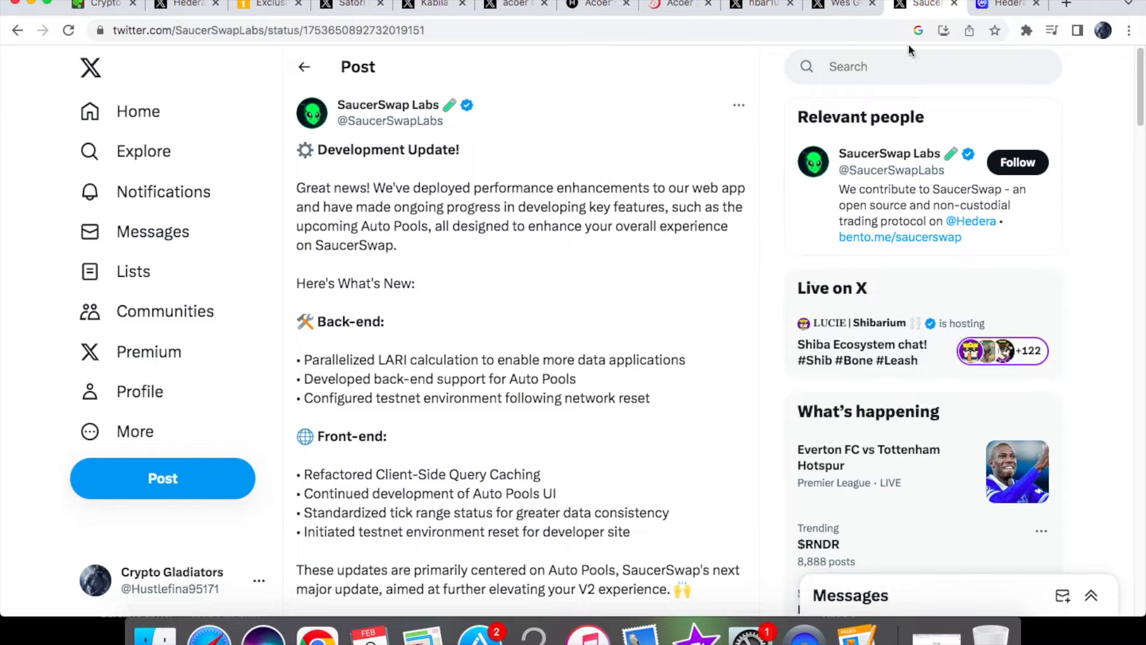
Switch to the CoinMarketCap Hedera tab showing HBAR near $0.0688 on the 1D chart.
click(1005, 4)
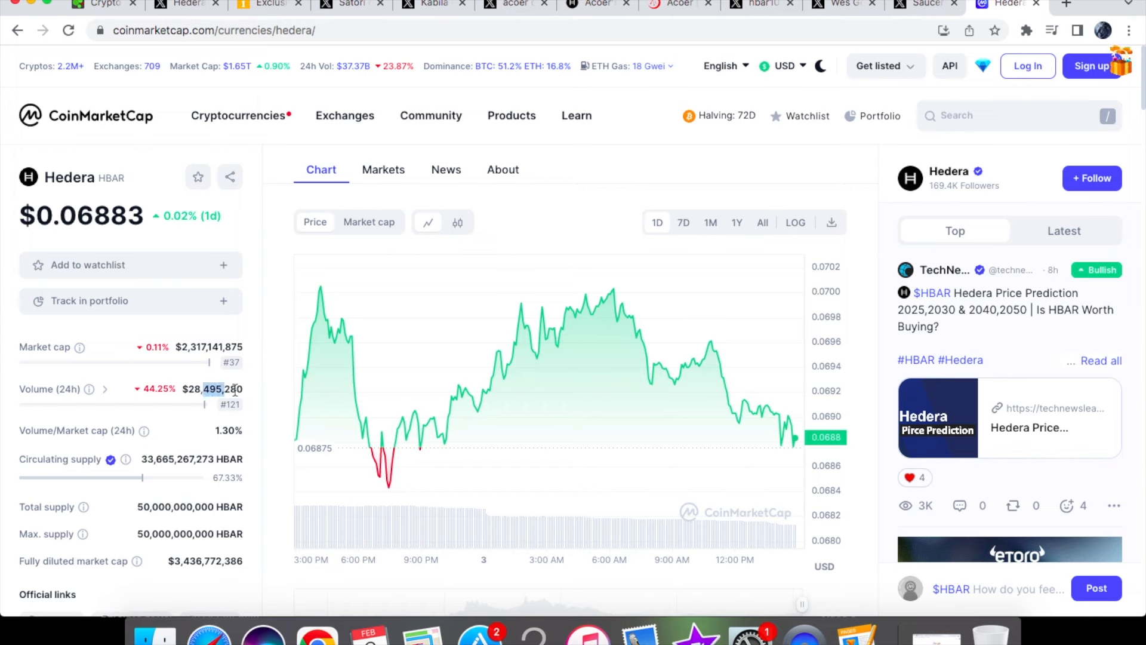
mouse_move(563, 322)
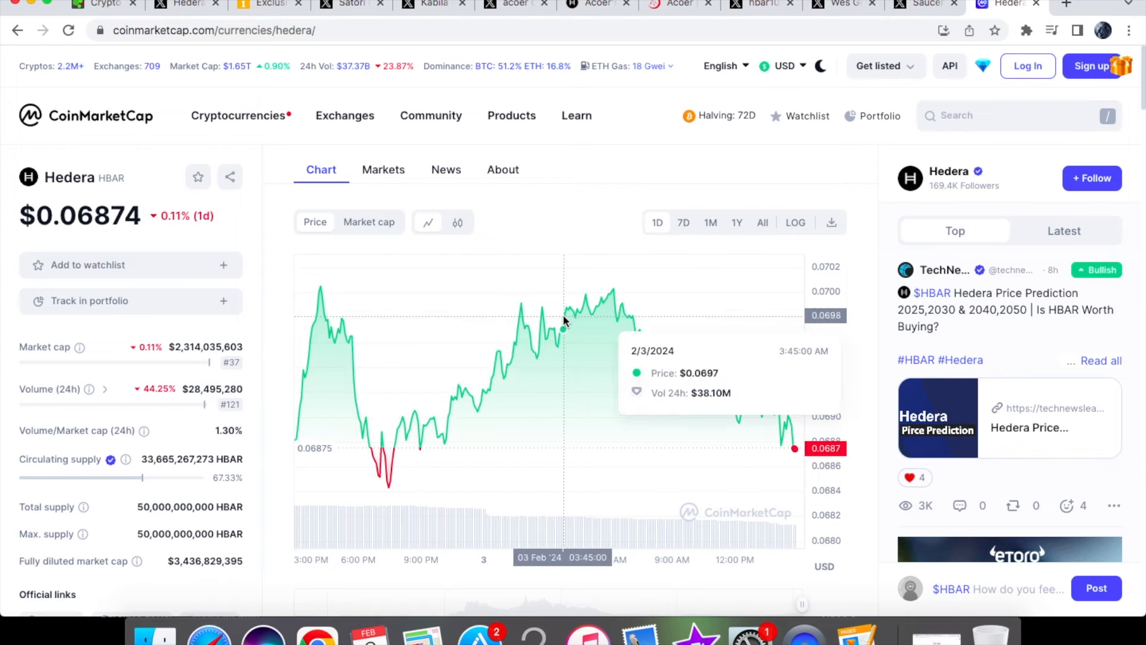
mouse_move(577, 315)
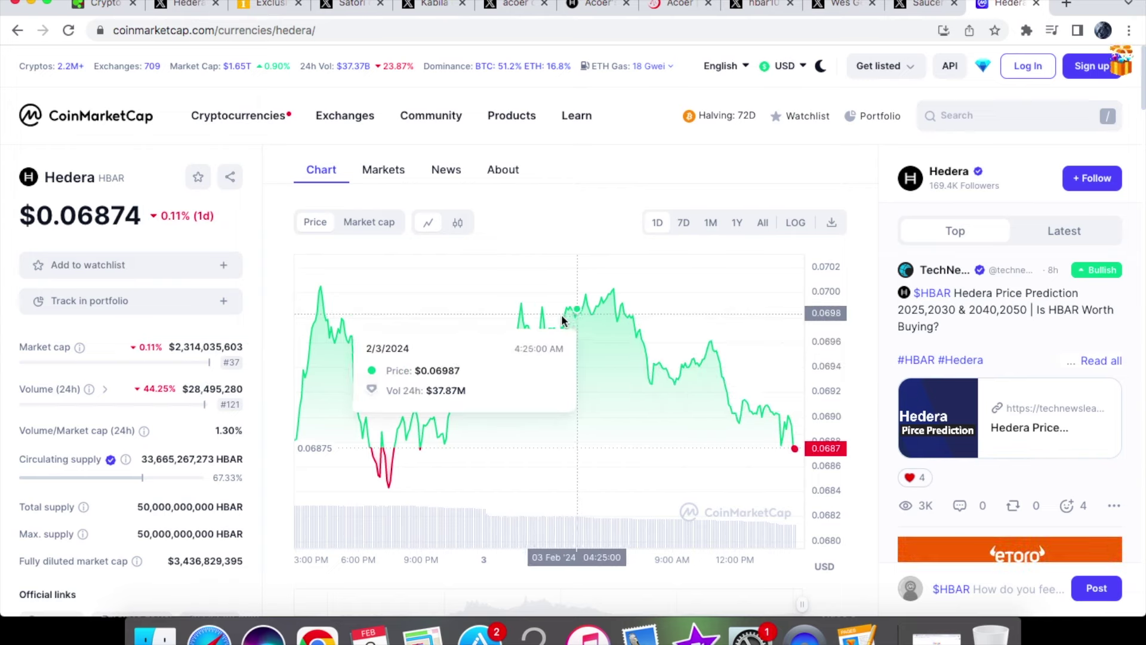
mouse_move(520, 326)
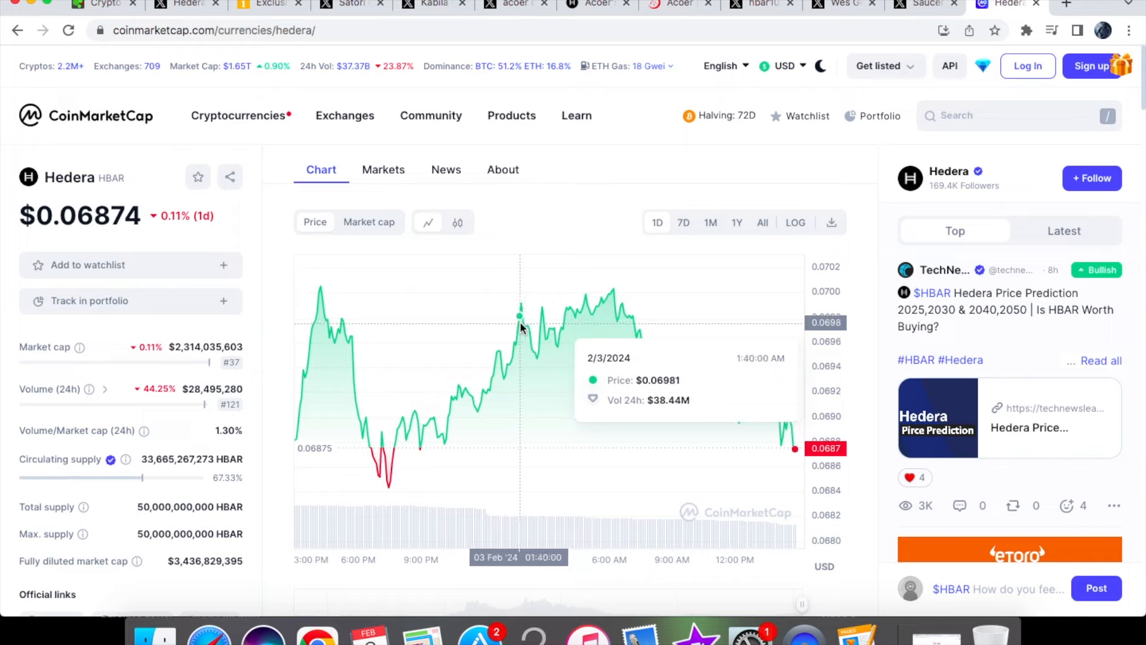
mouse_move(614, 297)
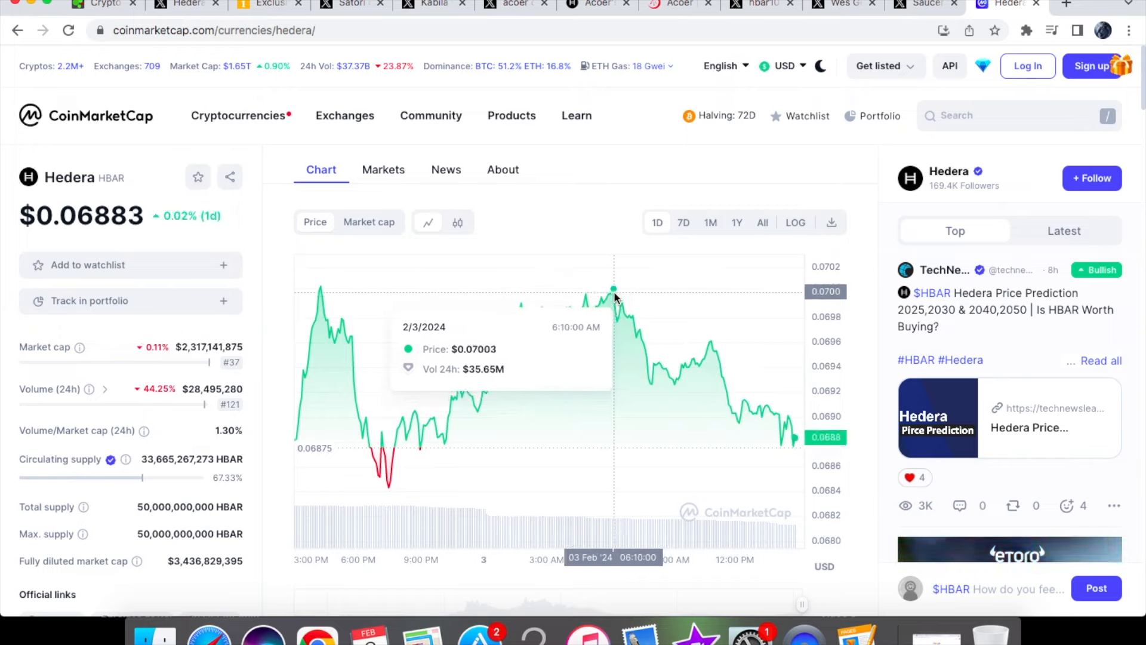
mouse_move(612, 296)
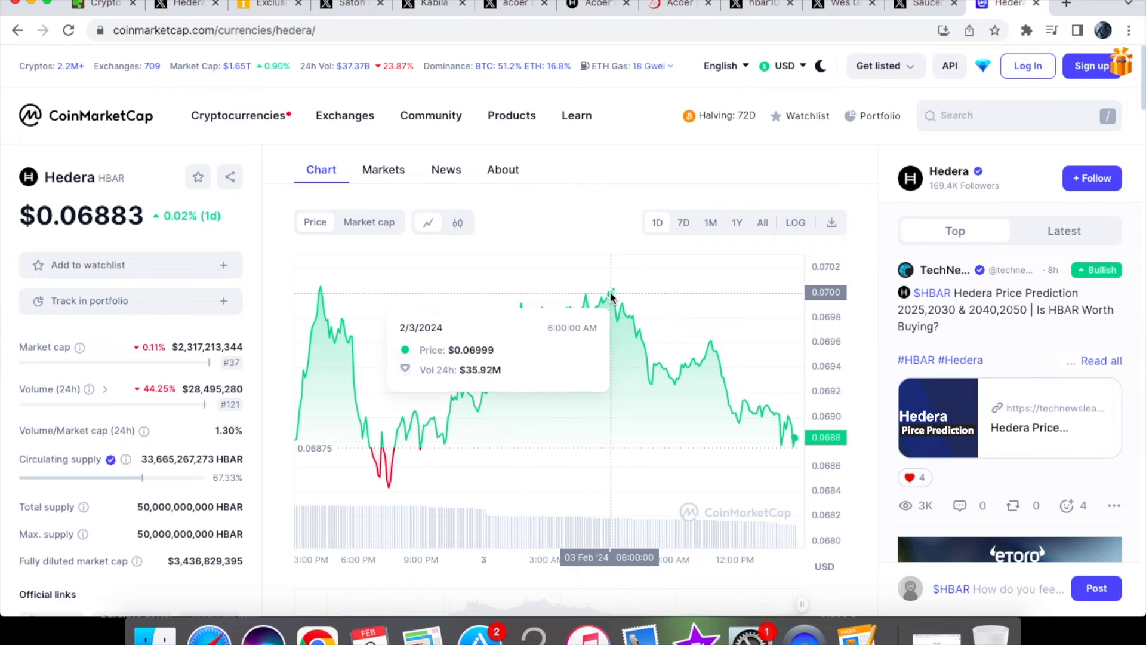
Switch the HBAR price chart to the 7D range.
click(683, 223)
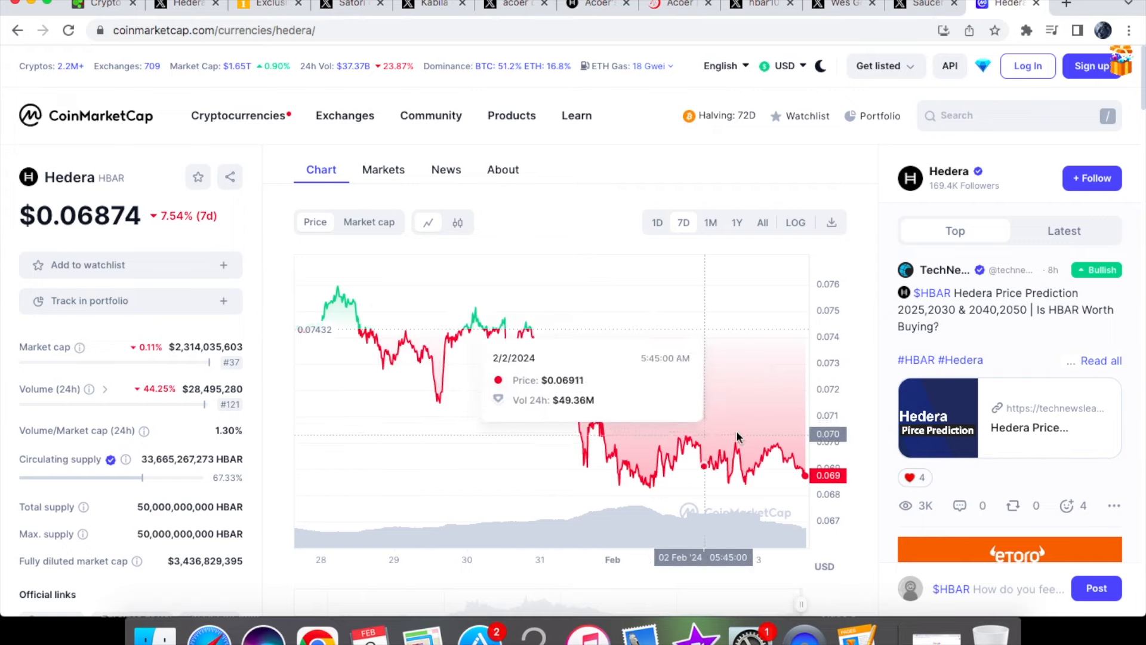
mouse_move(483, 332)
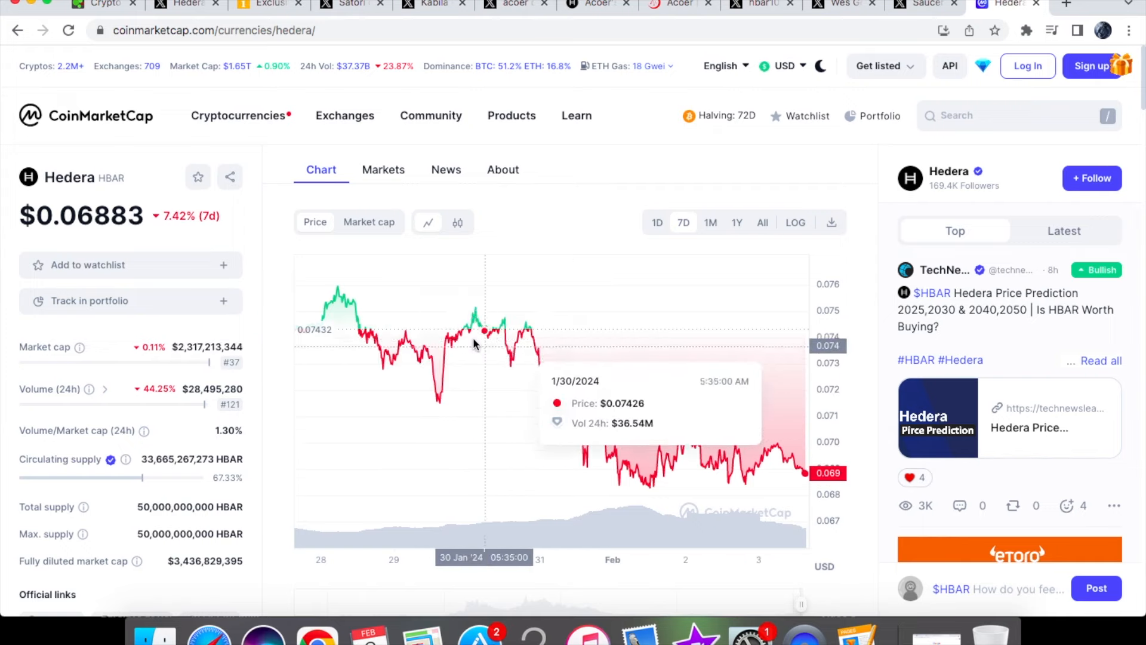
mouse_move(472, 344)
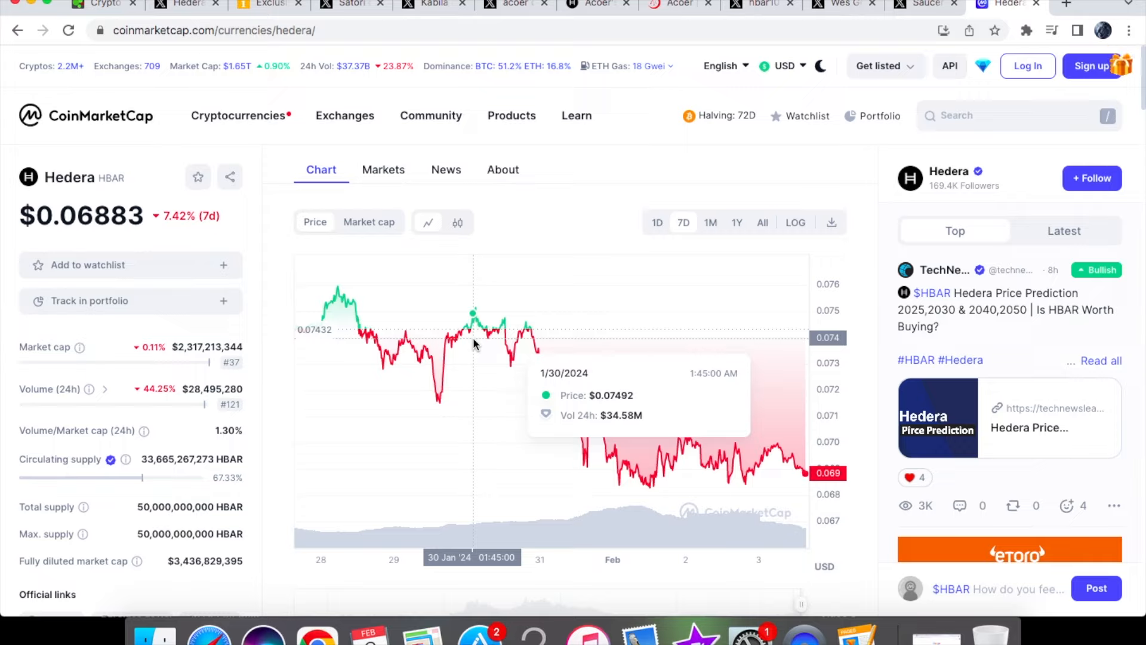
mouse_move(559, 369)
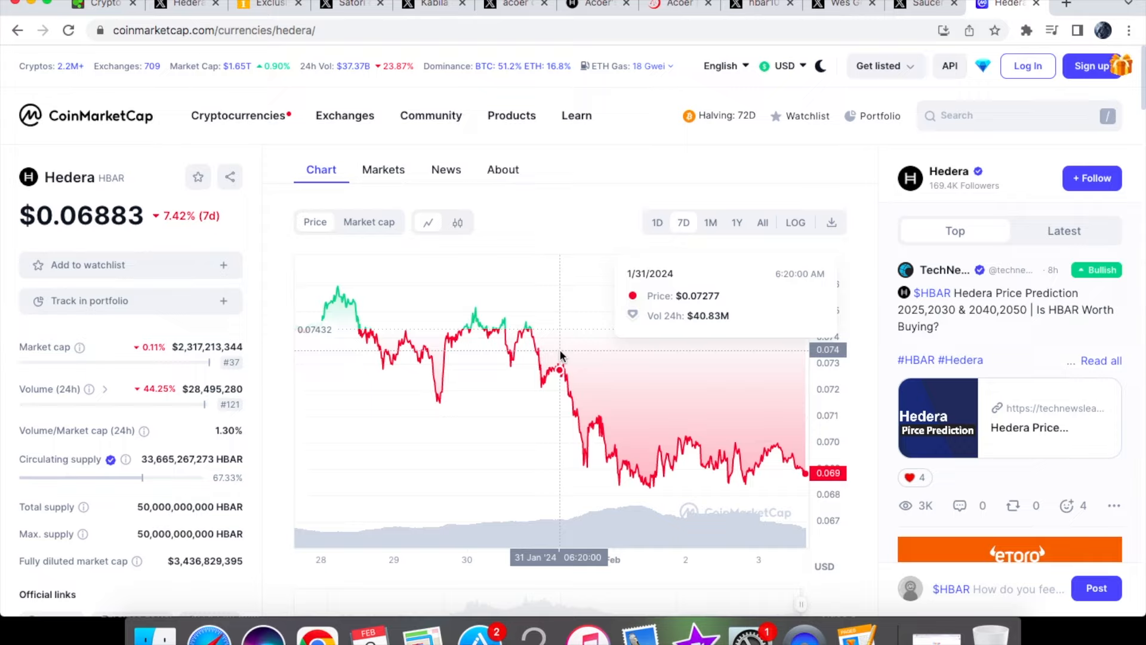
mouse_move(614, 411)
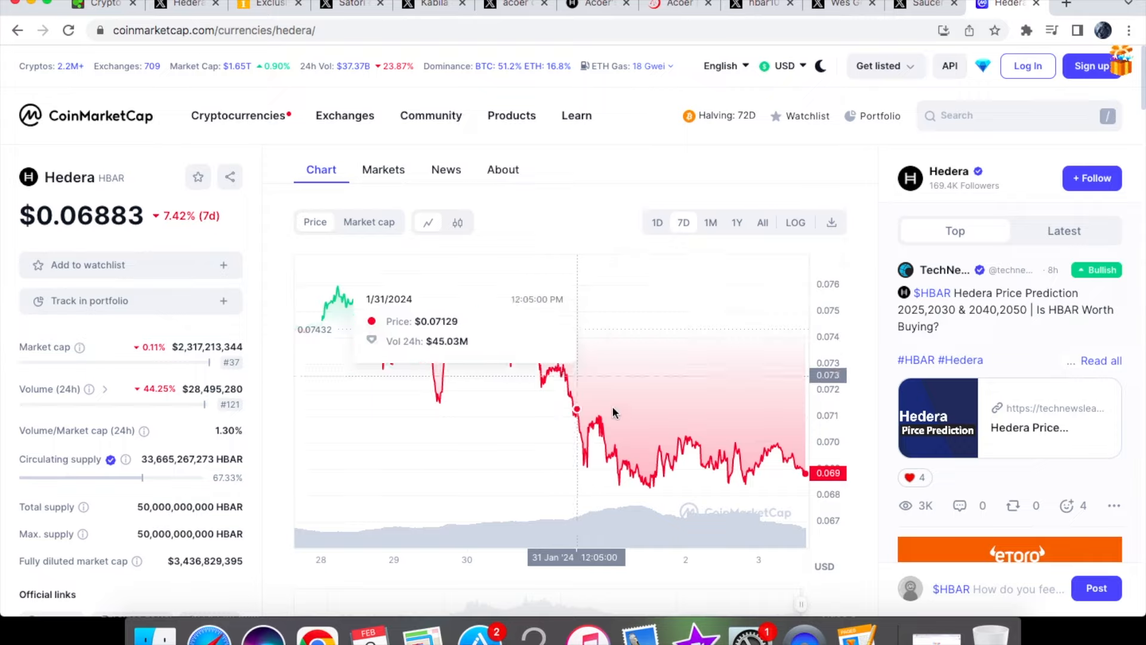
mouse_move(652, 442)
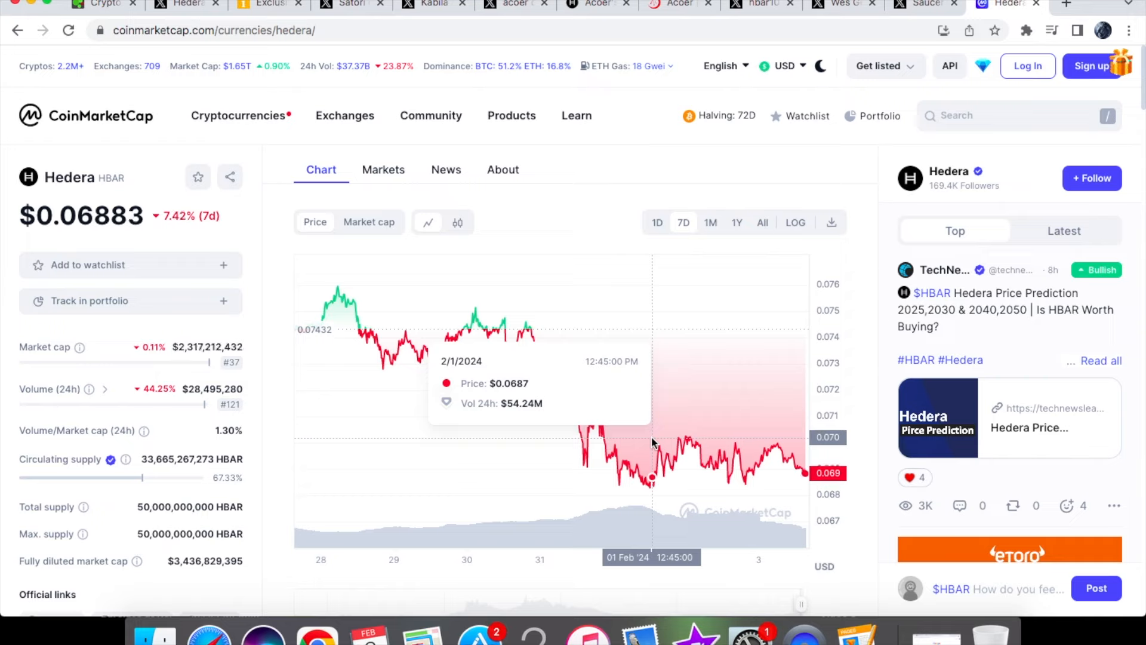
mouse_move(779, 456)
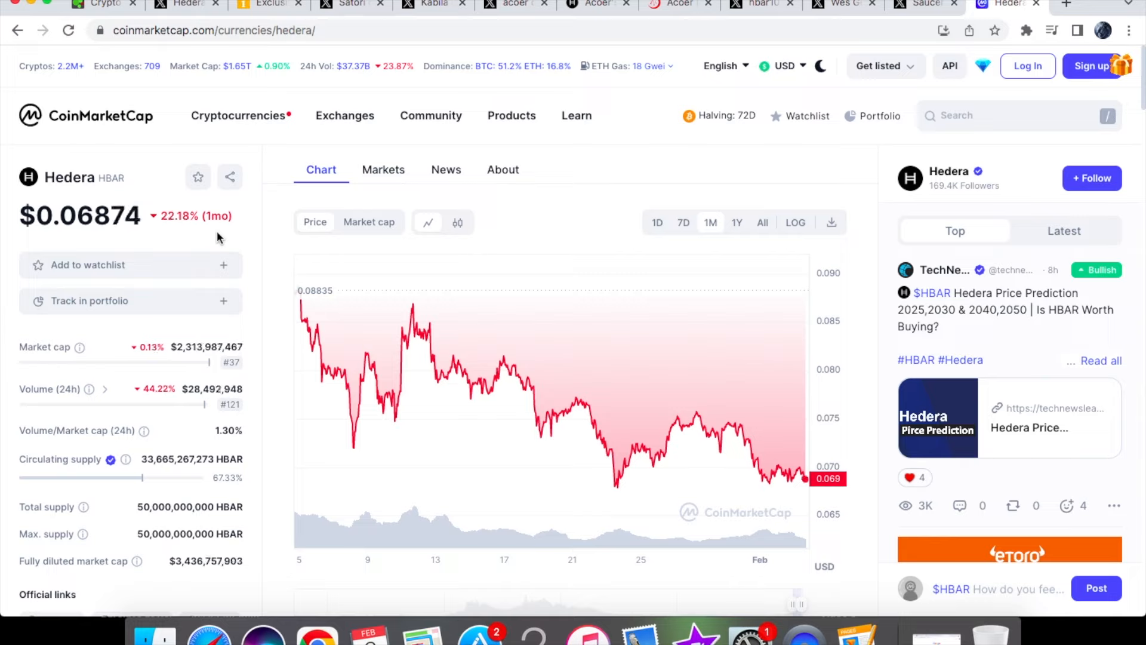
mouse_move(698, 417)
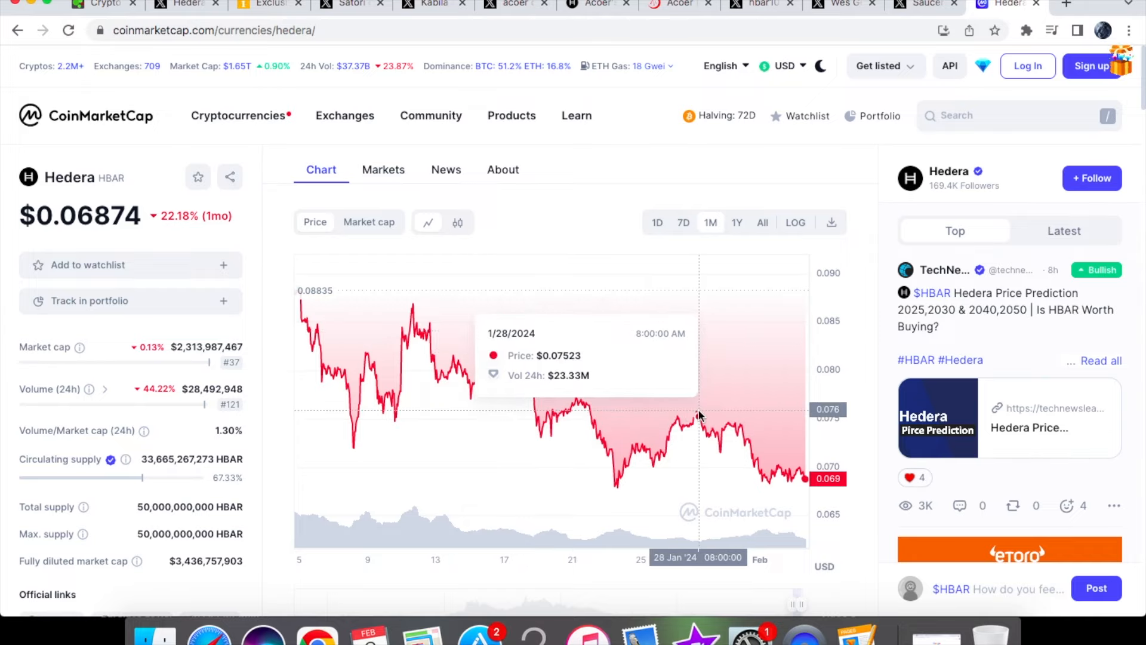
mouse_move(673, 424)
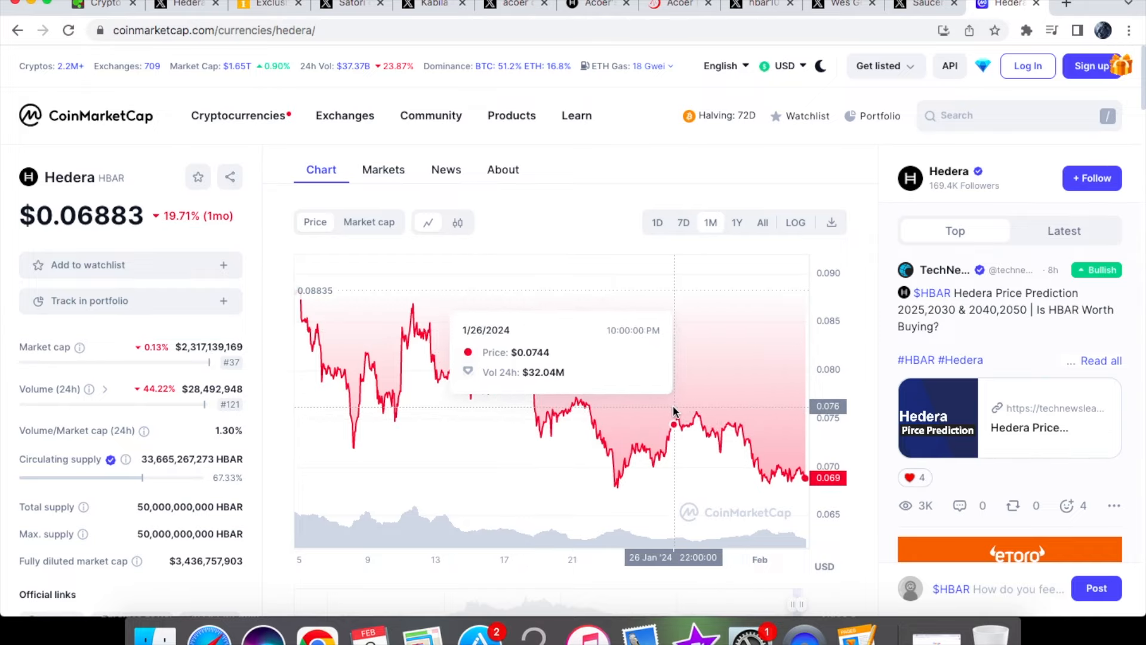
mouse_move(703, 417)
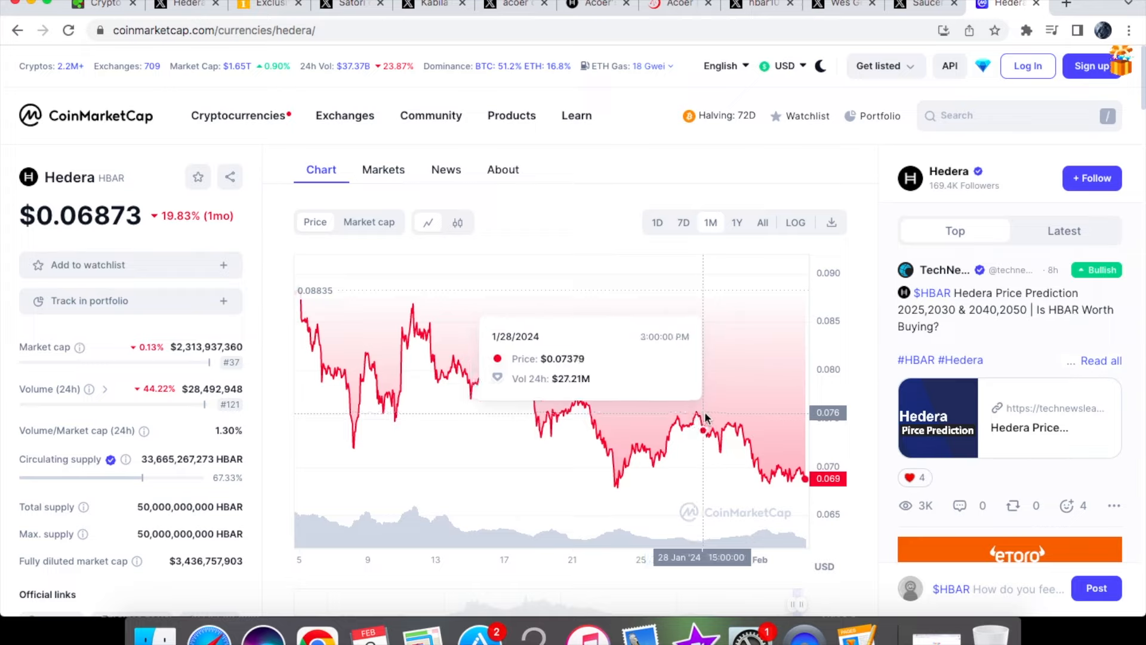
mouse_move(729, 421)
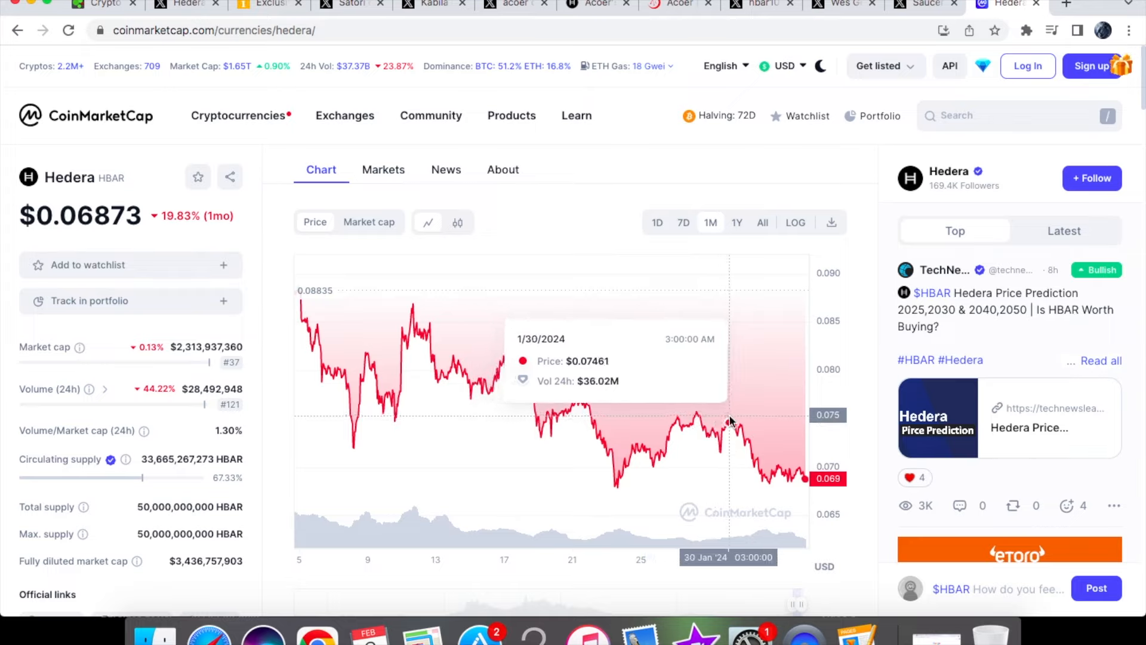
mouse_move(772, 452)
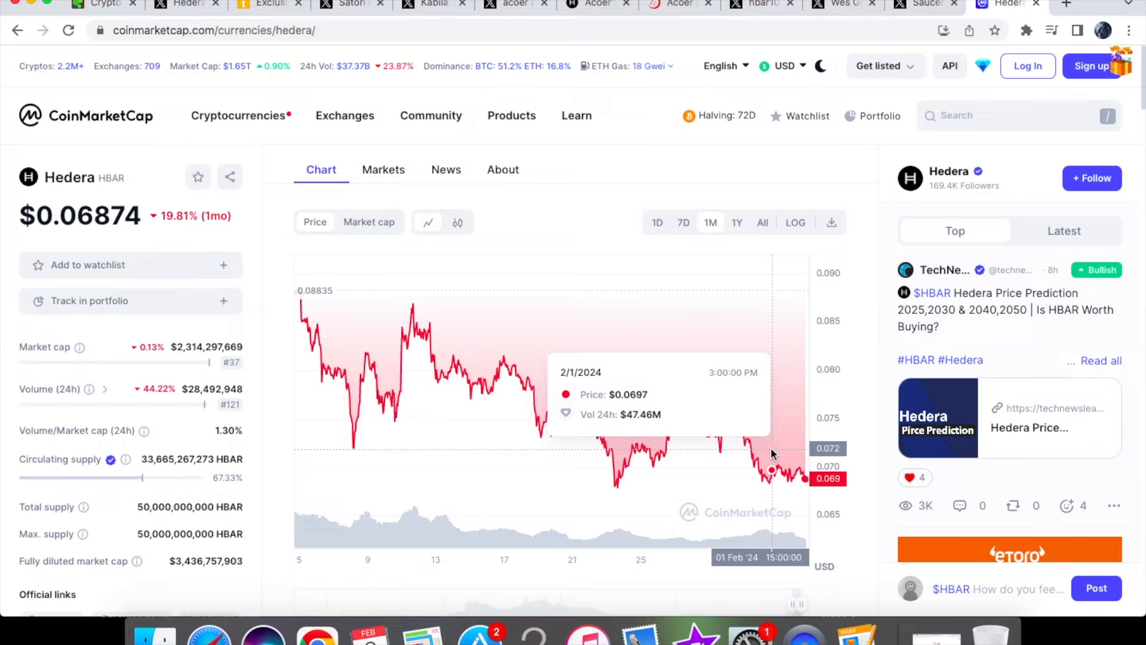
mouse_move(165, 242)
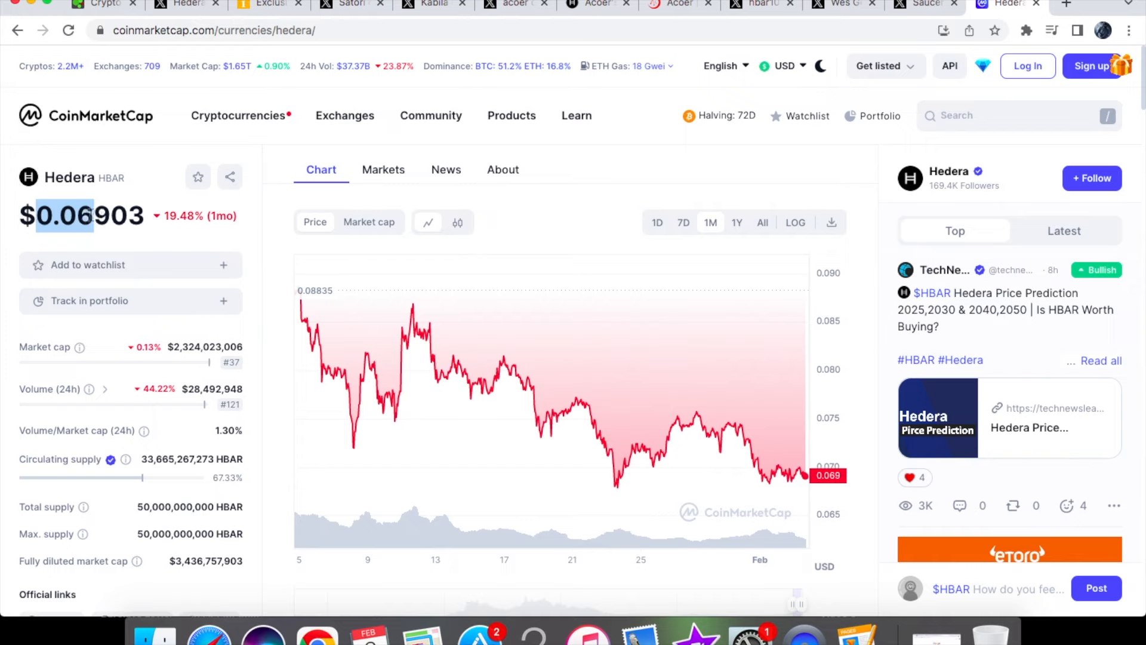
mouse_move(417, 331)
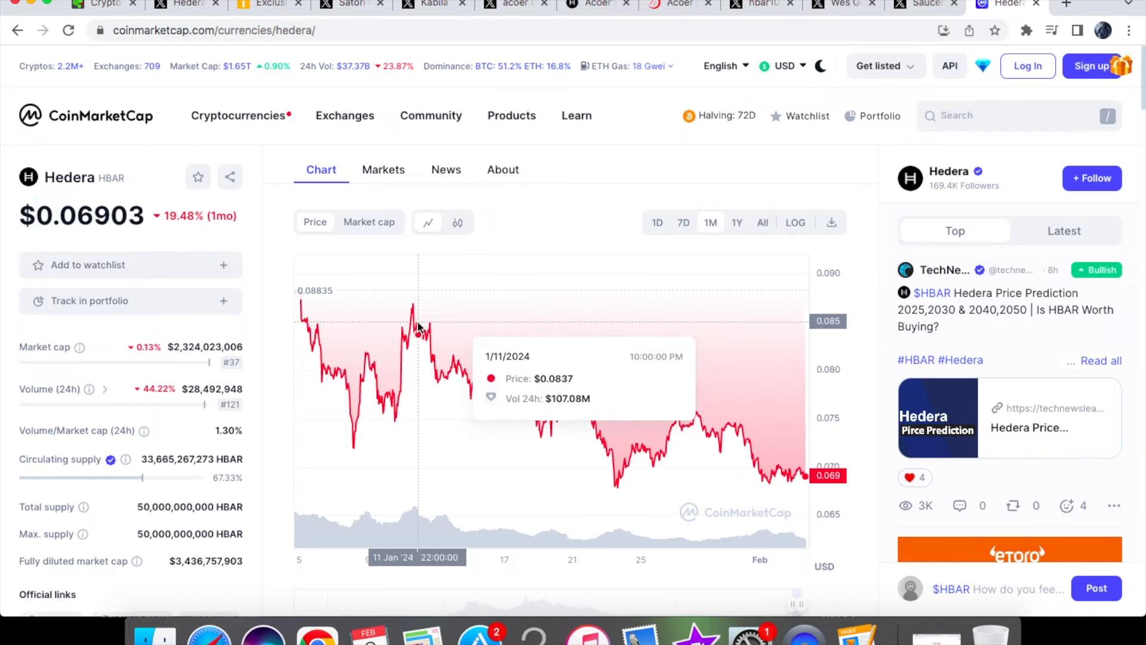
mouse_move(429, 330)
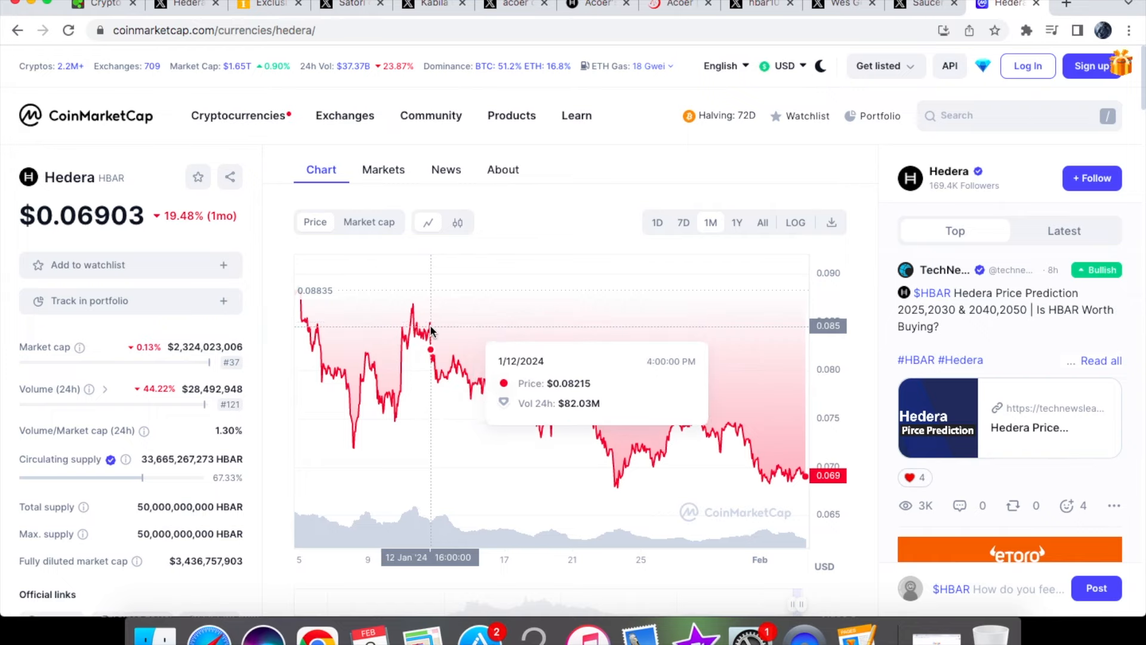
mouse_move(503, 264)
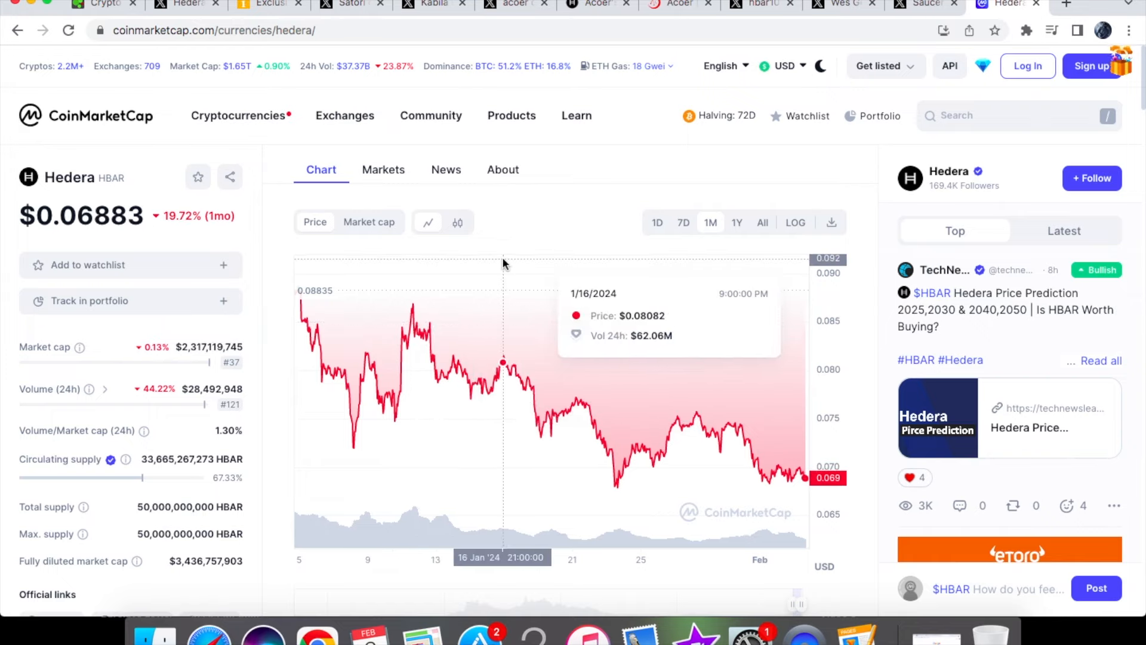
mouse_move(602, 191)
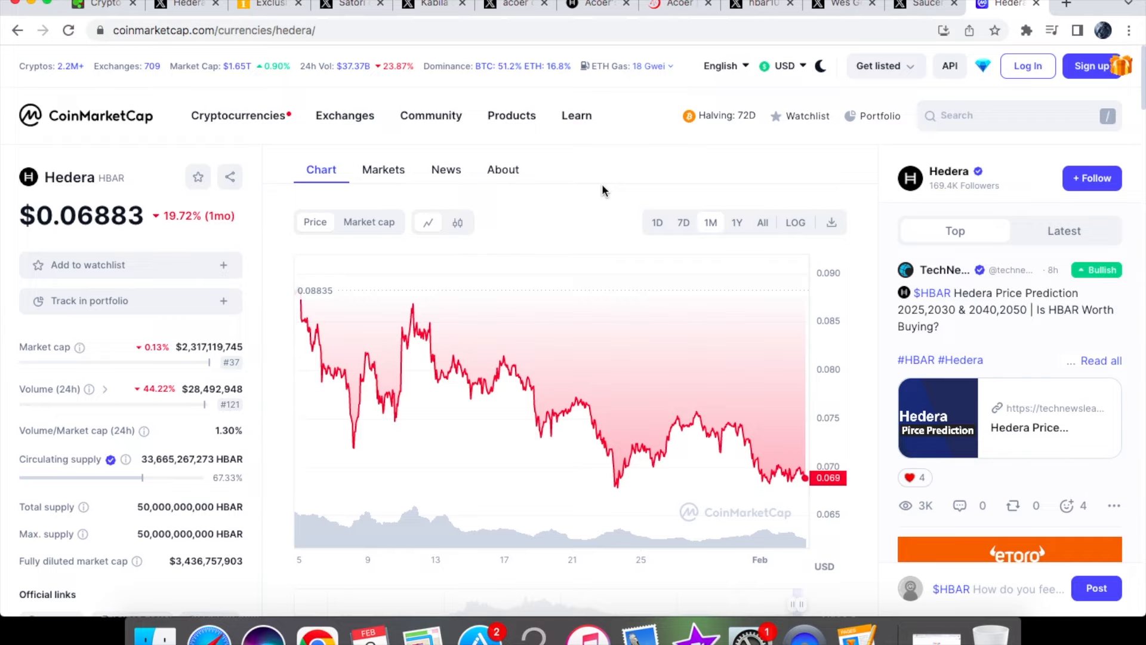